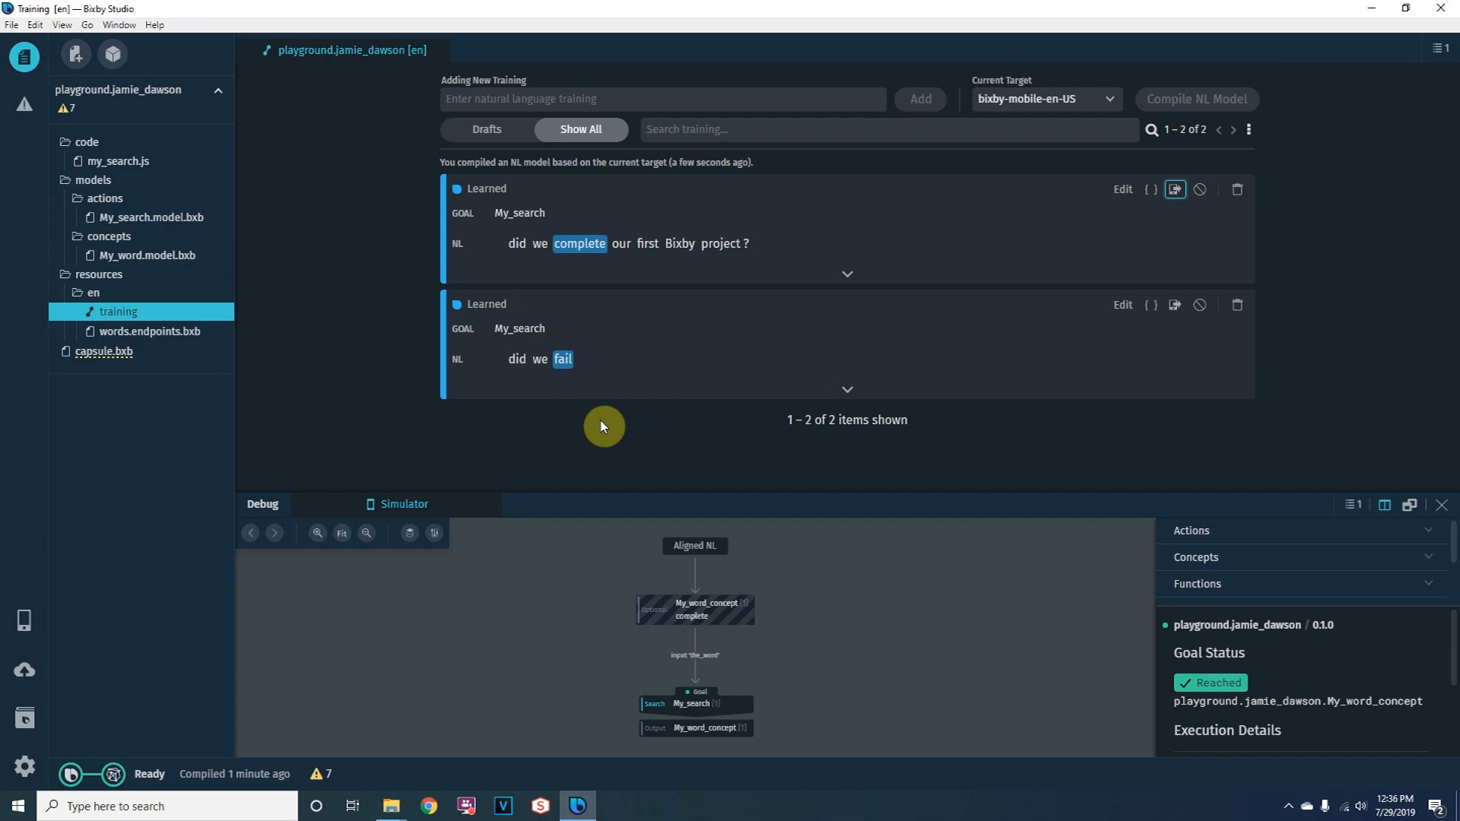
{"action": "mouse_move", "coordinate": [671, 276]}
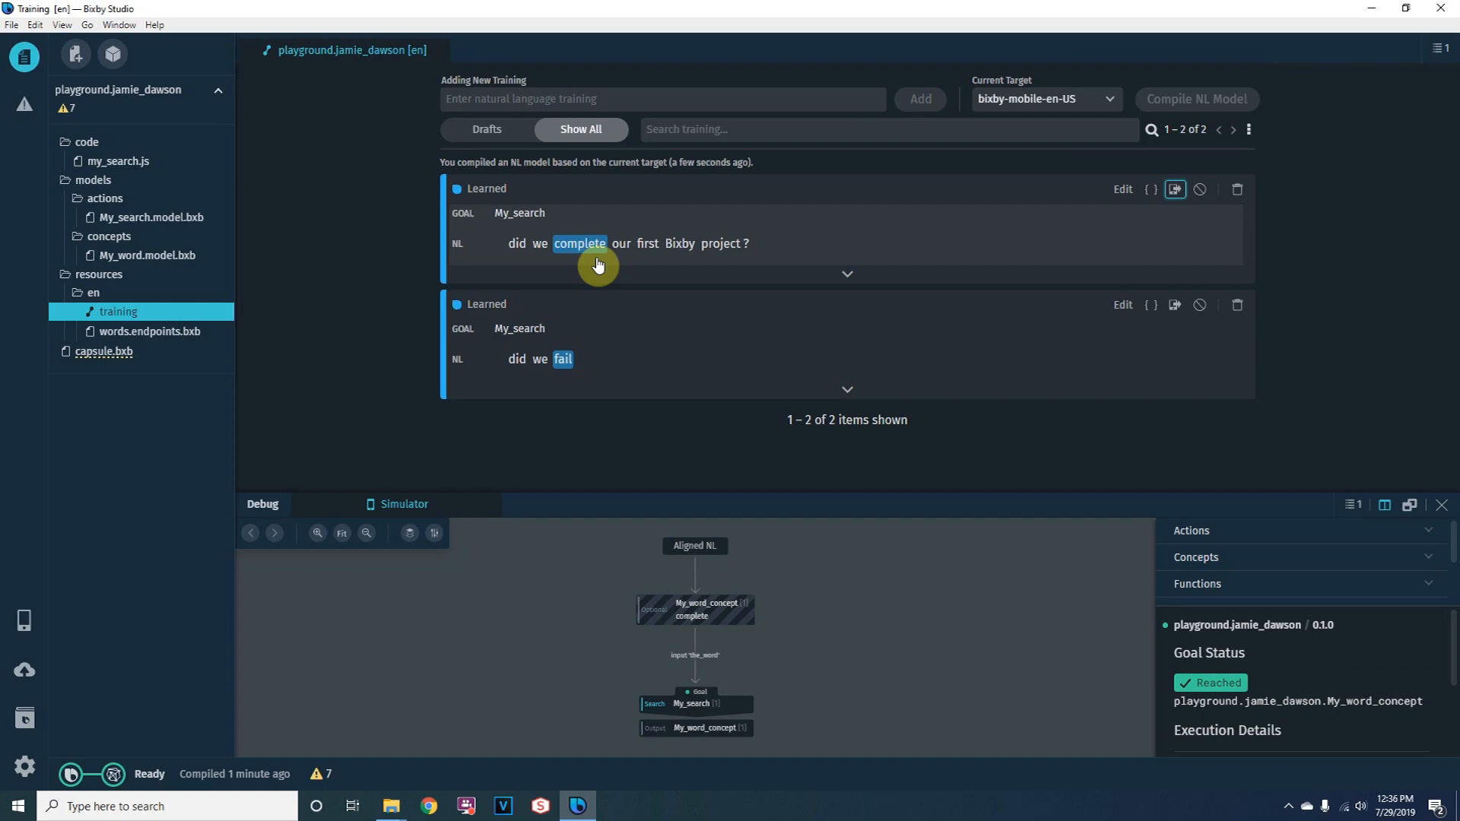
{"action": "mouse_move", "coordinate": [582, 267]}
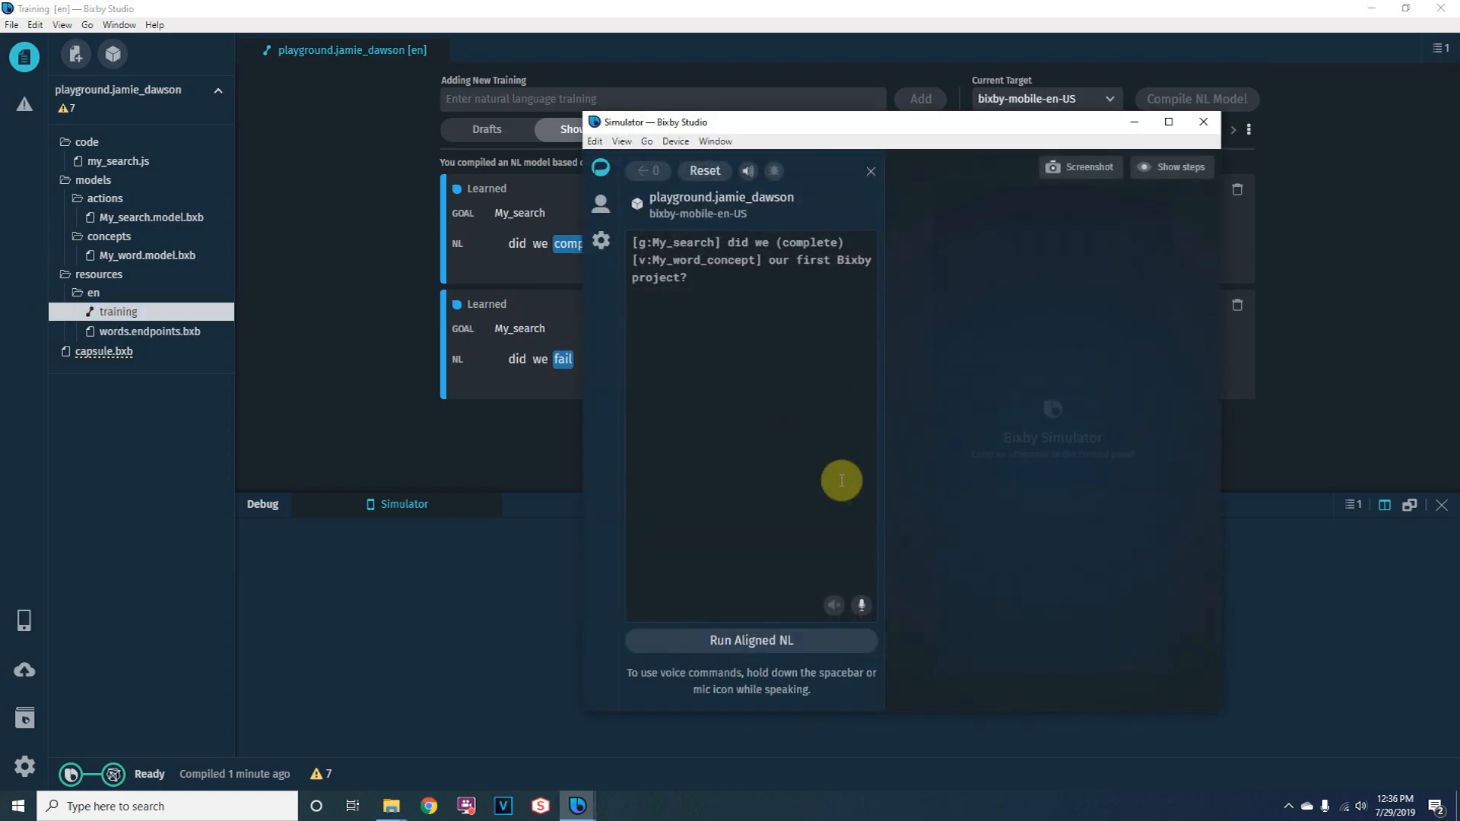
Step: Run the aligned training sentence in the simulator, close it, and close the old capsule
{"action": "left_click", "coordinate": [751, 641]}
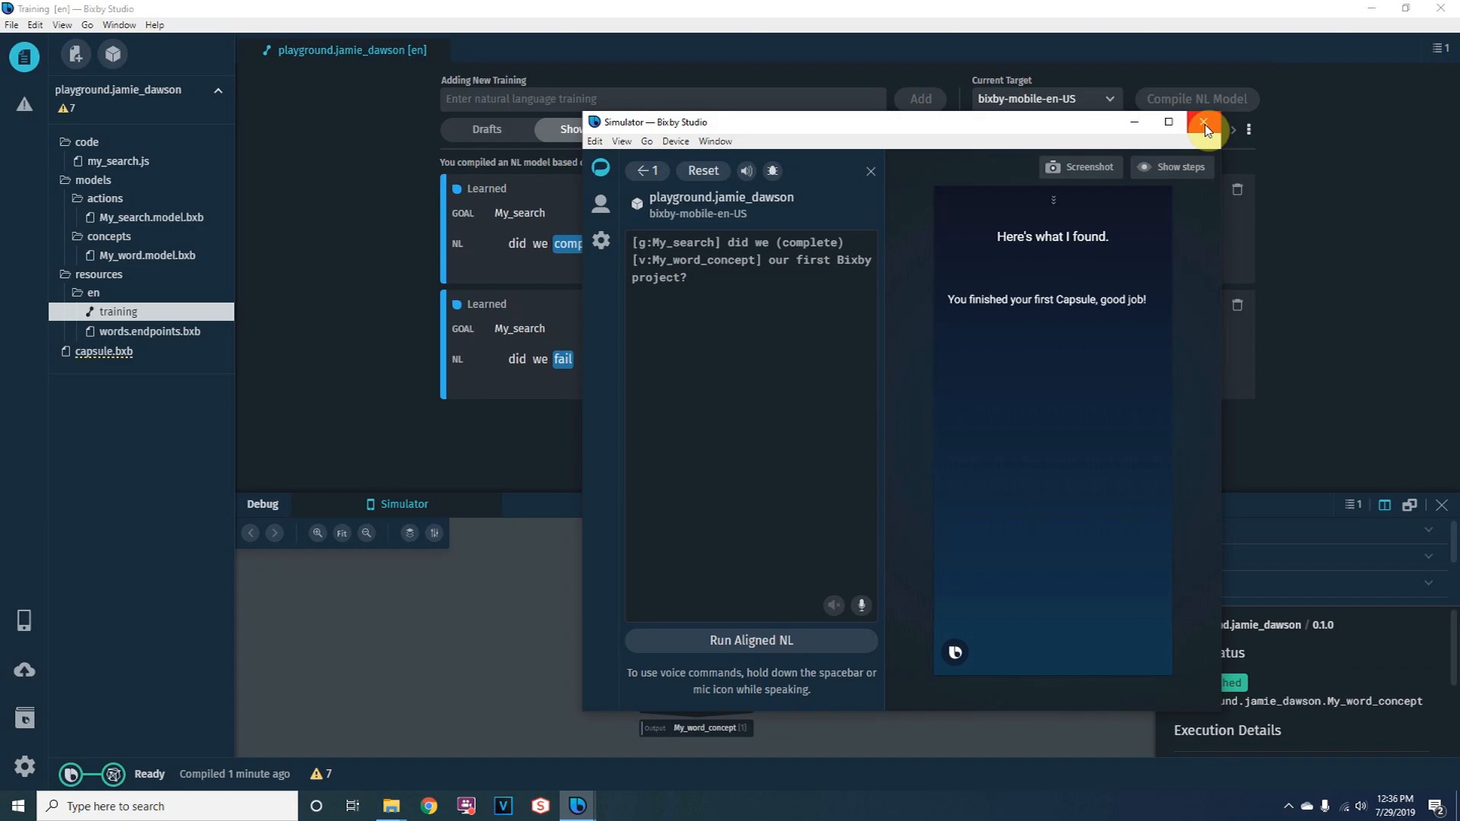
{"action": "left_click", "coordinate": [1204, 124]}
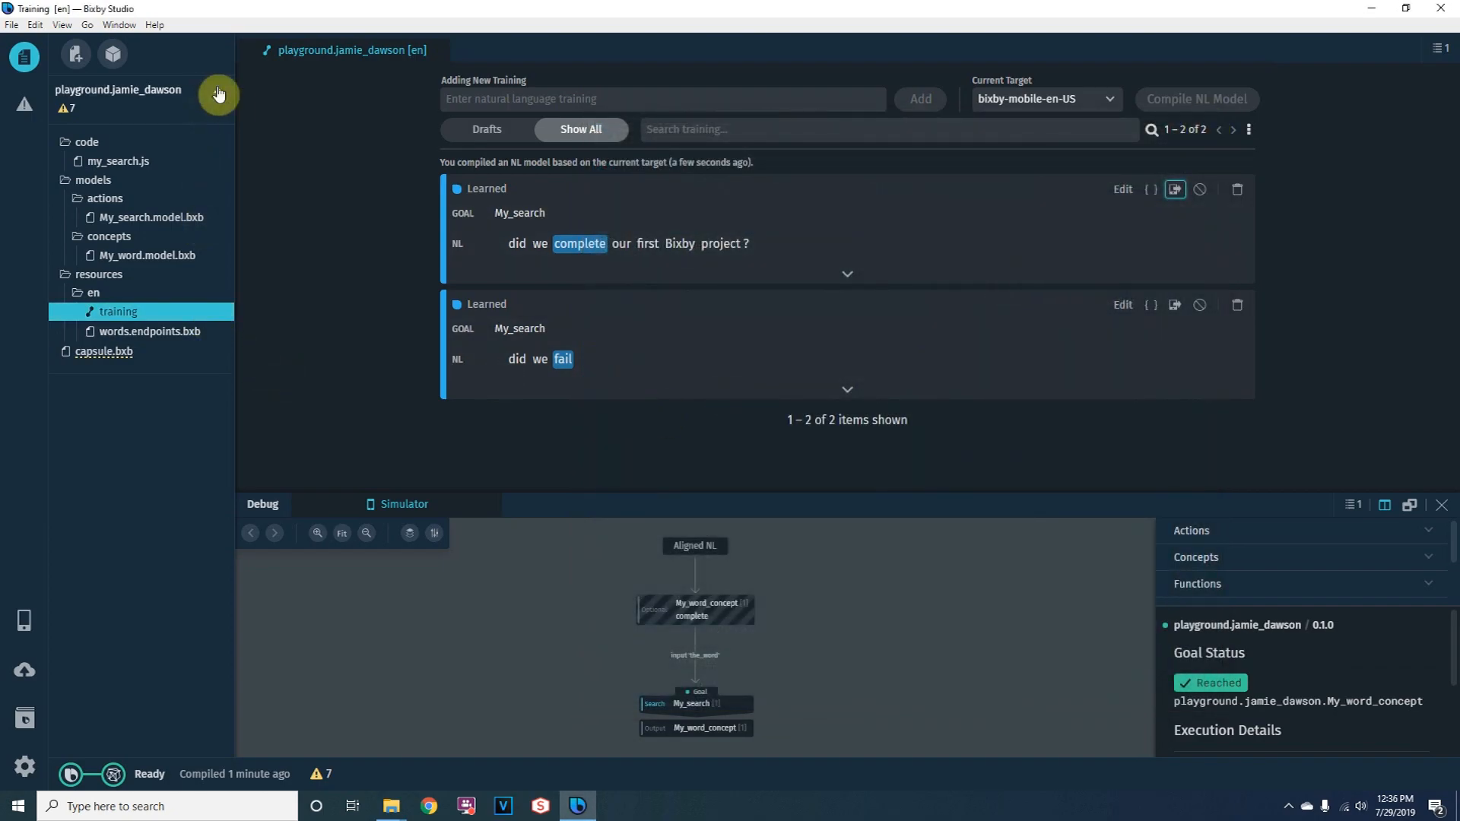
{"action": "left_click", "coordinate": [217, 93]}
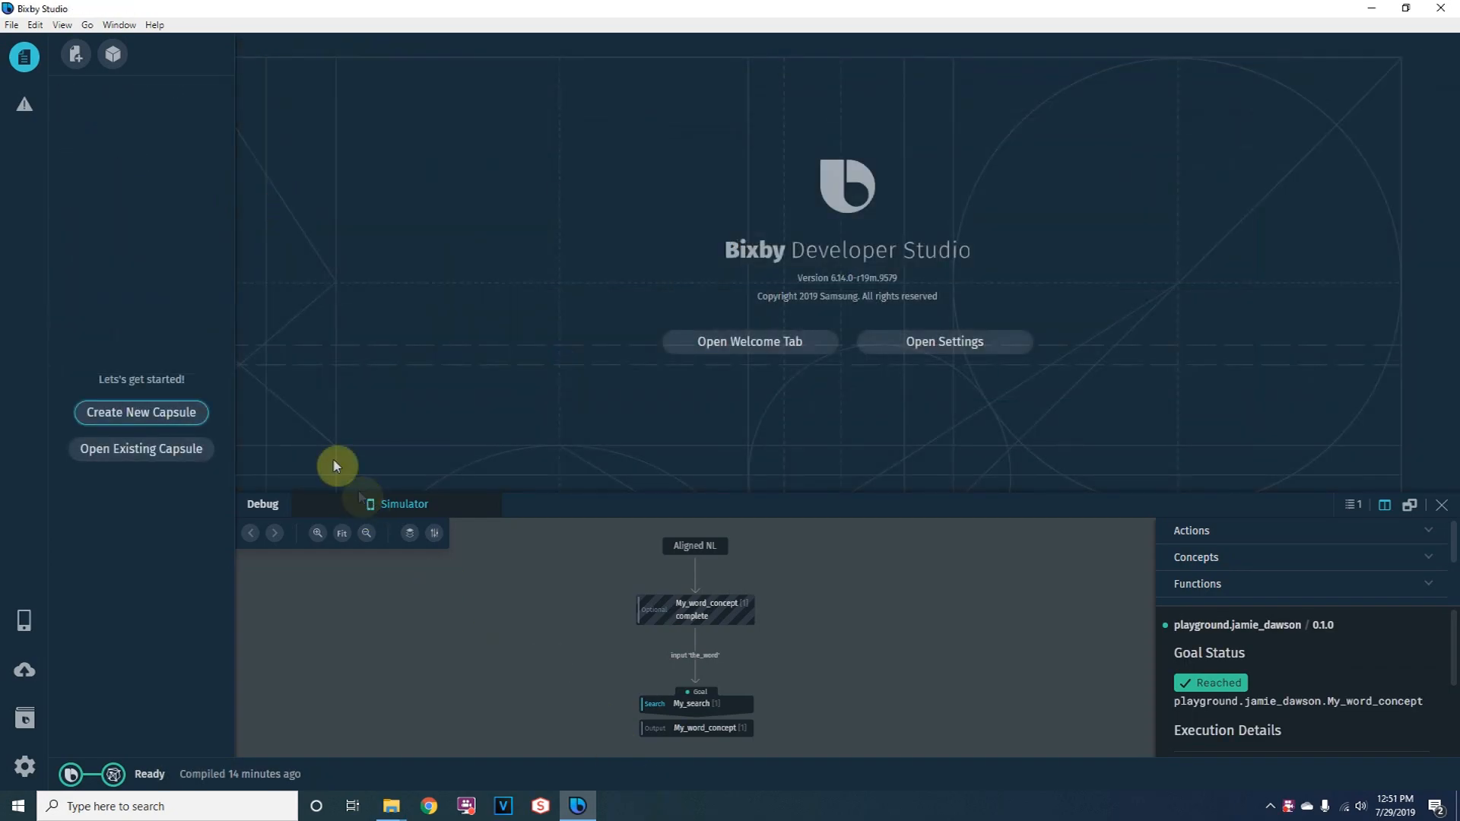
{"action": "mouse_move", "coordinate": [169, 421]}
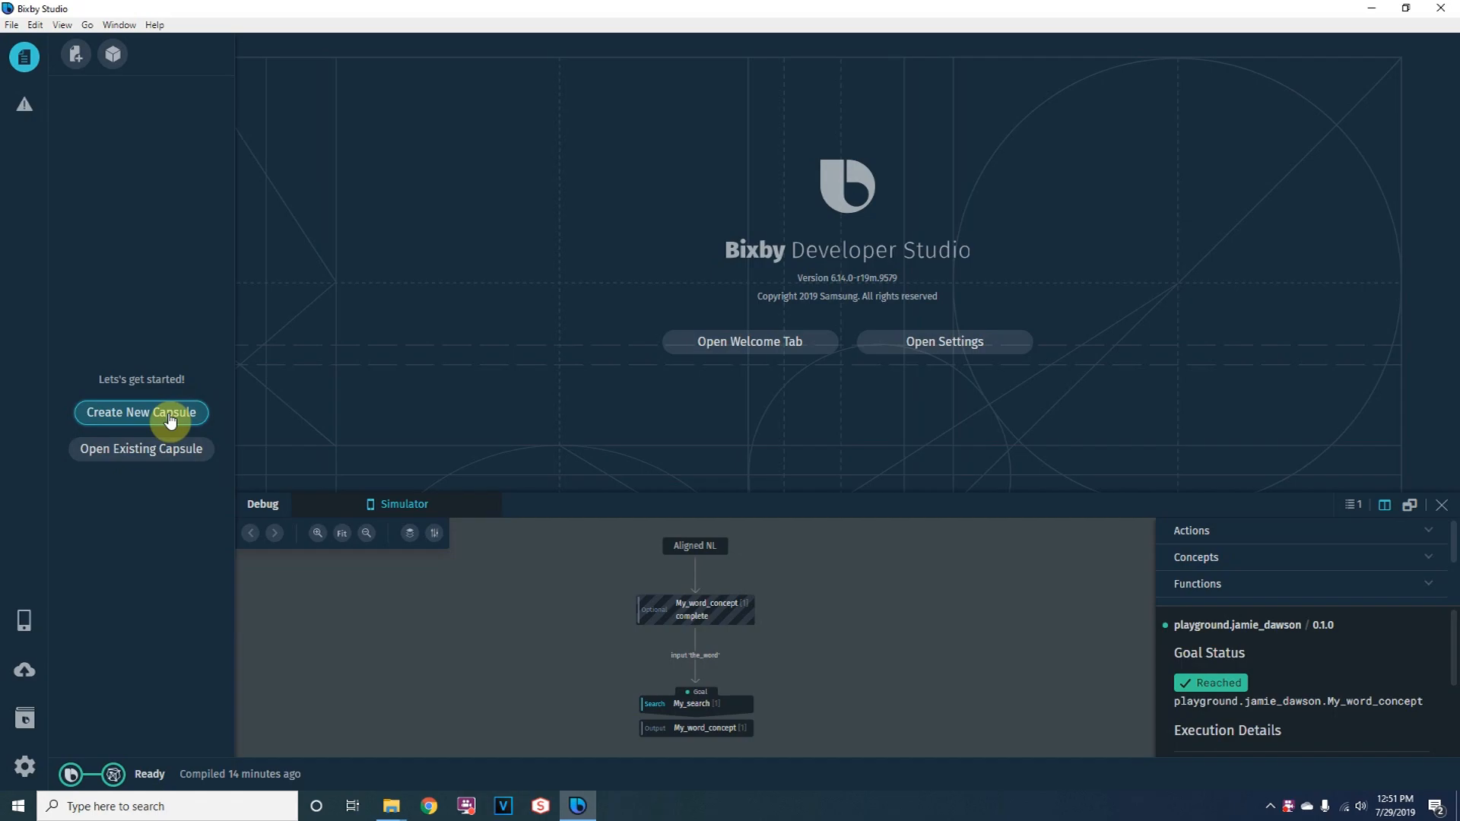
Step: Create a new capsule with Capsule ID playground.playground
{"action": "left_click", "coordinate": [140, 412]}
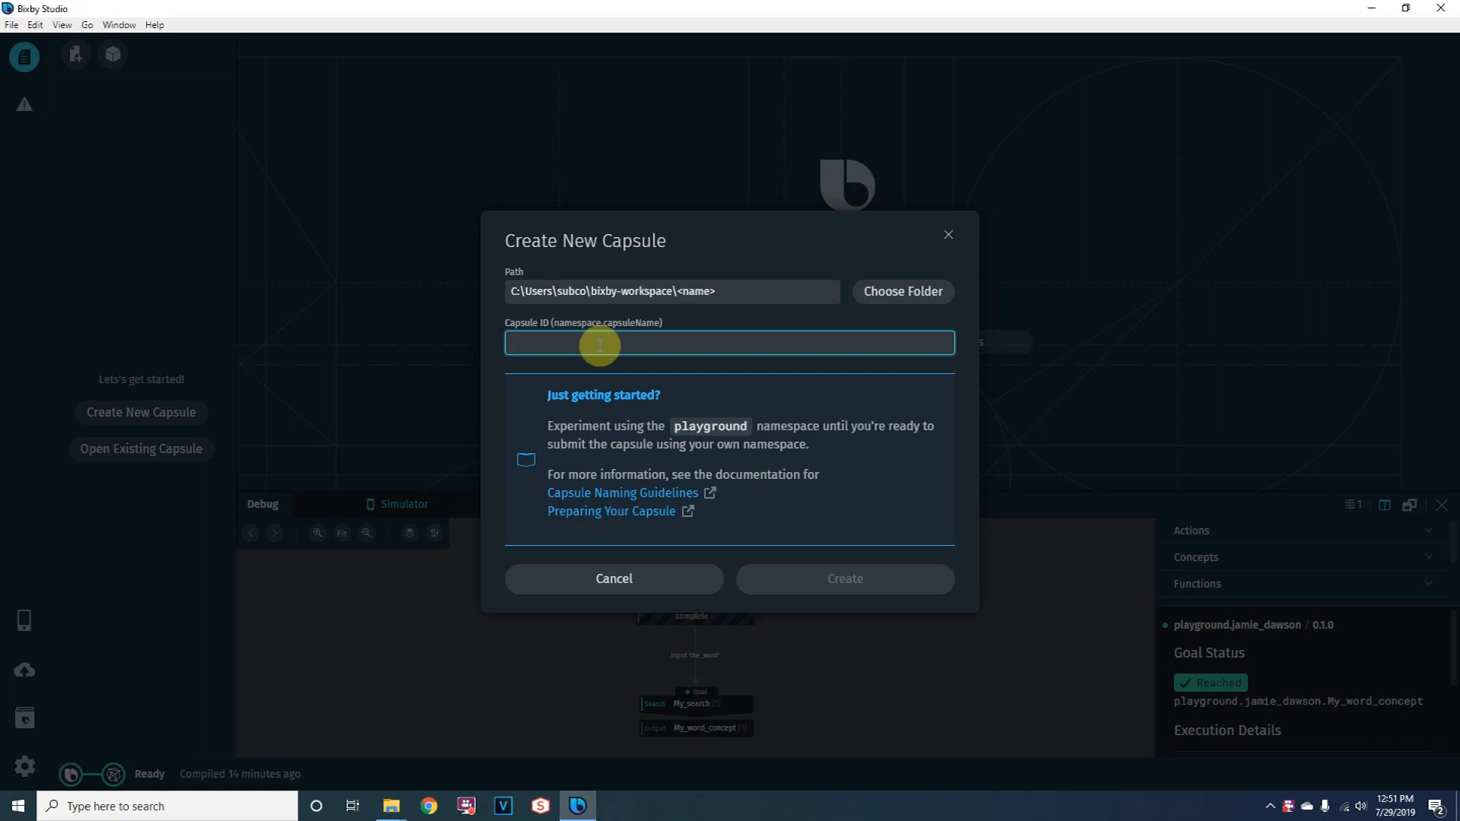
{"action": "type", "text": "playground.playground"}
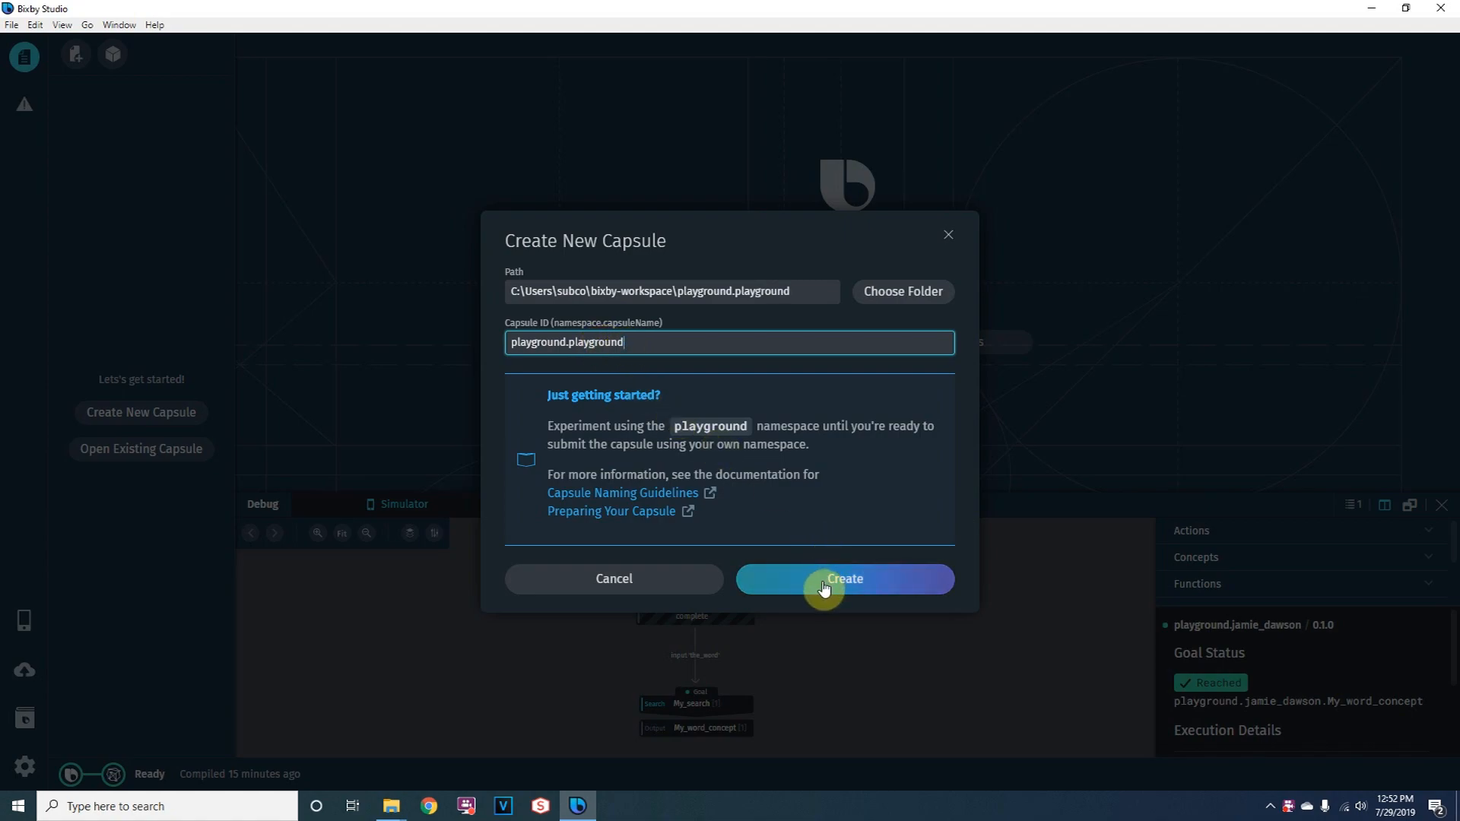
{"action": "left_click", "coordinate": [843, 578]}
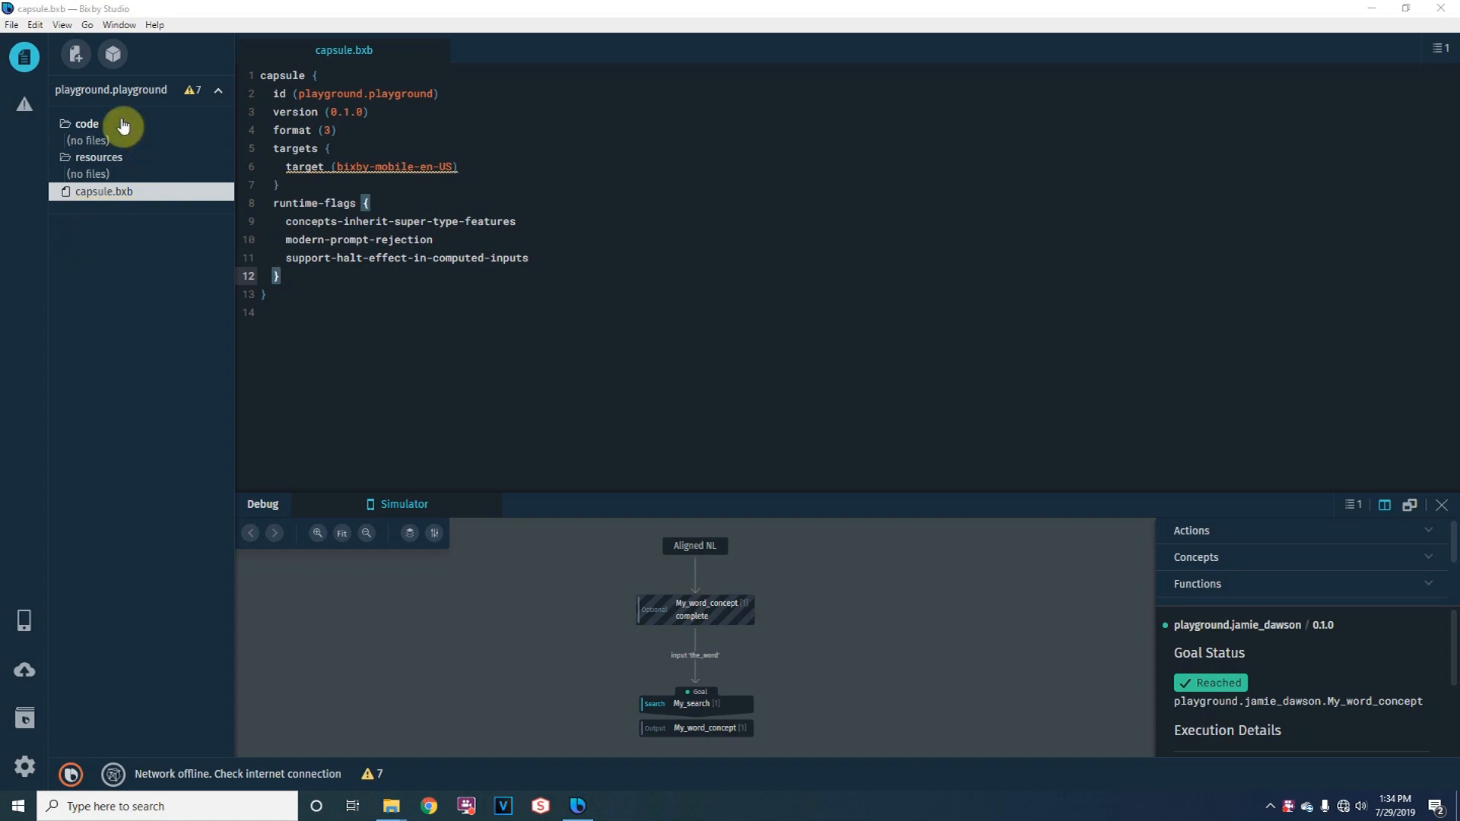
{"action": "mouse_move", "coordinate": [130, 147]}
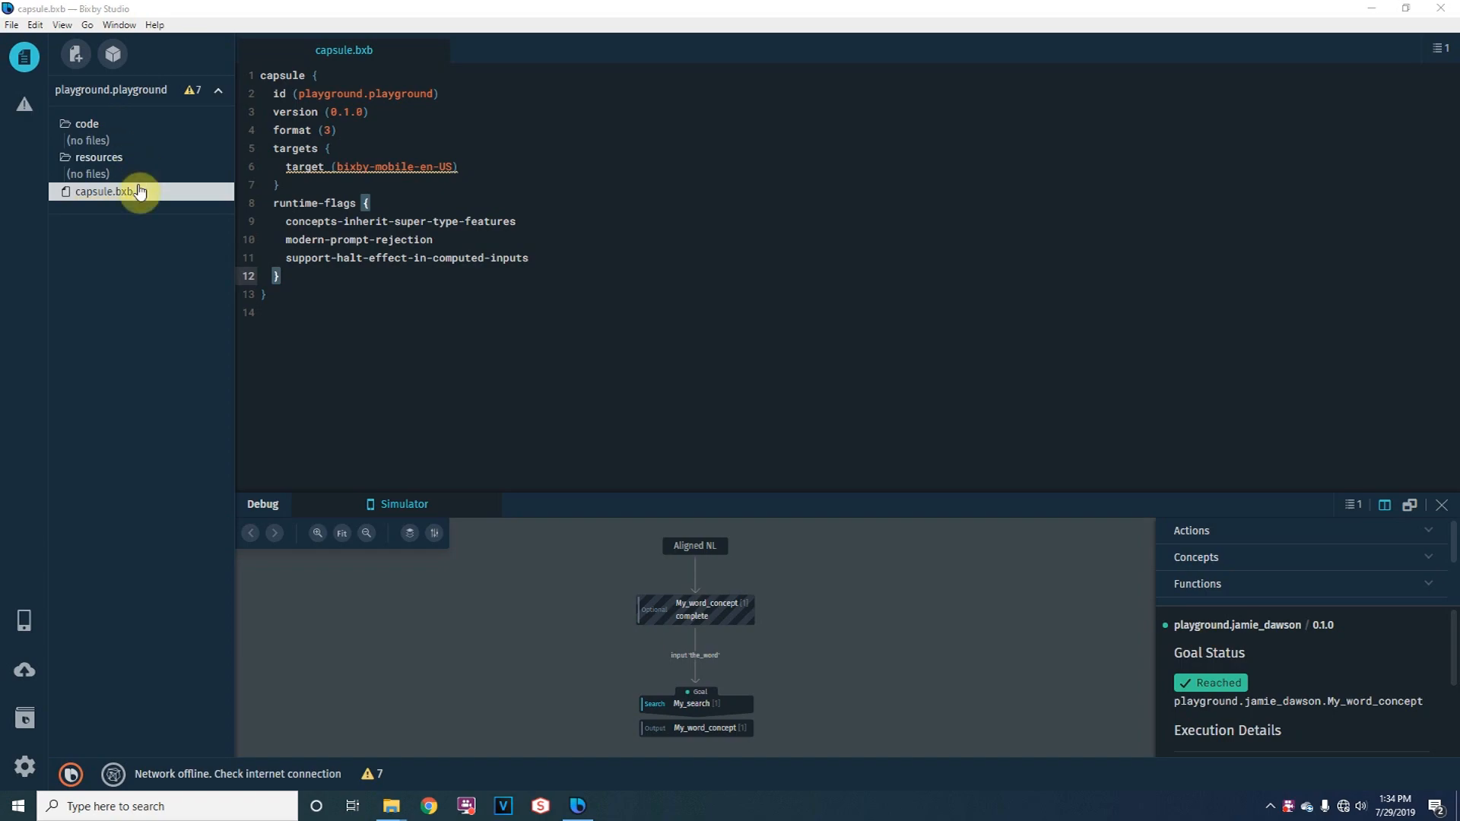
{"action": "mouse_move", "coordinate": [471, 97]}
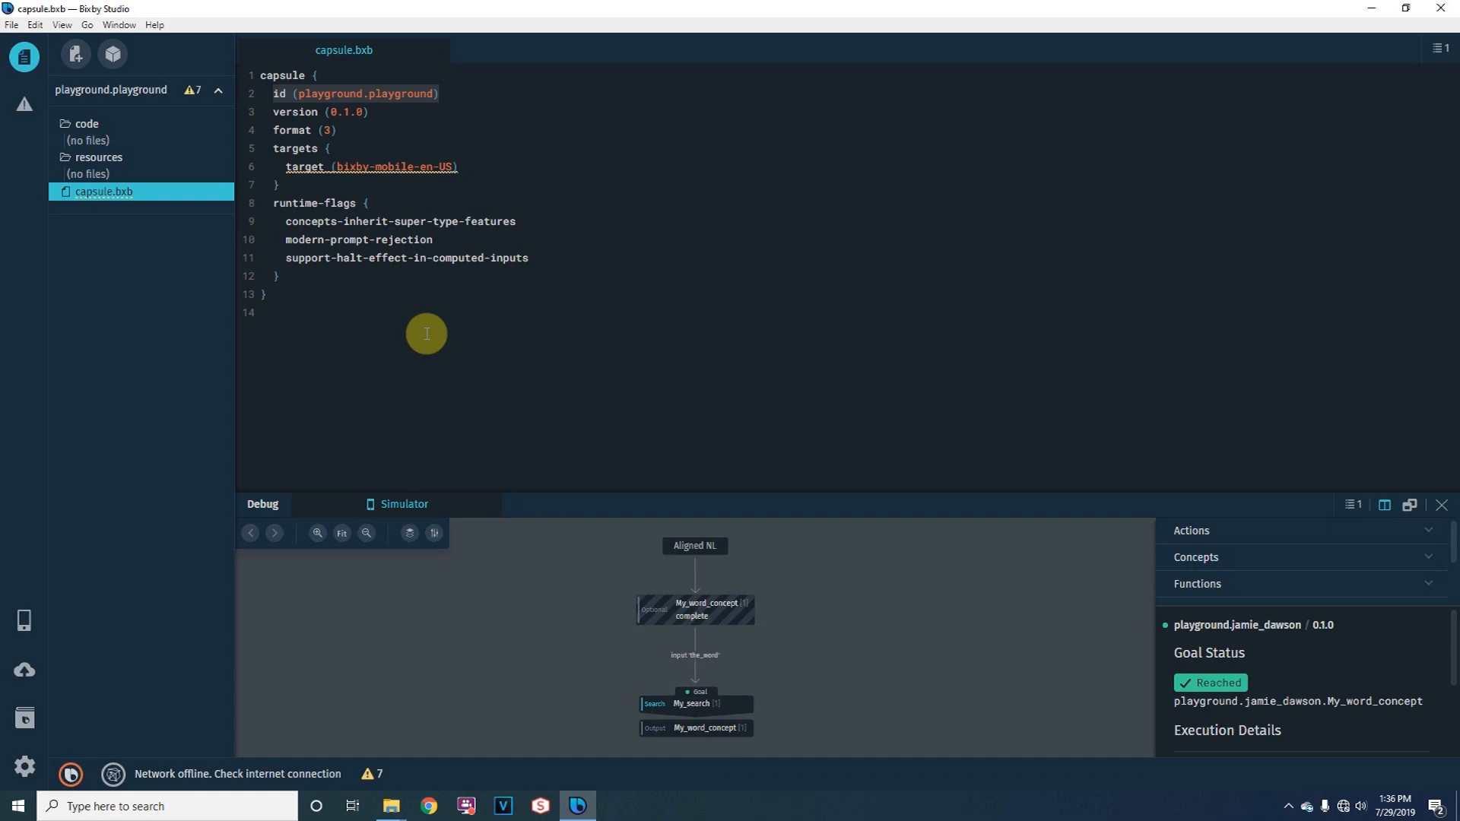
{"action": "mouse_move", "coordinate": [362, 350]}
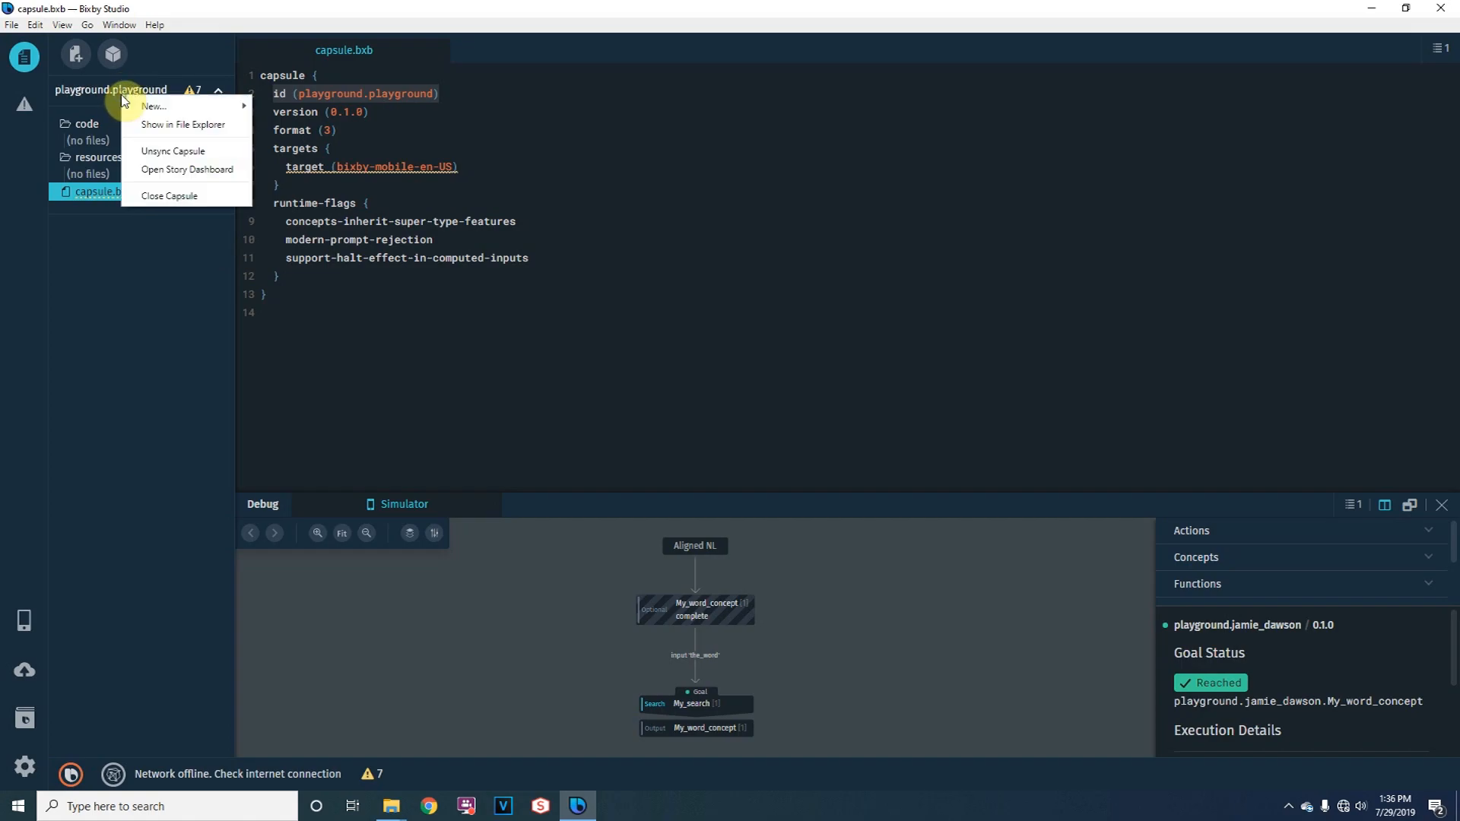
Step: Add a models folder to the playground.playground capsule
{"action": "left_click", "coordinate": [154, 106]}
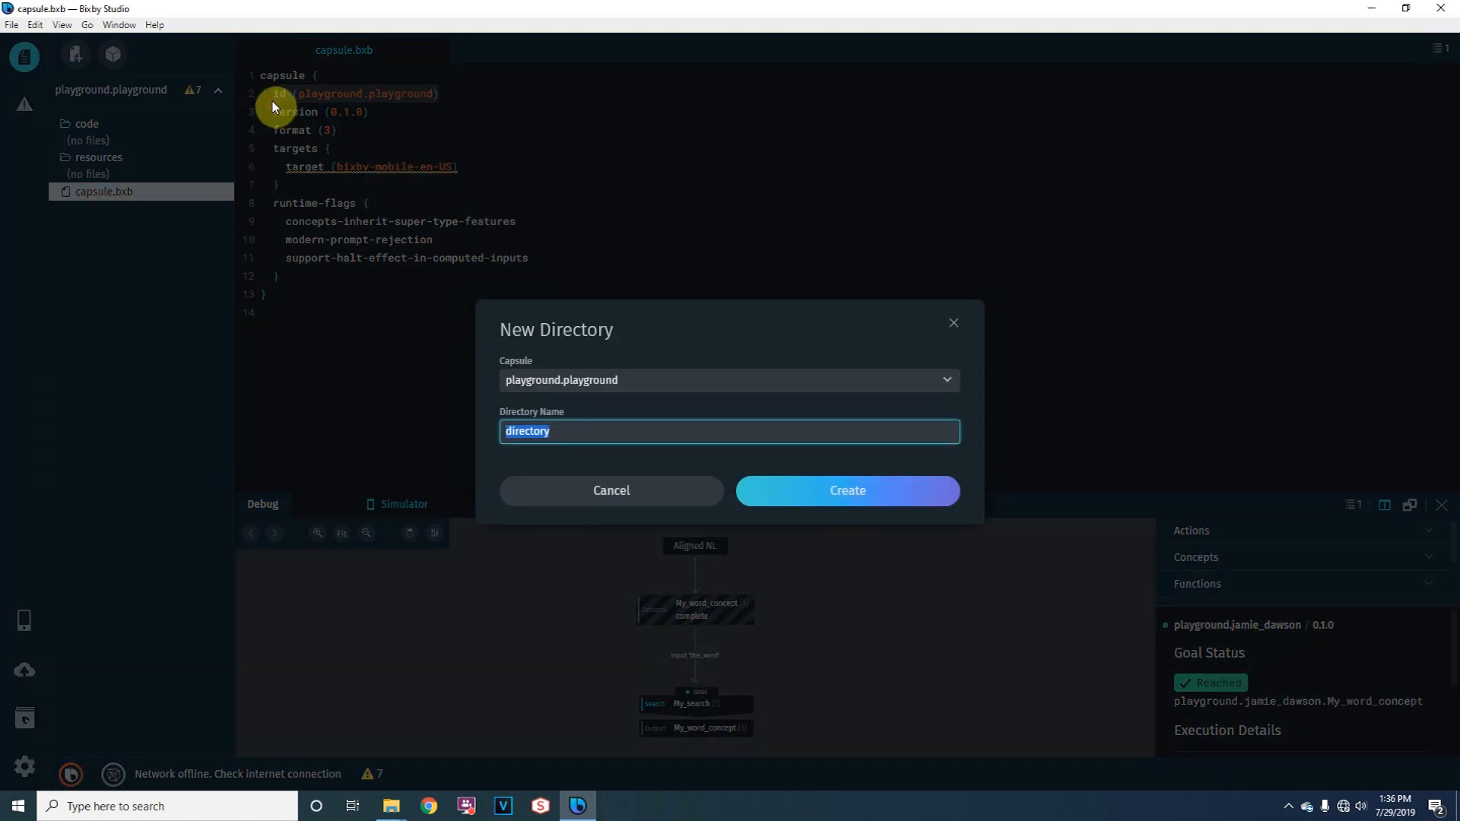
{"action": "left_click", "coordinate": [611, 491]}
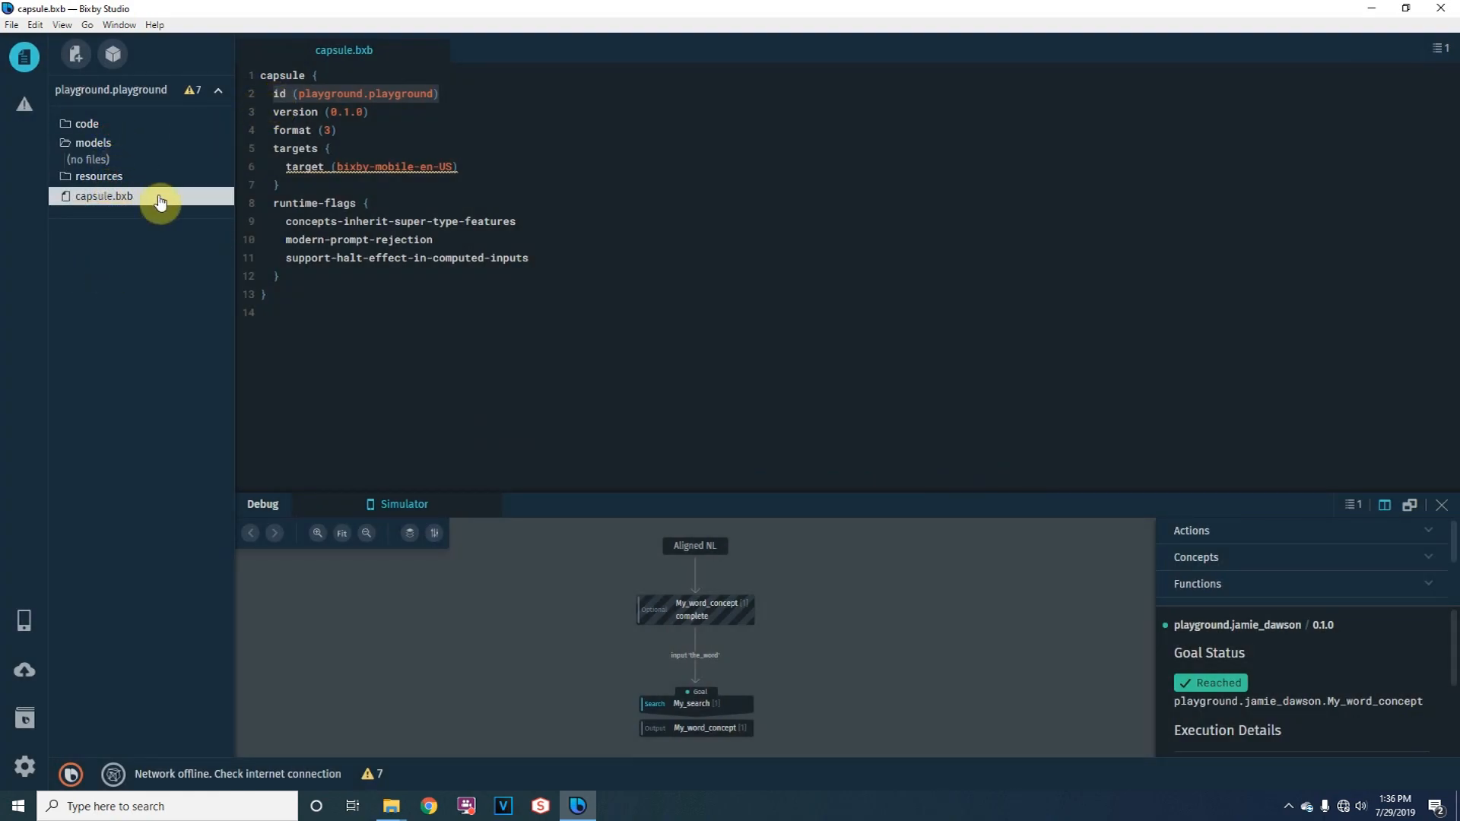
Step: Add actions and concepts subfolders inside the models folder
{"action": "right_click", "coordinate": [104, 196]}
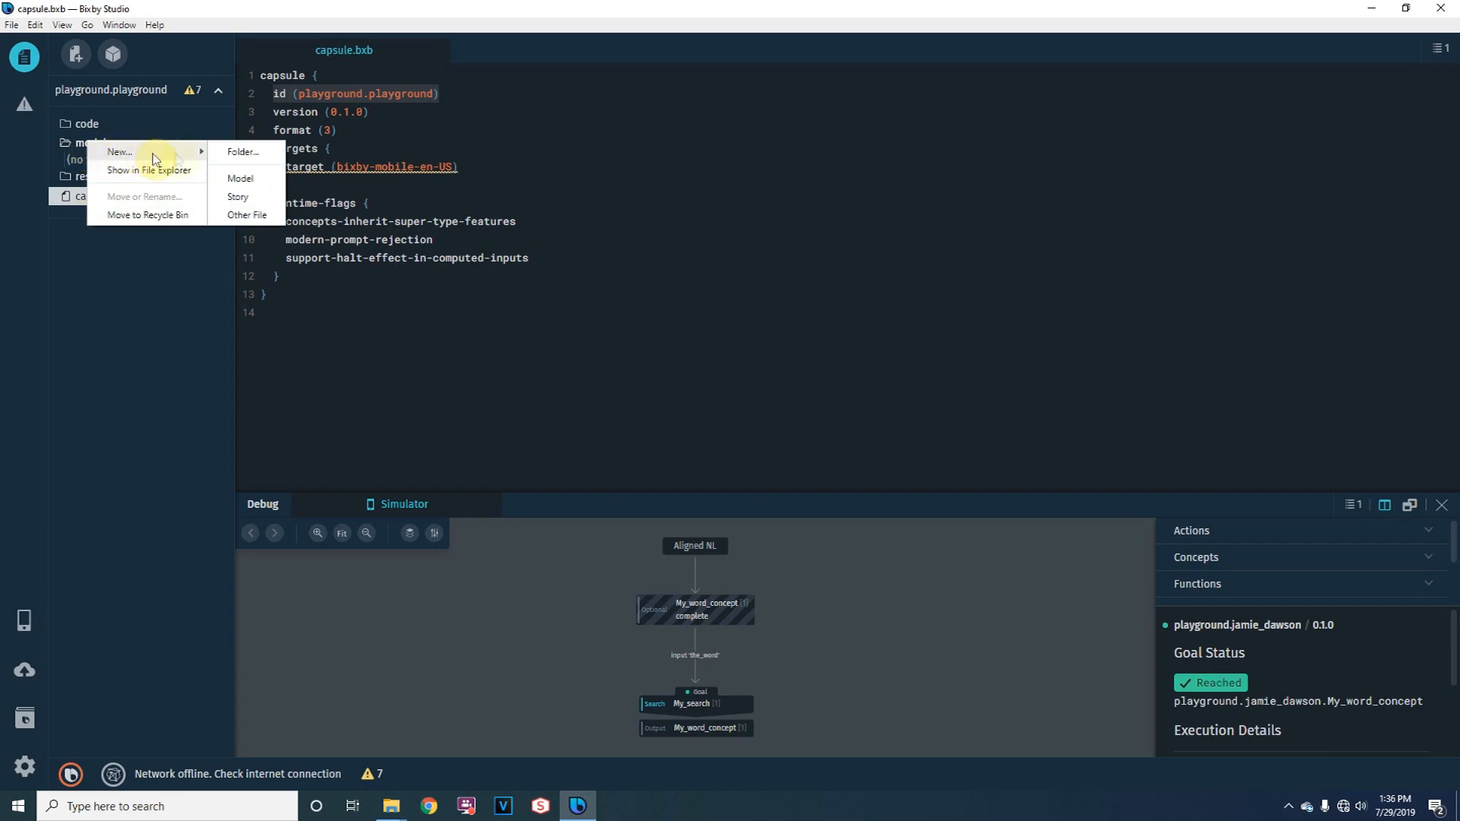
{"action": "left_click", "coordinate": [241, 152]}
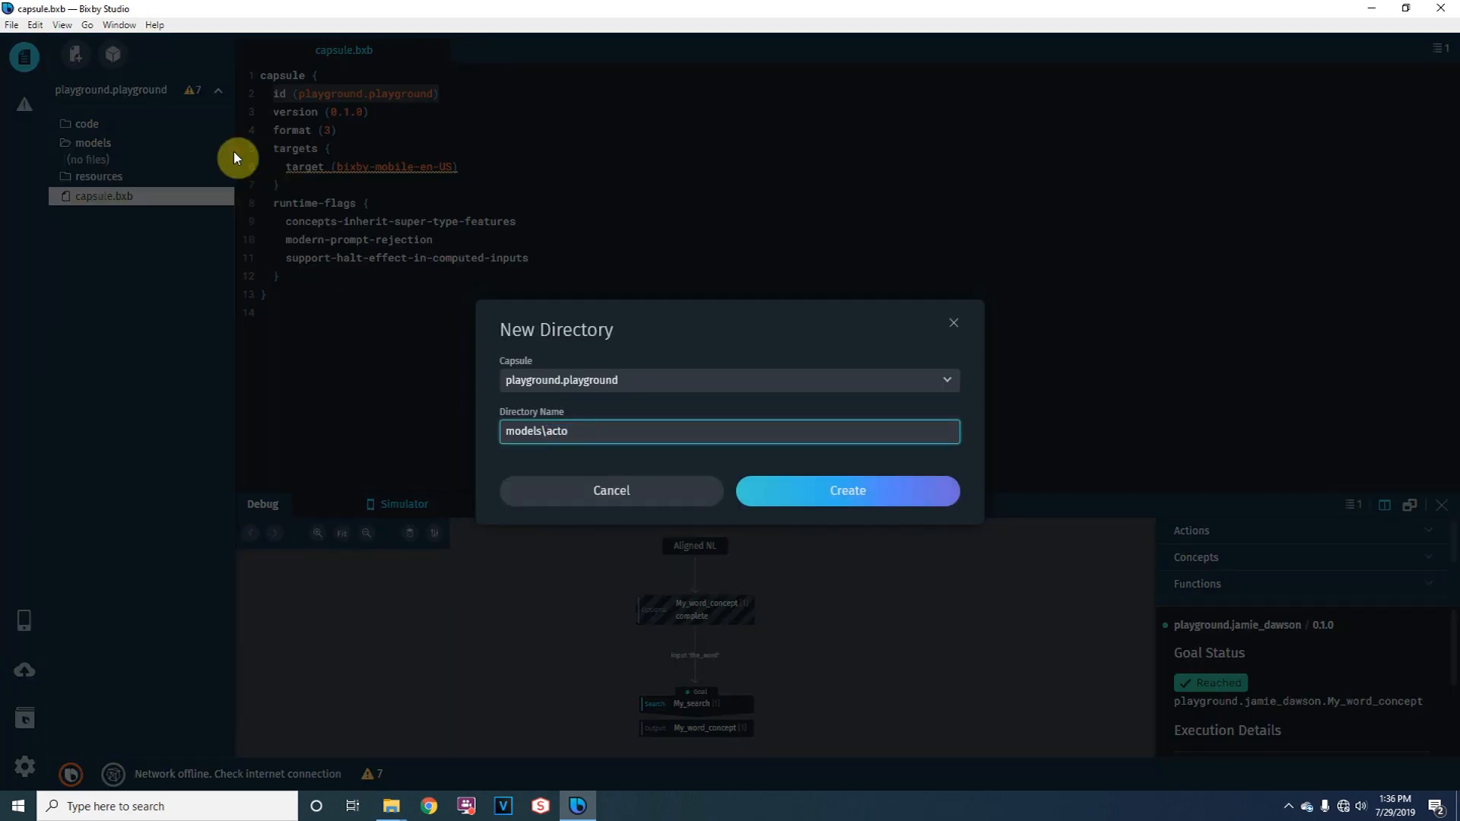
{"action": "left_click", "coordinate": [845, 491]}
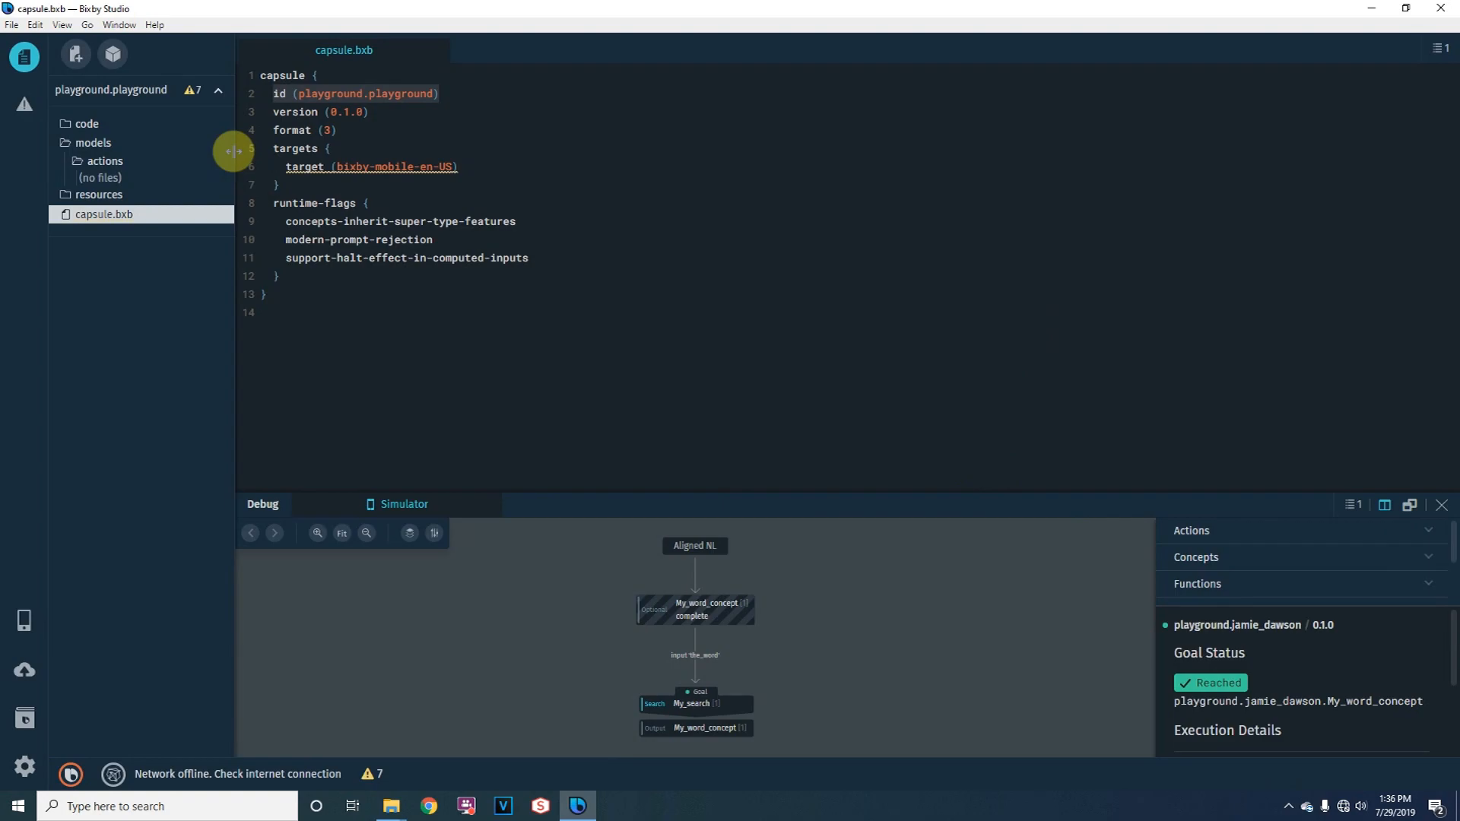
{"action": "right_click", "coordinate": [104, 214]}
{"action": "type", "text": "models\\conc"}
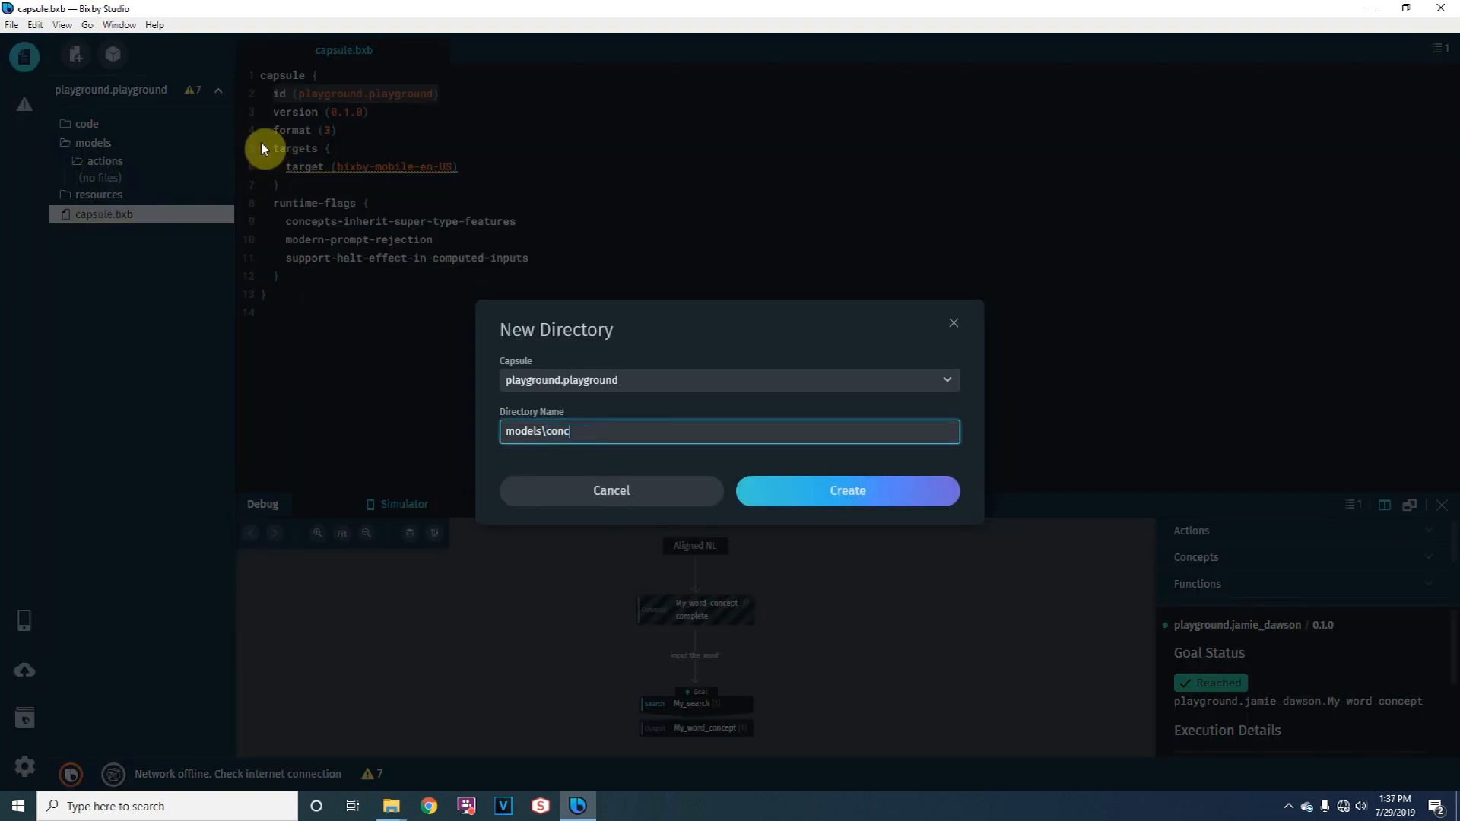
{"action": "left_click", "coordinate": [846, 491]}
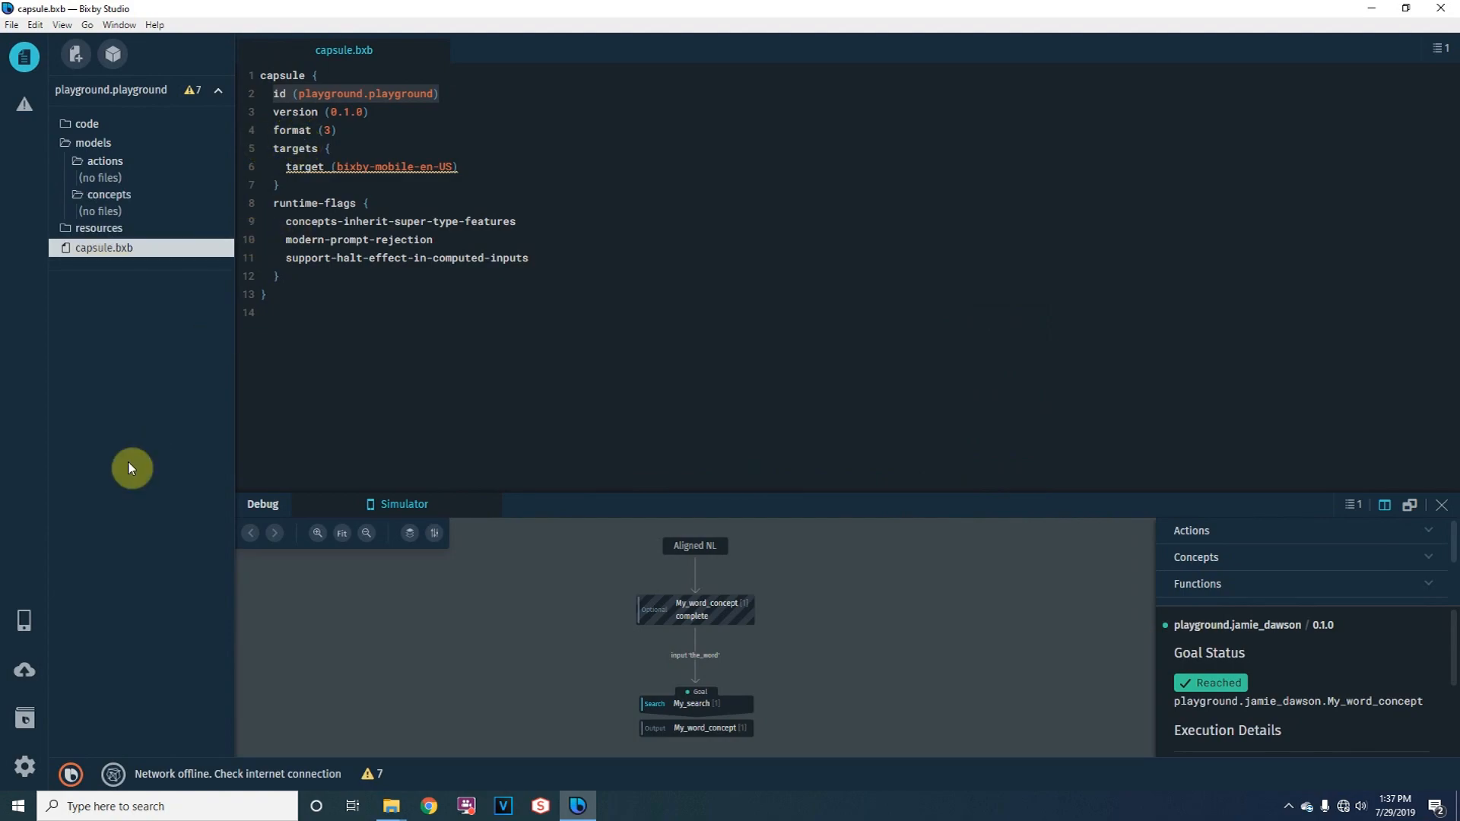
{"action": "mouse_move", "coordinate": [145, 455]}
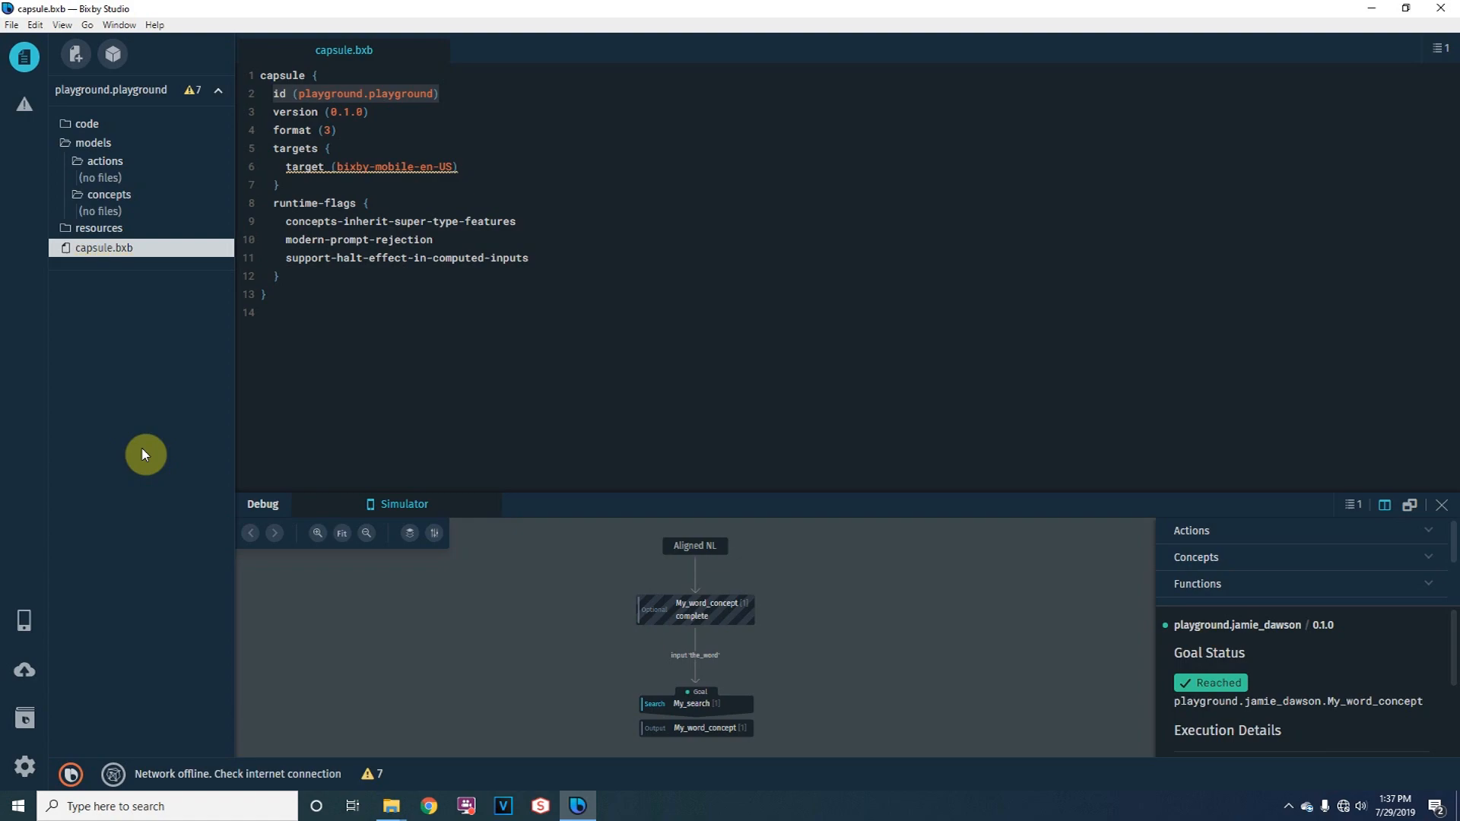
{"action": "mouse_move", "coordinate": [149, 450]}
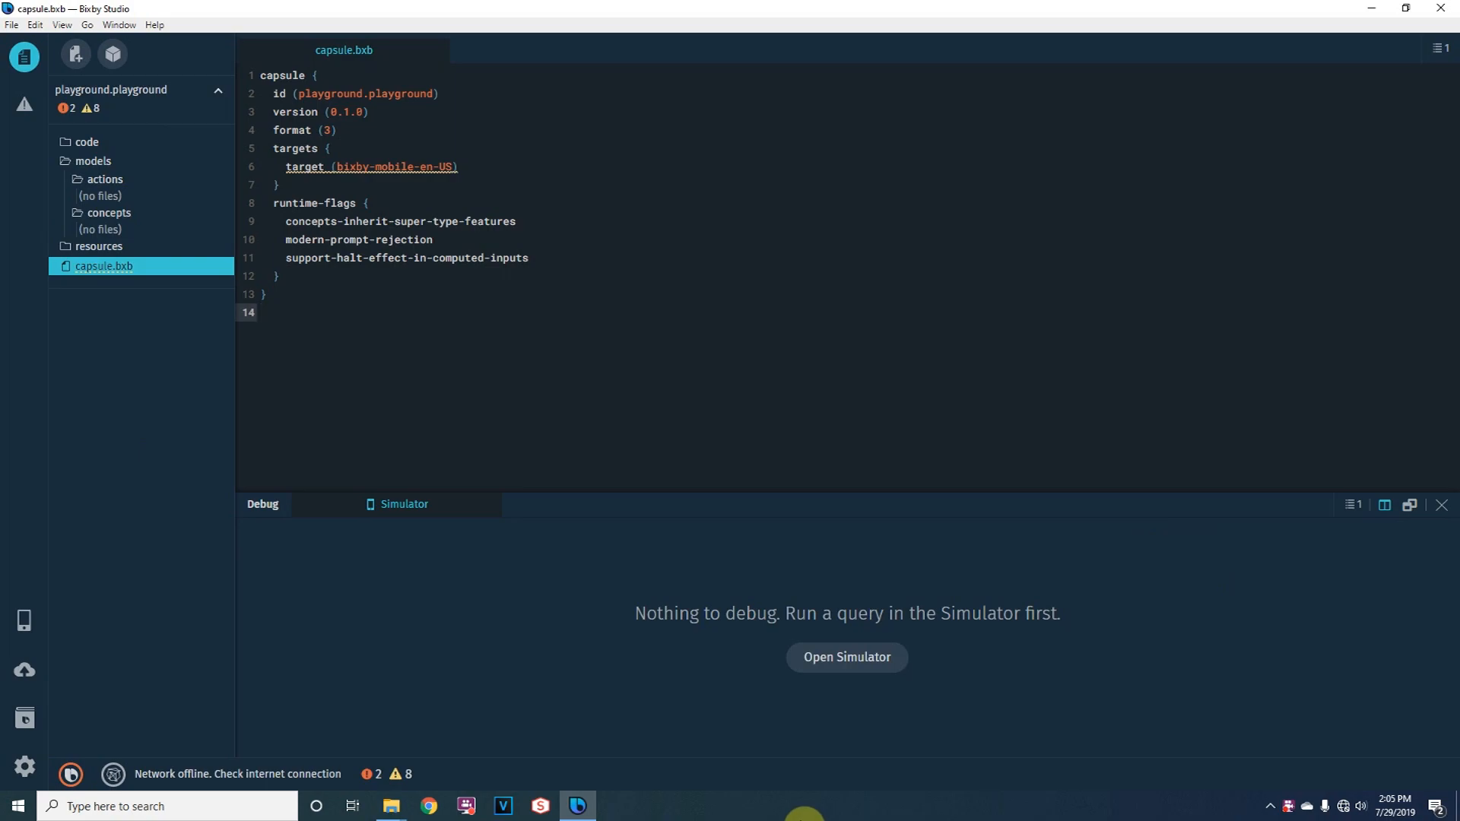
{"action": "mouse_move", "coordinate": [351, 516]}
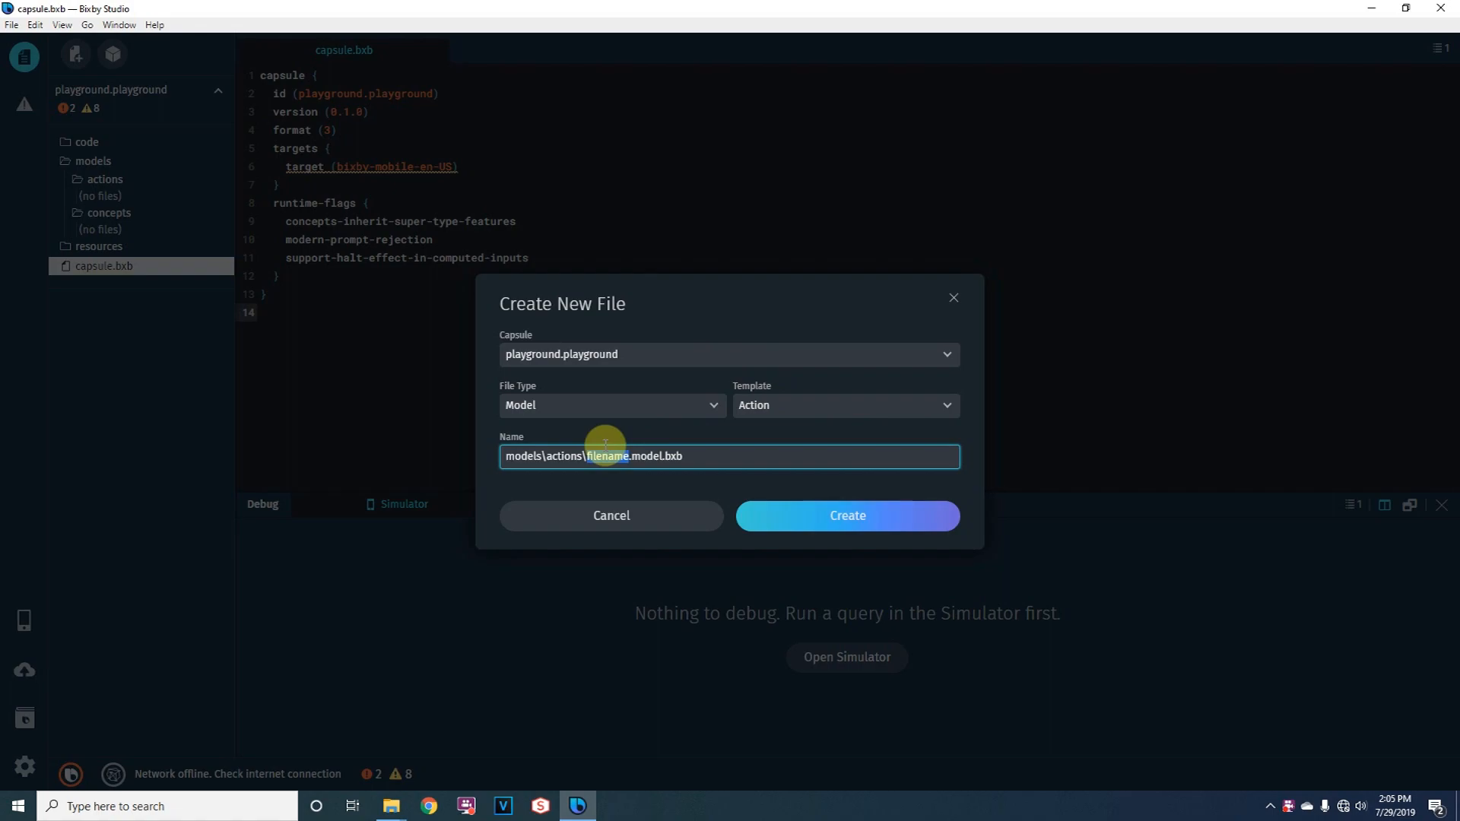
Step: Create the My_search action model described as confirming if the word complete is in a sentence
{"action": "type", "text": "My_search"}
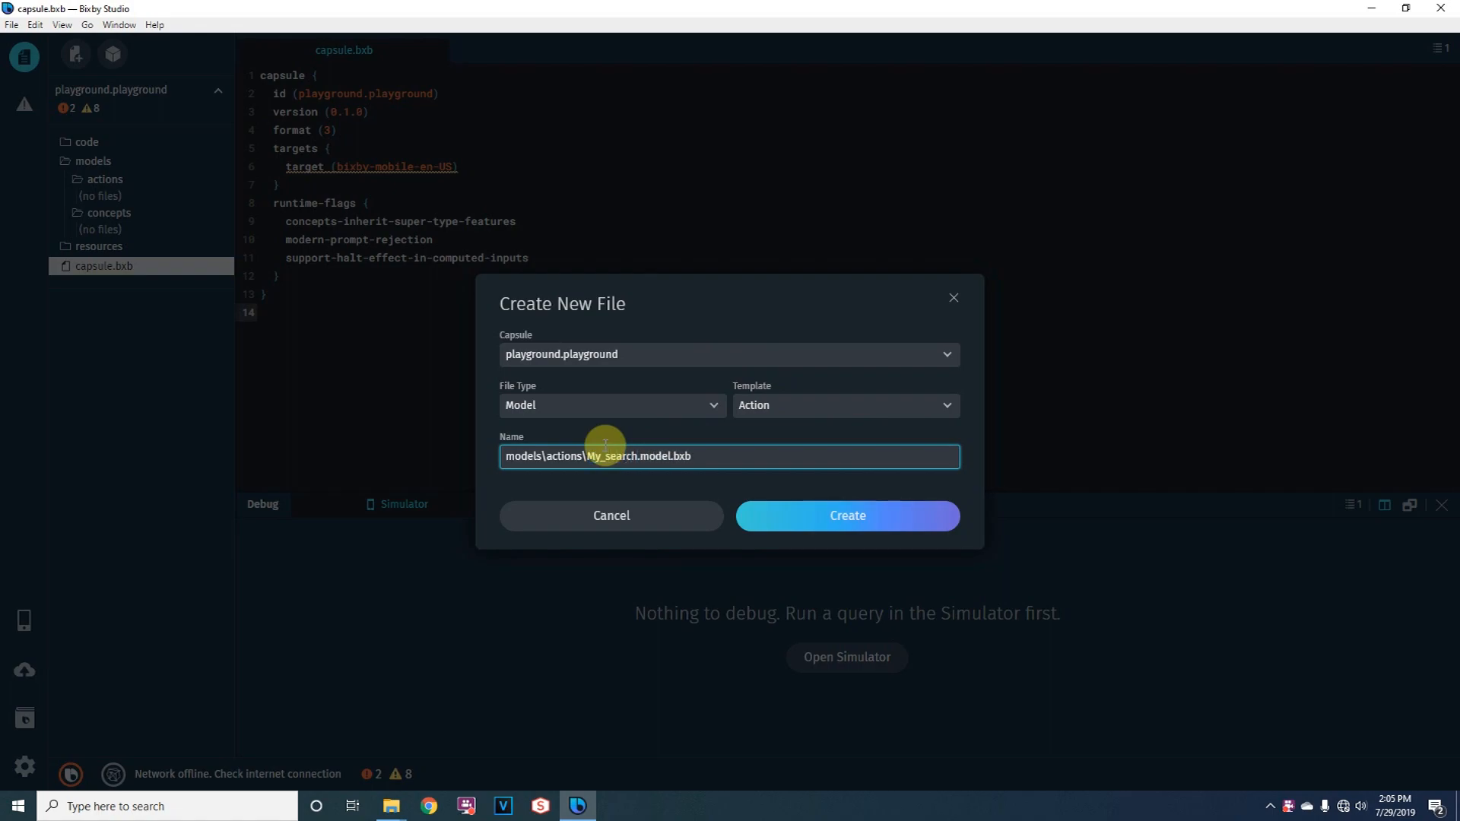
{"action": "left_click", "coordinate": [845, 516]}
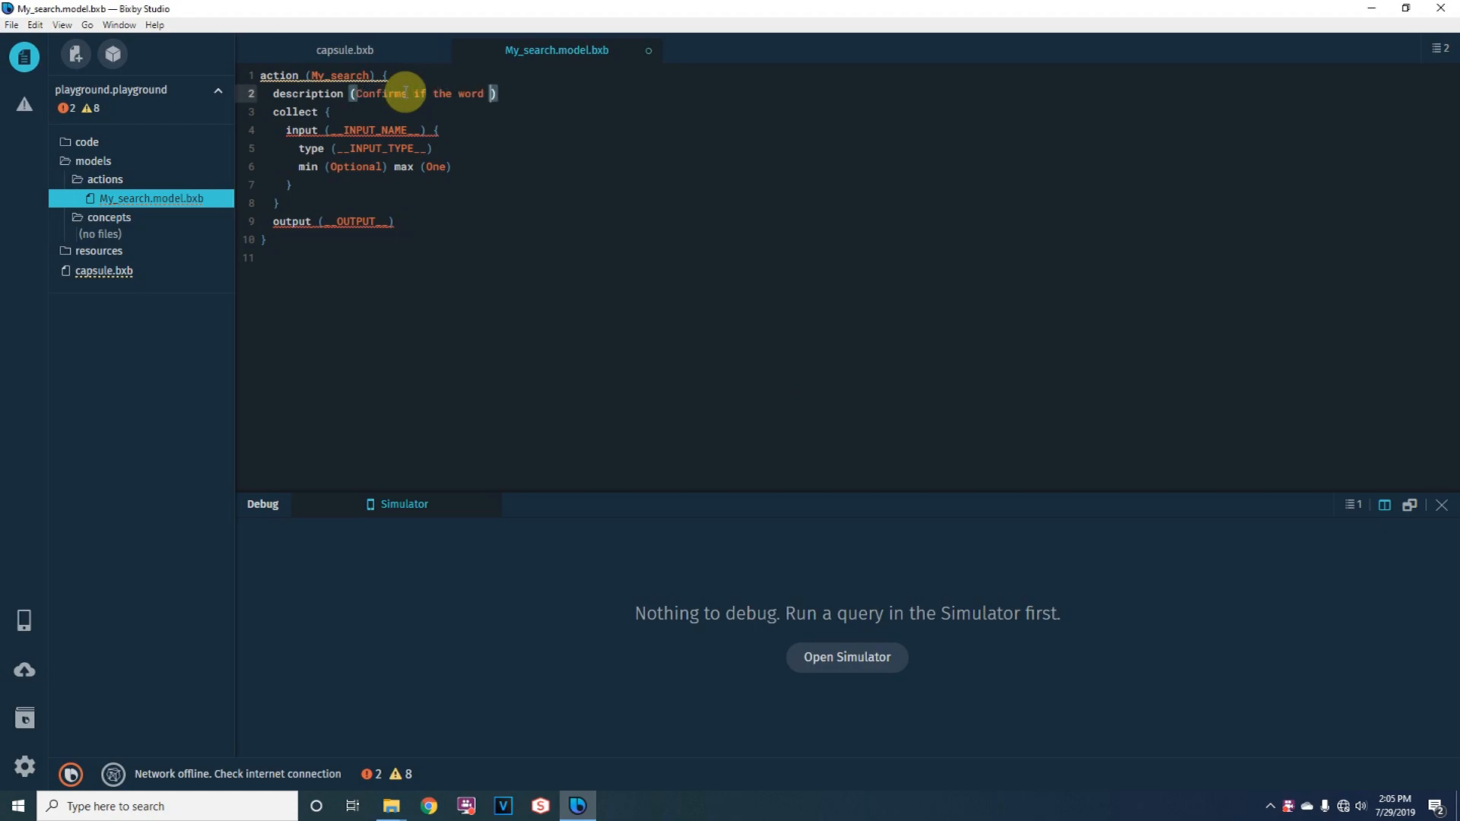
{"action": "type", "text": "complete is in a sentence"}
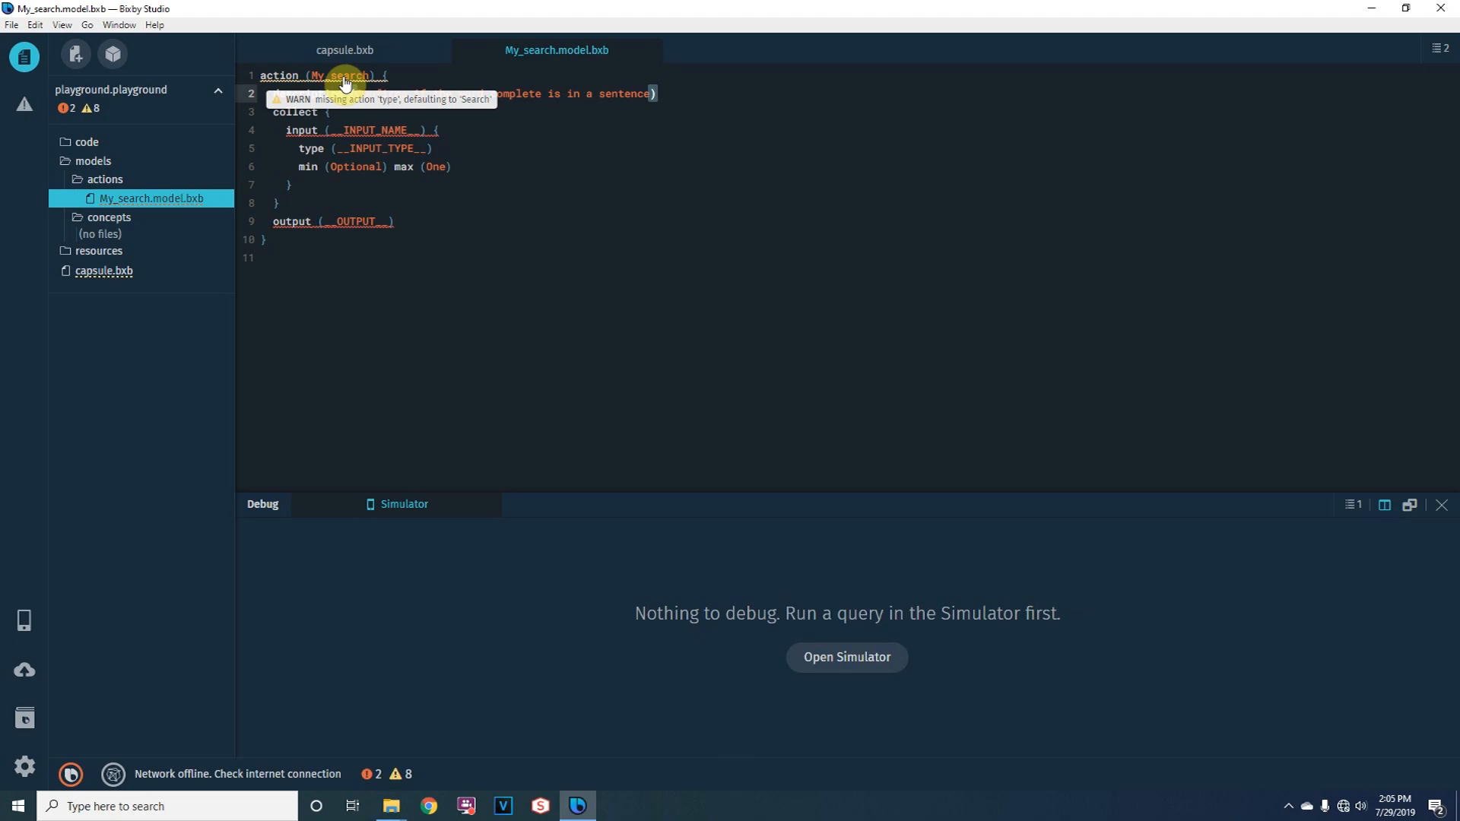
{"action": "type", "text": "type("}
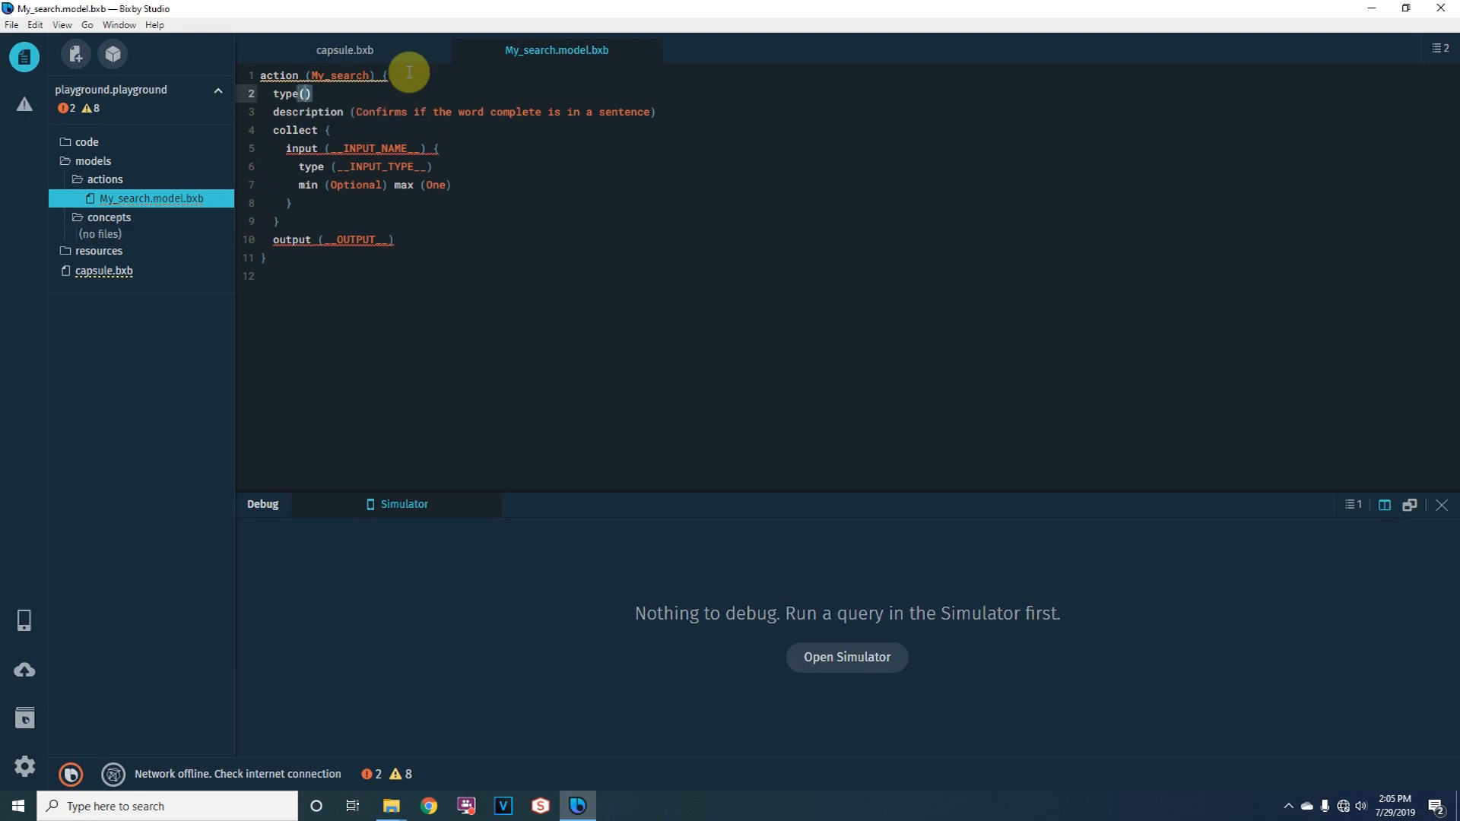
Step: Choose Search as the My_search action type from the autocomplete list
{"action": "left_click", "coordinate": [306, 93]}
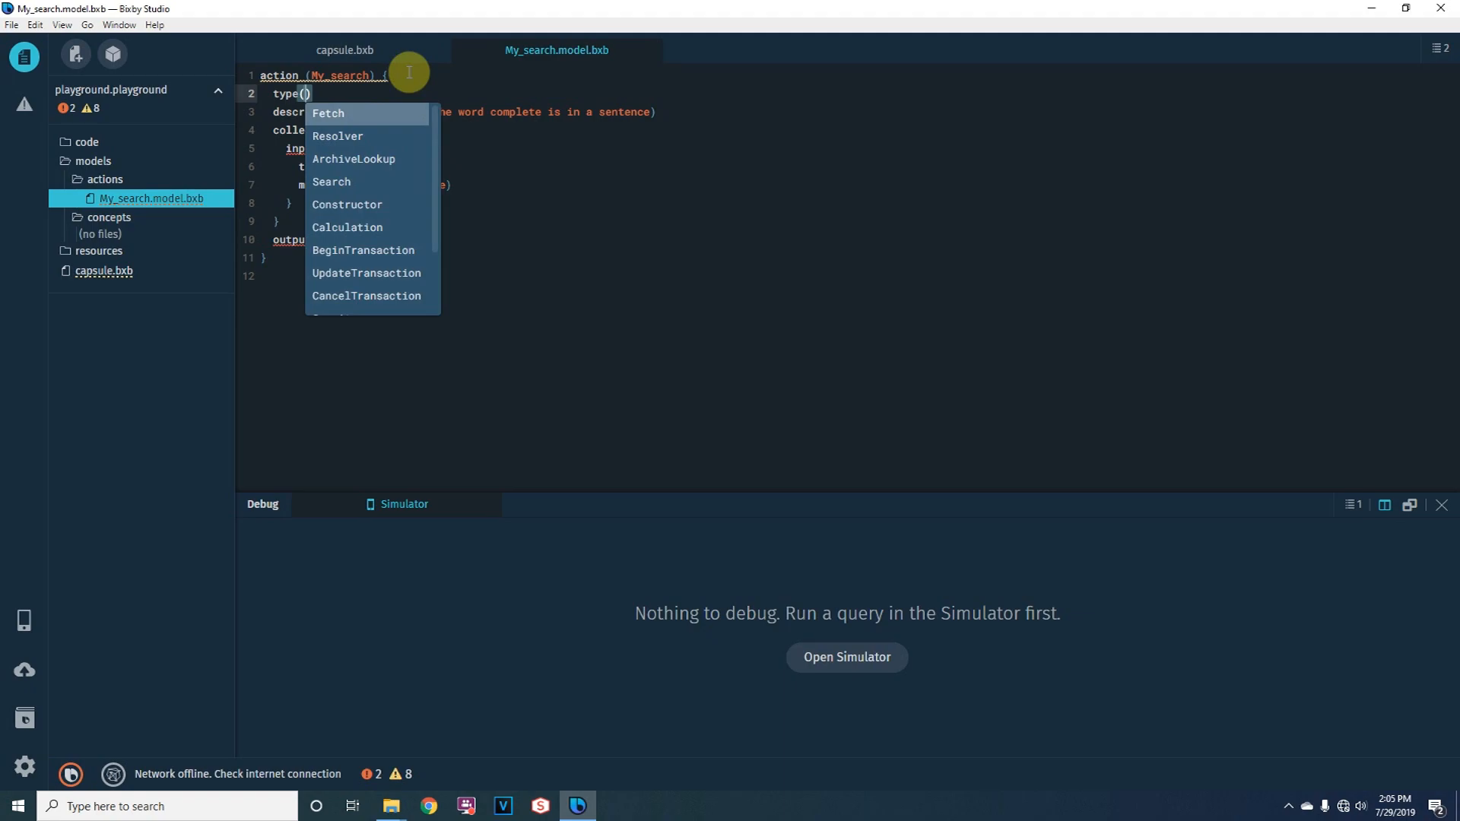
{"action": "scroll", "scroll_direction": "down", "scroll_amount": 3}
{"action": "type", "text": "Search"}
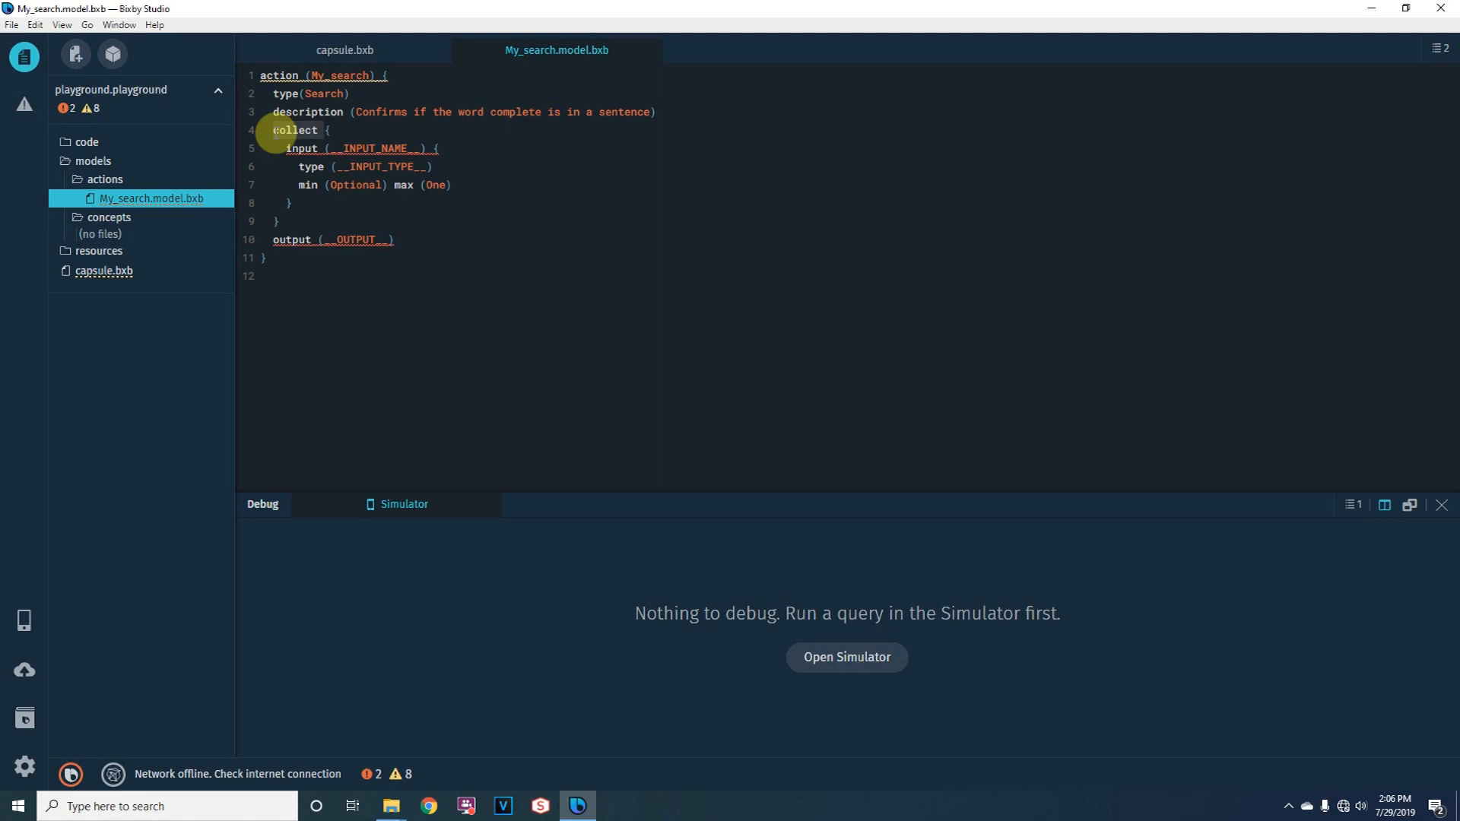
{"action": "mouse_move", "coordinate": [355, 184]}
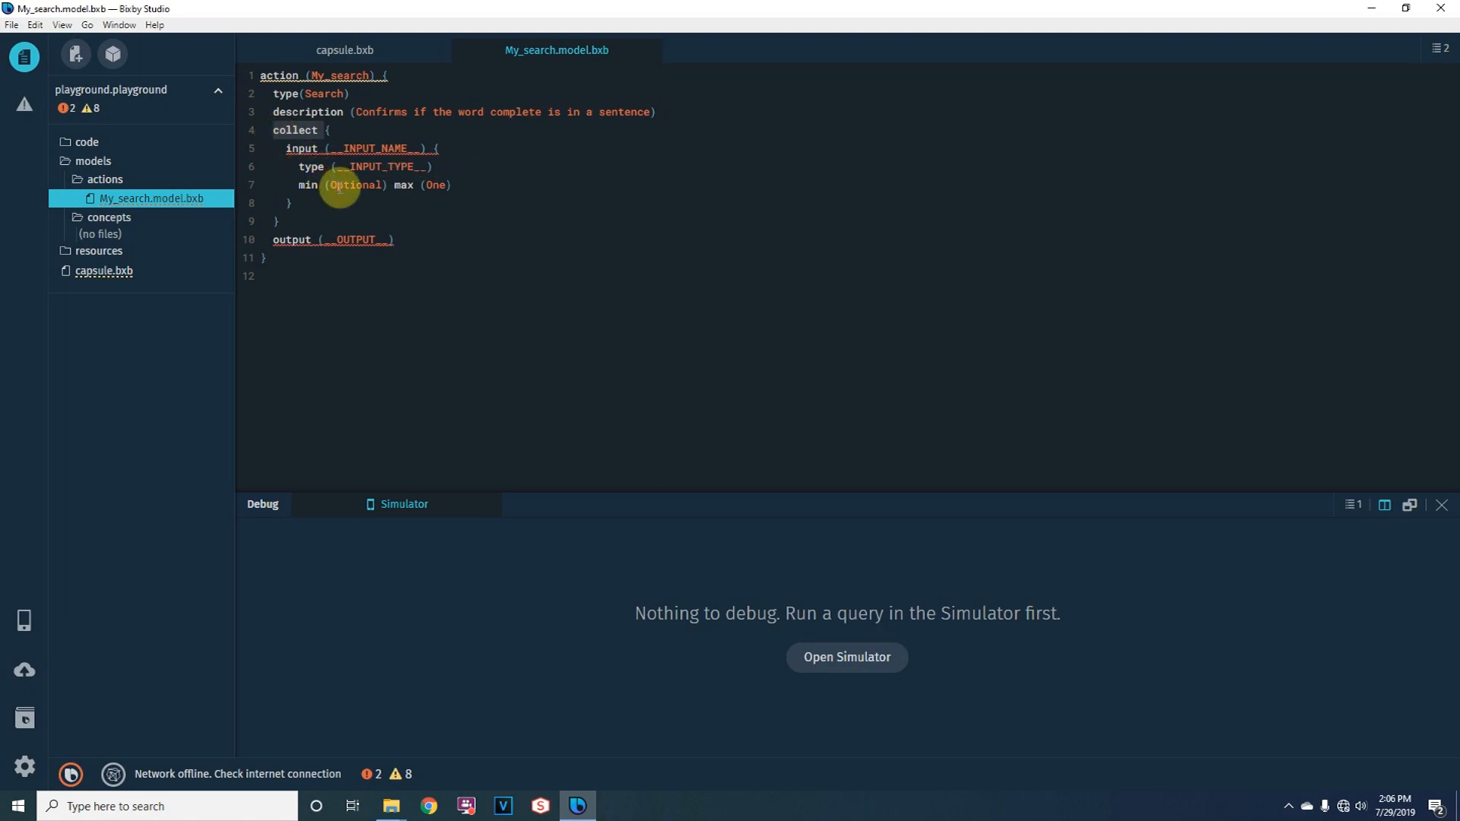
{"action": "mouse_move", "coordinate": [368, 149]}
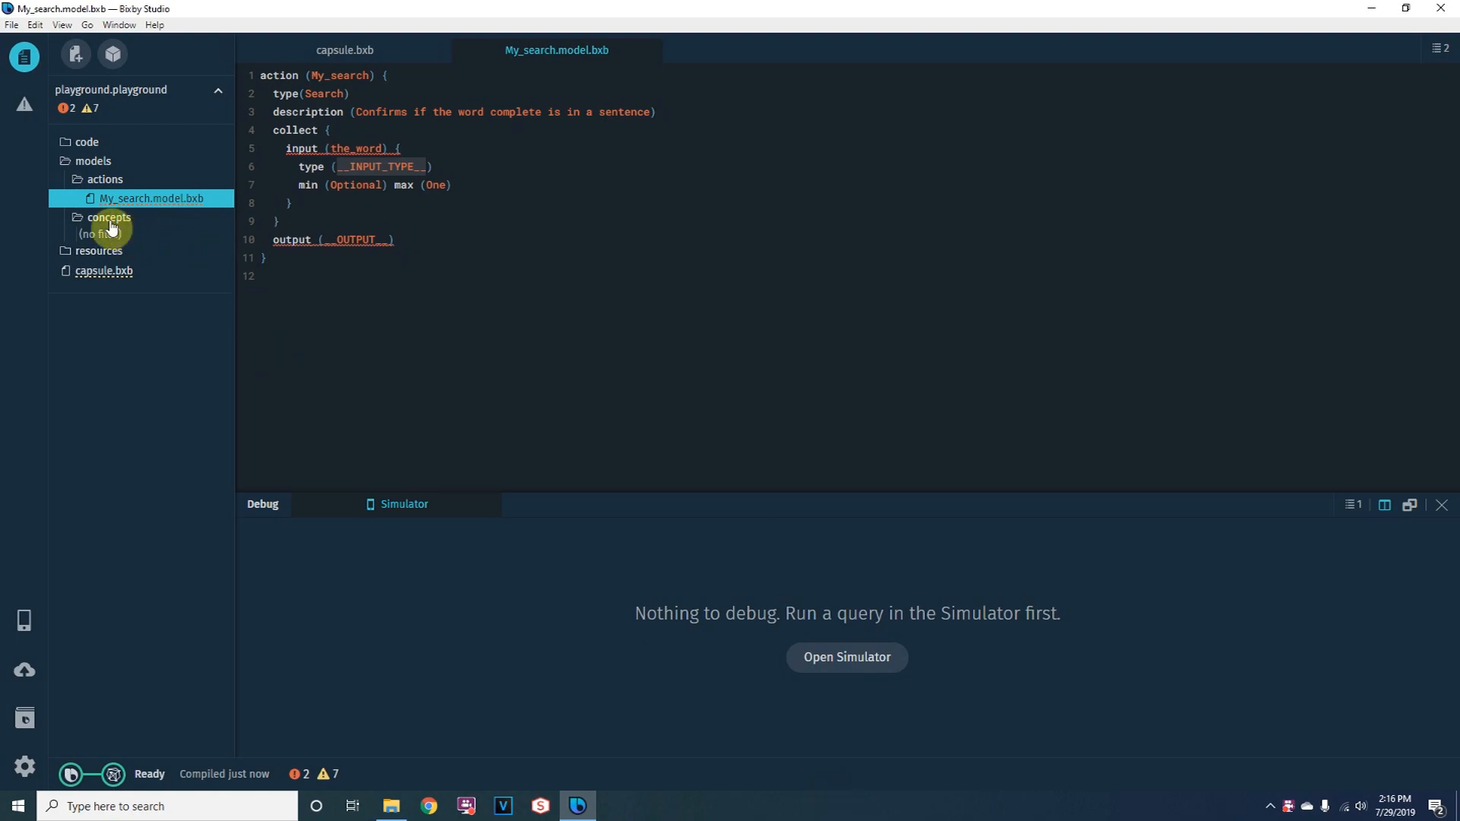
Step: Create a Text-template concept model named My_word_concept in the models folder
{"action": "right_click", "coordinate": [110, 218]}
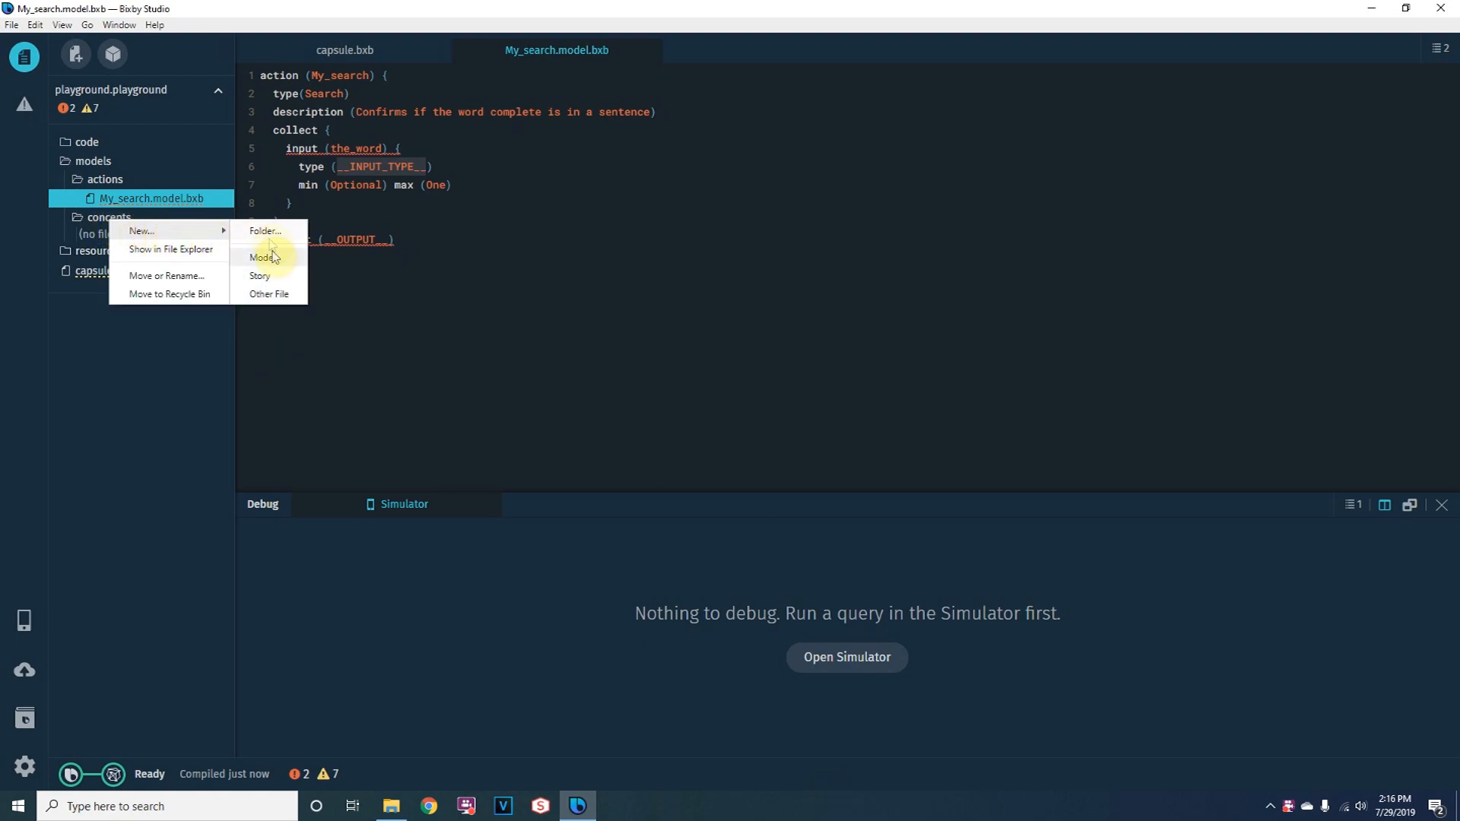
{"action": "left_click", "coordinate": [261, 257]}
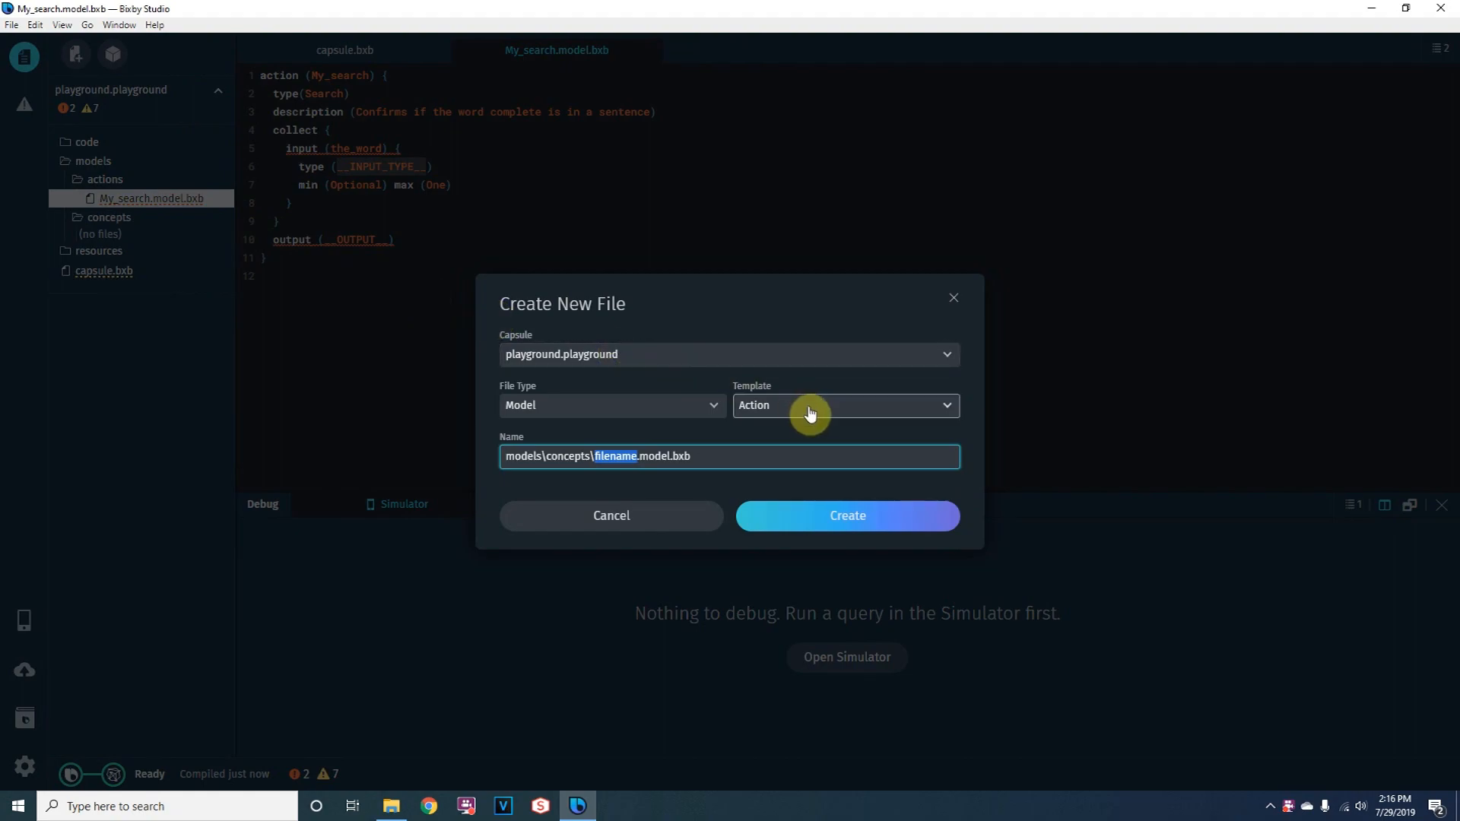
{"action": "left_click", "coordinate": [843, 405]}
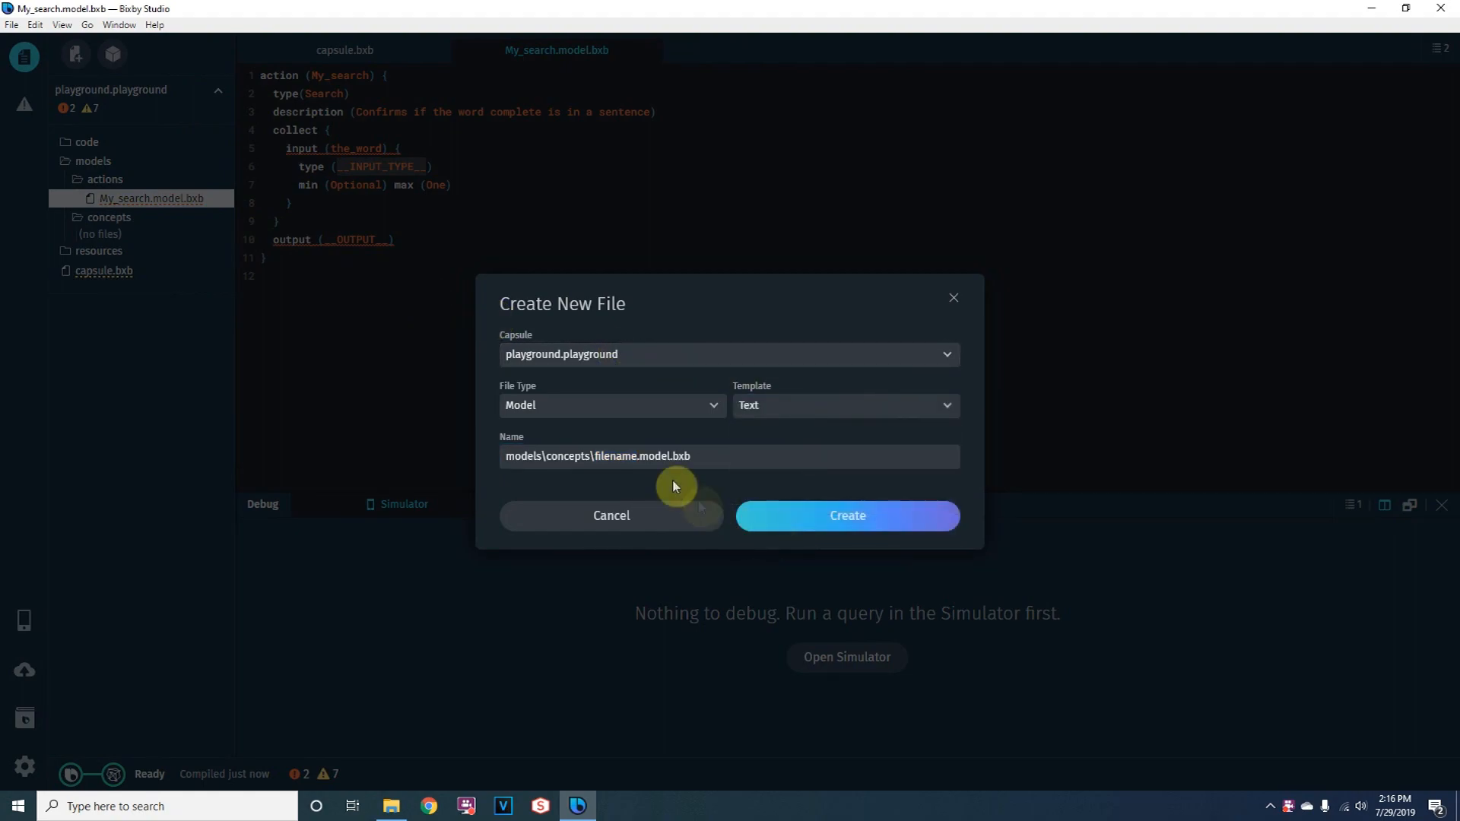
{"action": "double_click", "coordinate": [616, 456]}
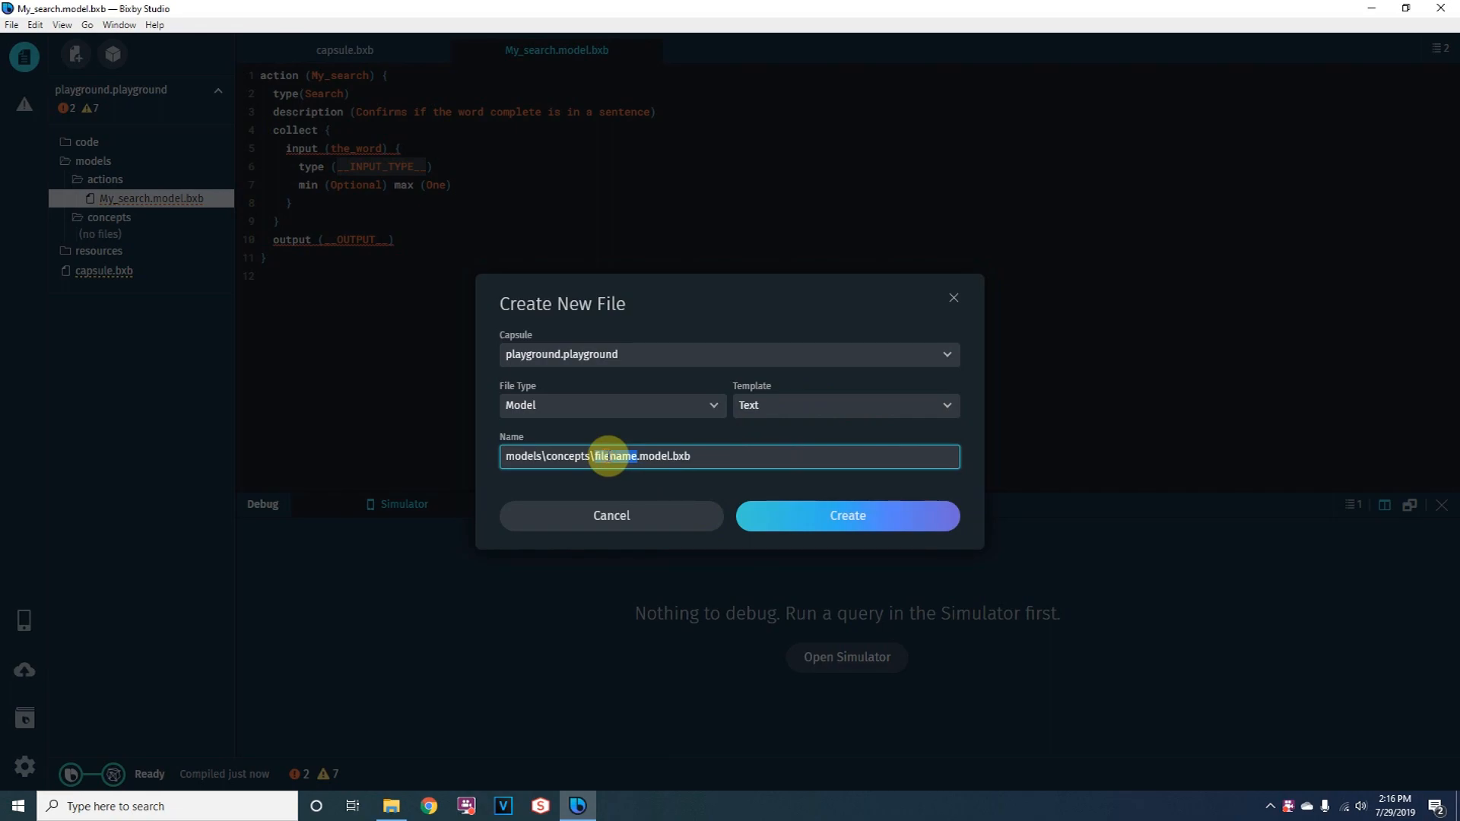
{"action": "type", "text": "My"}
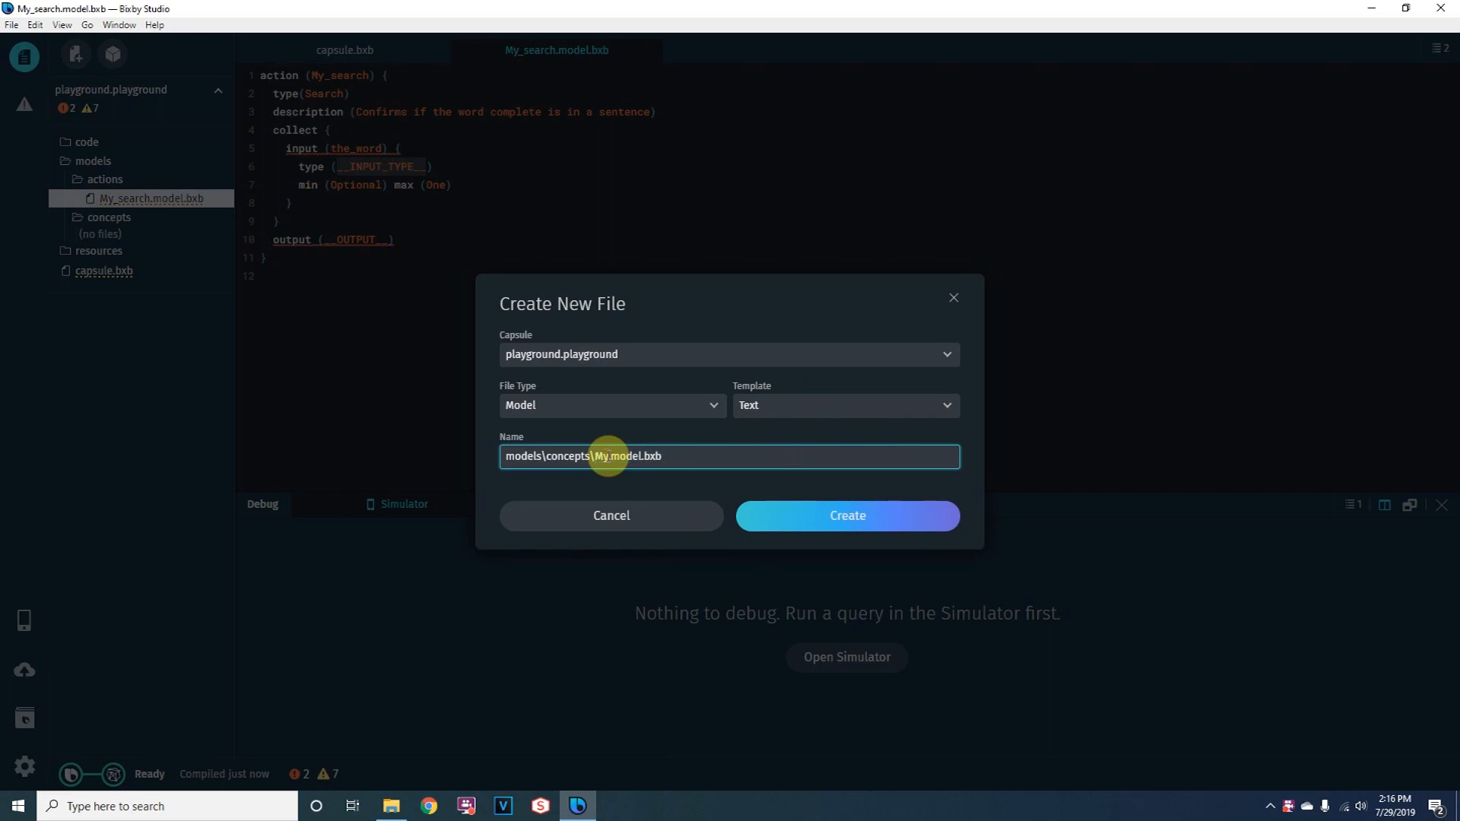
{"action": "type", "text": "_word_concept"}
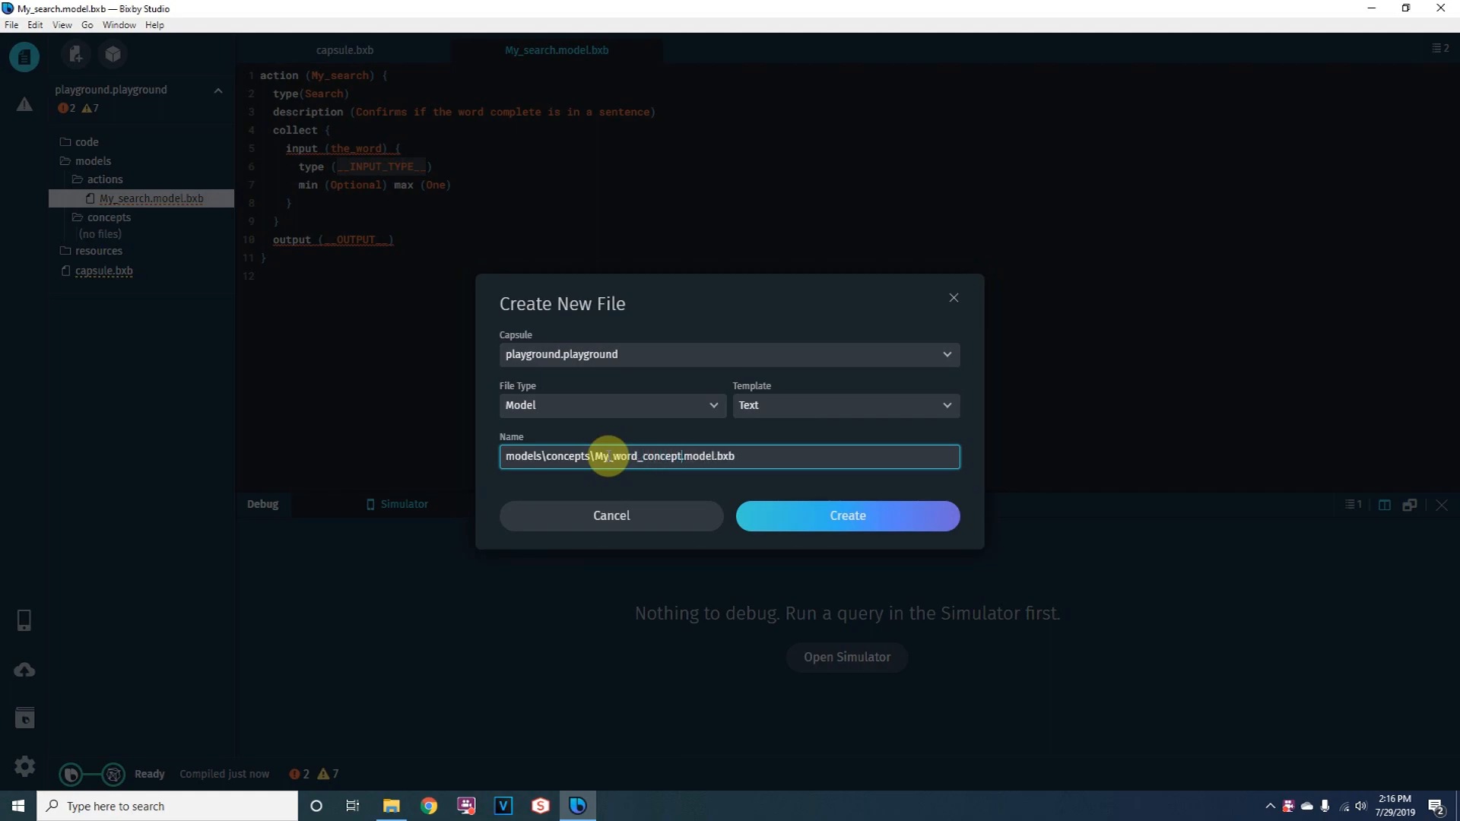
{"action": "left_click", "coordinate": [845, 516]}
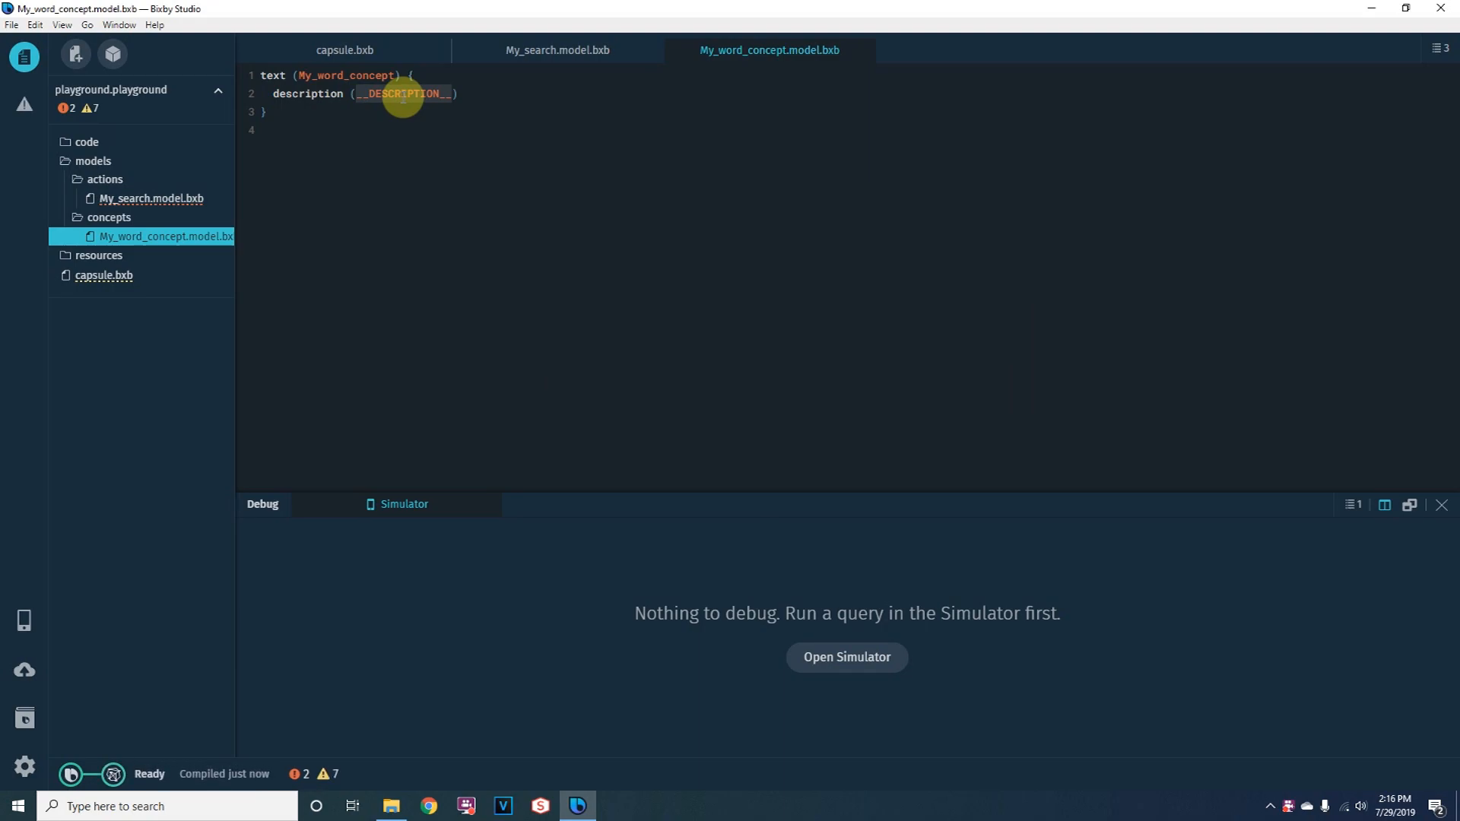
Step: Describe My_word_concept as 'a text concept for our search function'
{"action": "type", "text": "a )"}
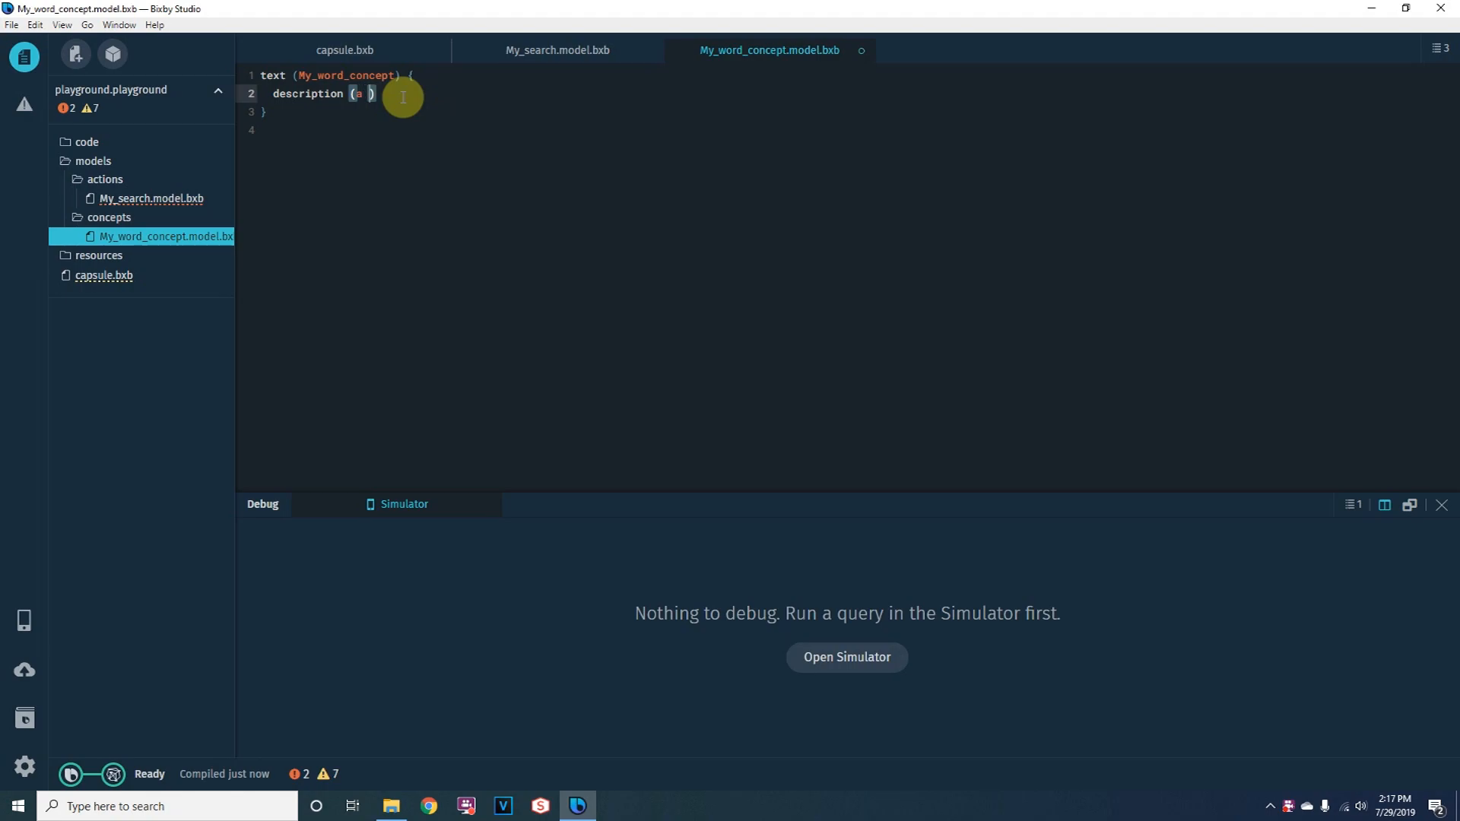
{"action": "type", "text": "text concept for o"}
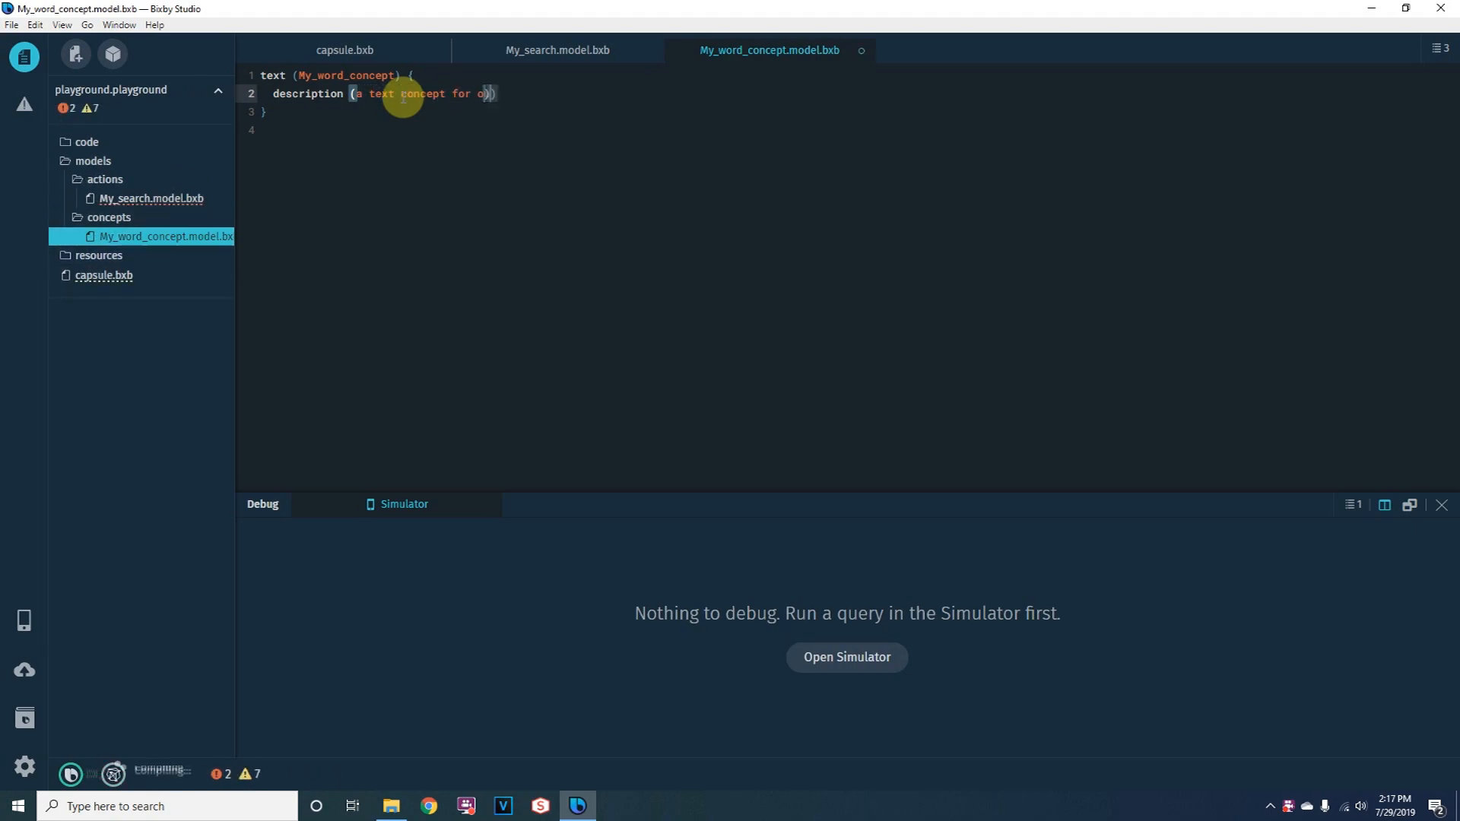
{"action": "type", "text": "ur search function"}
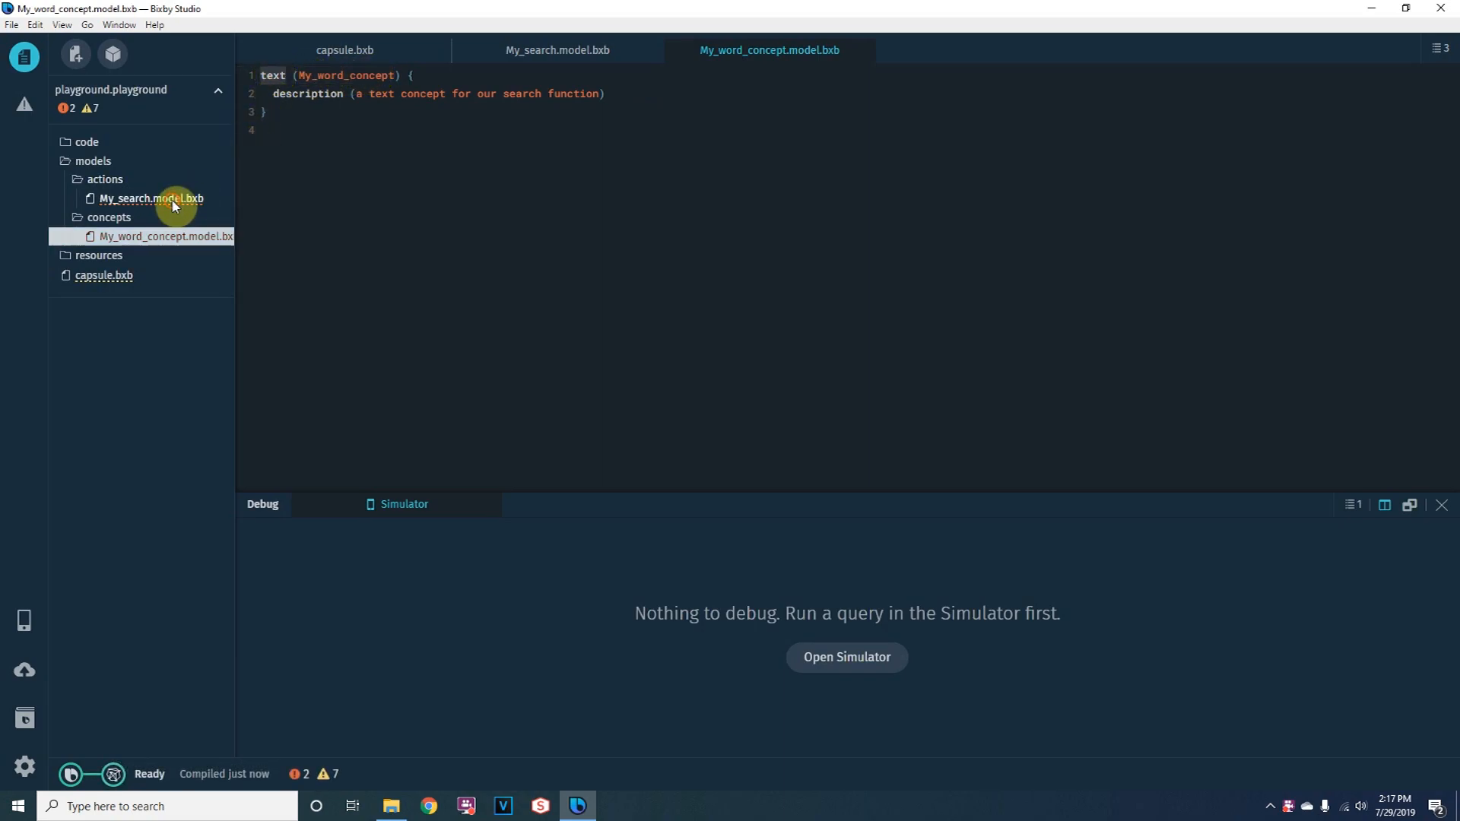
Step: Replace the My_search input type and output placeholders with My_word_concept
{"action": "left_click", "coordinate": [153, 197]}
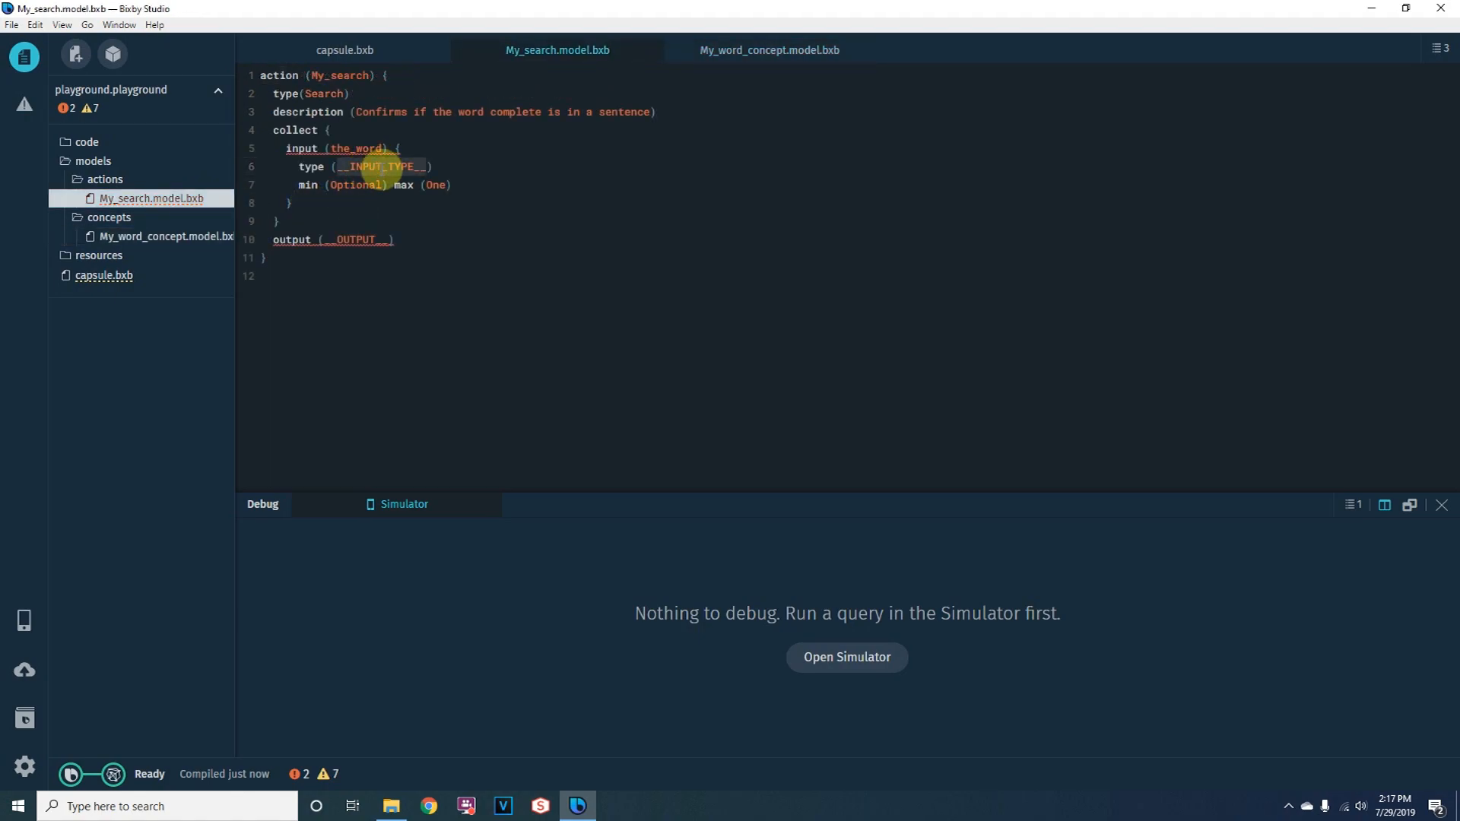
{"action": "key", "text": "Backspace"}
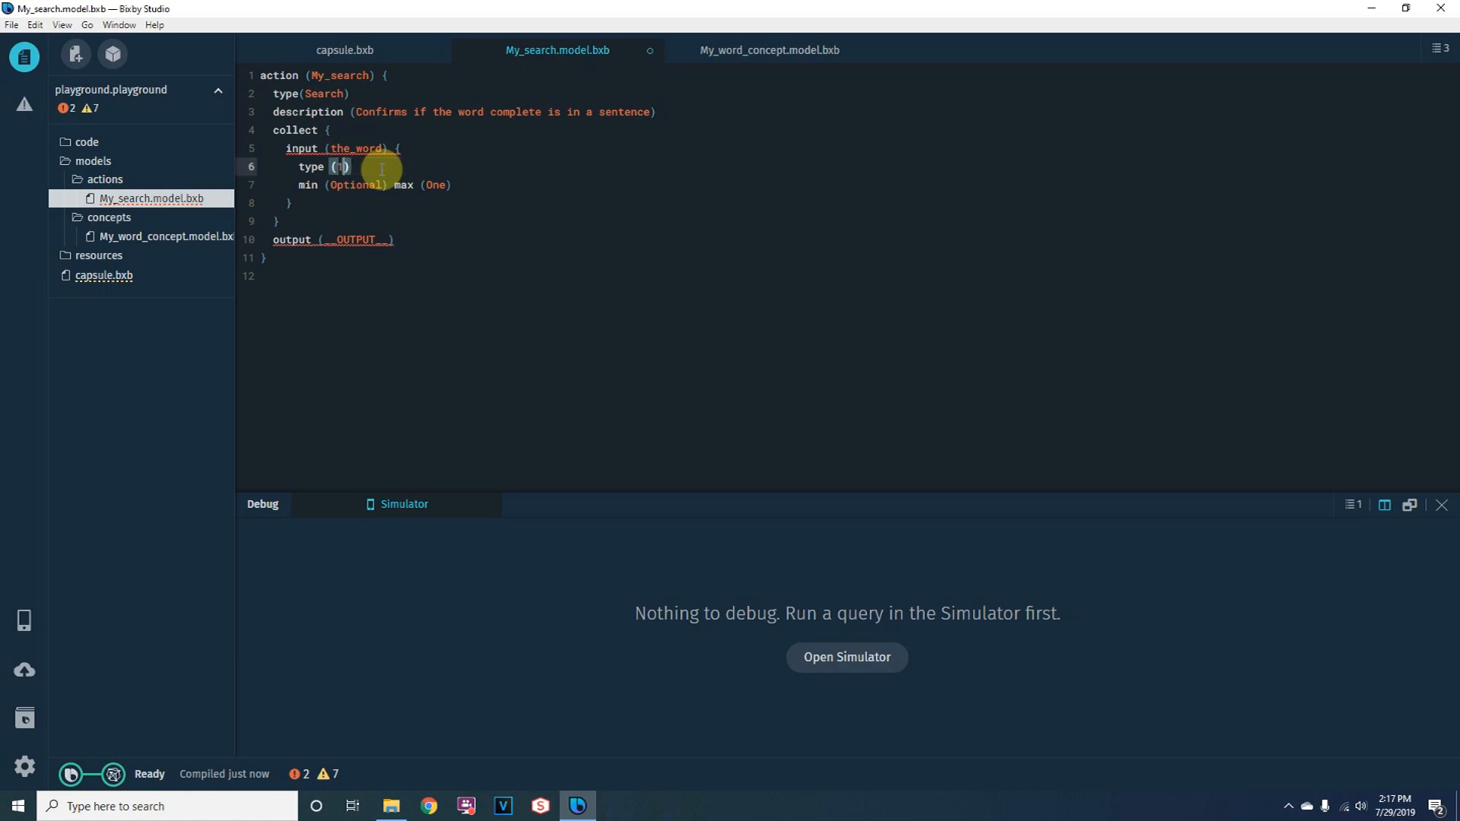
{"action": "type", "text": "My_word_concept"}
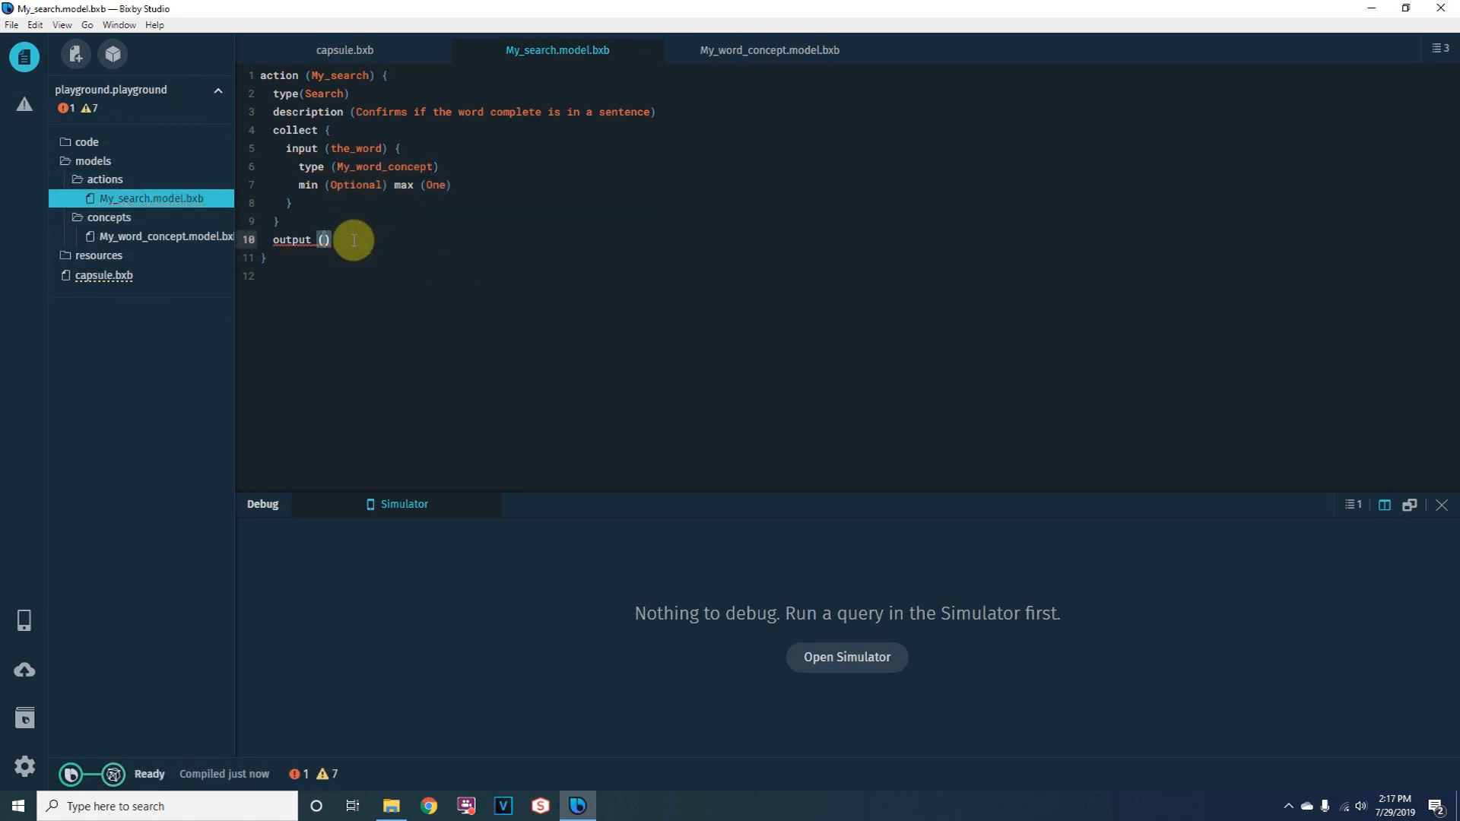
{"action": "type", "text": "My_word_concept"}
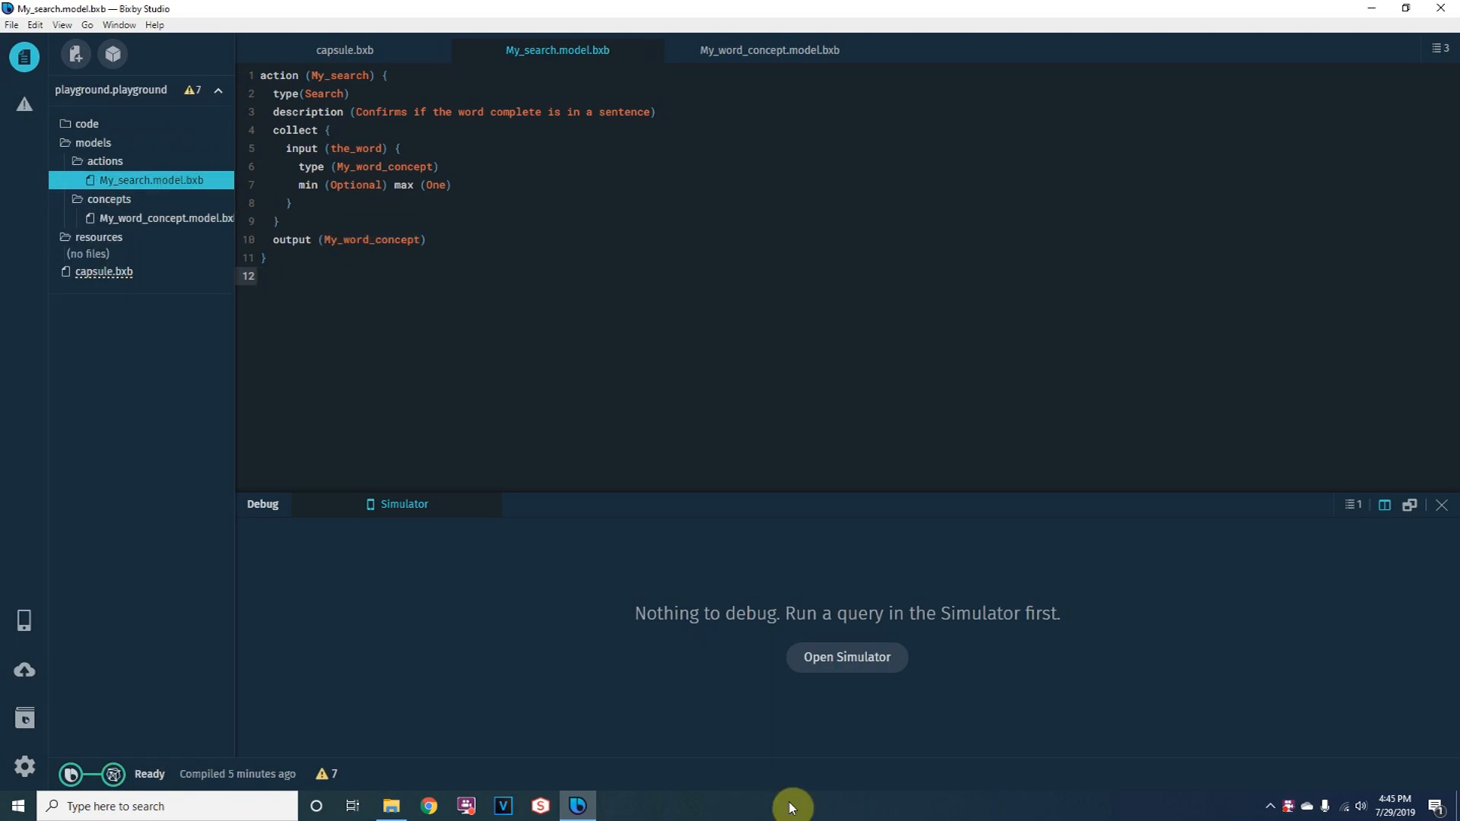
{"action": "mouse_move", "coordinate": [528, 613]}
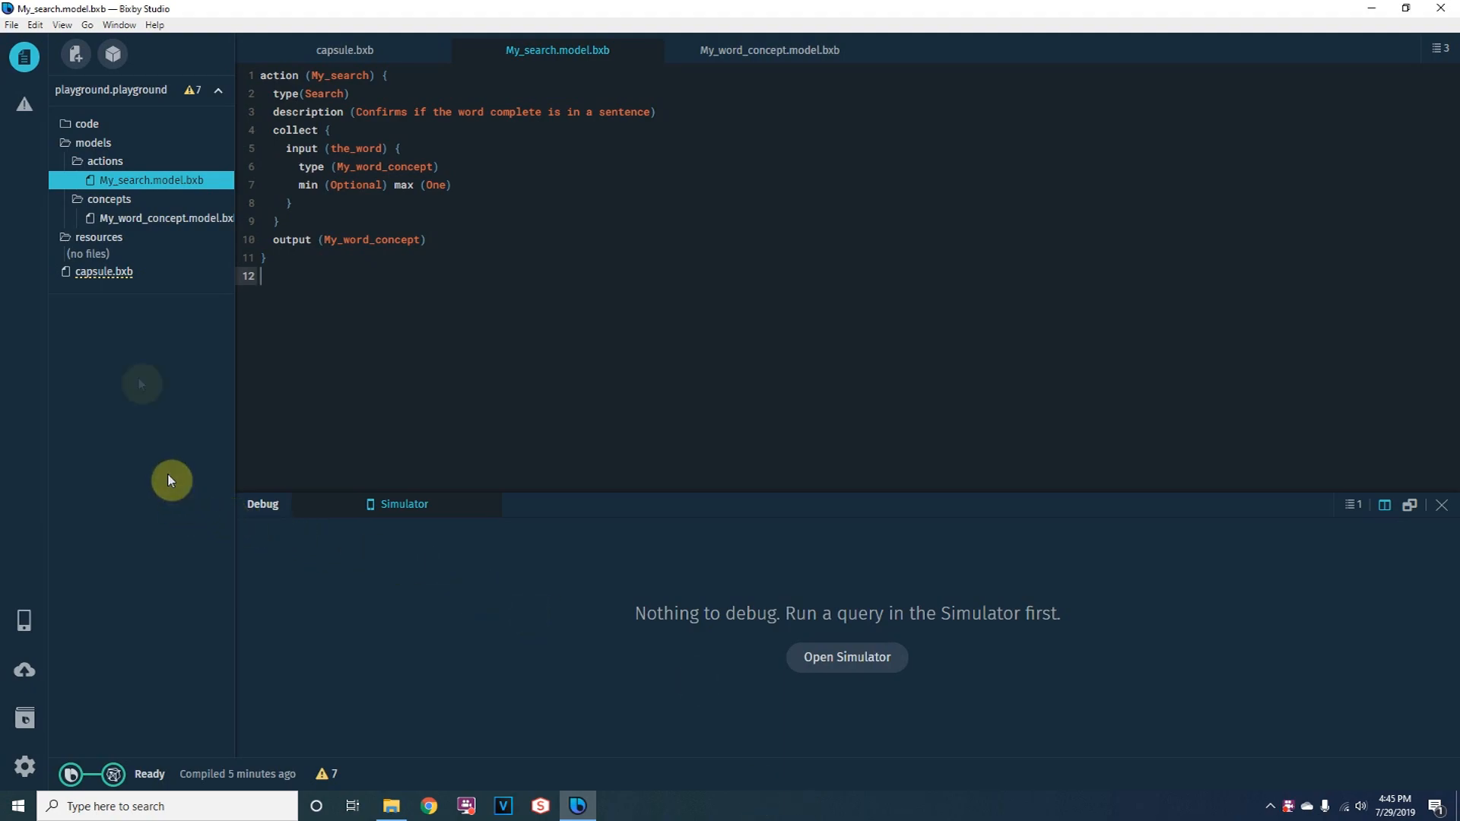
Step: Create an English training file under the resources folder
{"action": "right_click", "coordinate": [99, 237]}
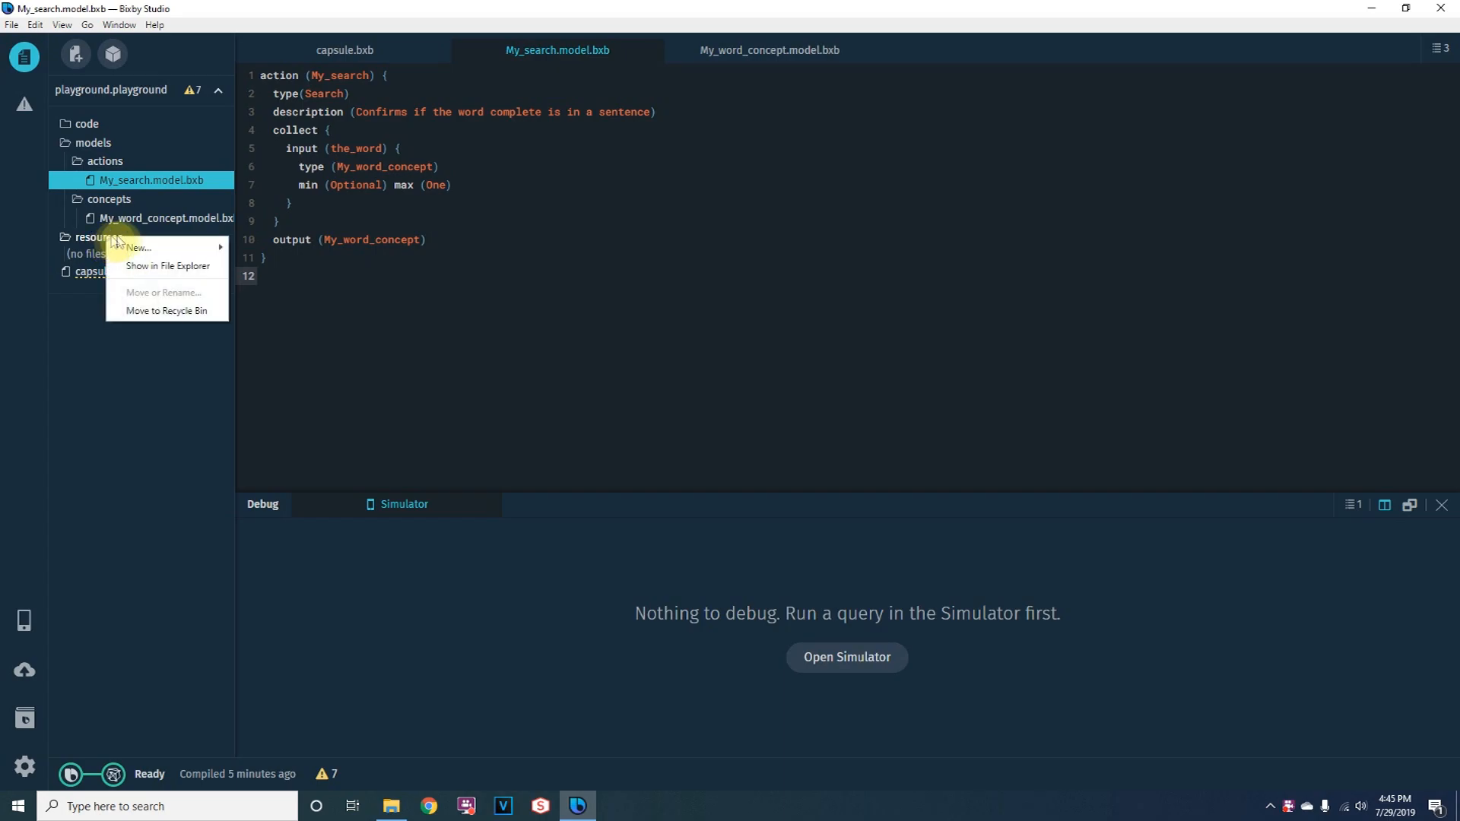
{"action": "mouse_move", "coordinate": [138, 246]}
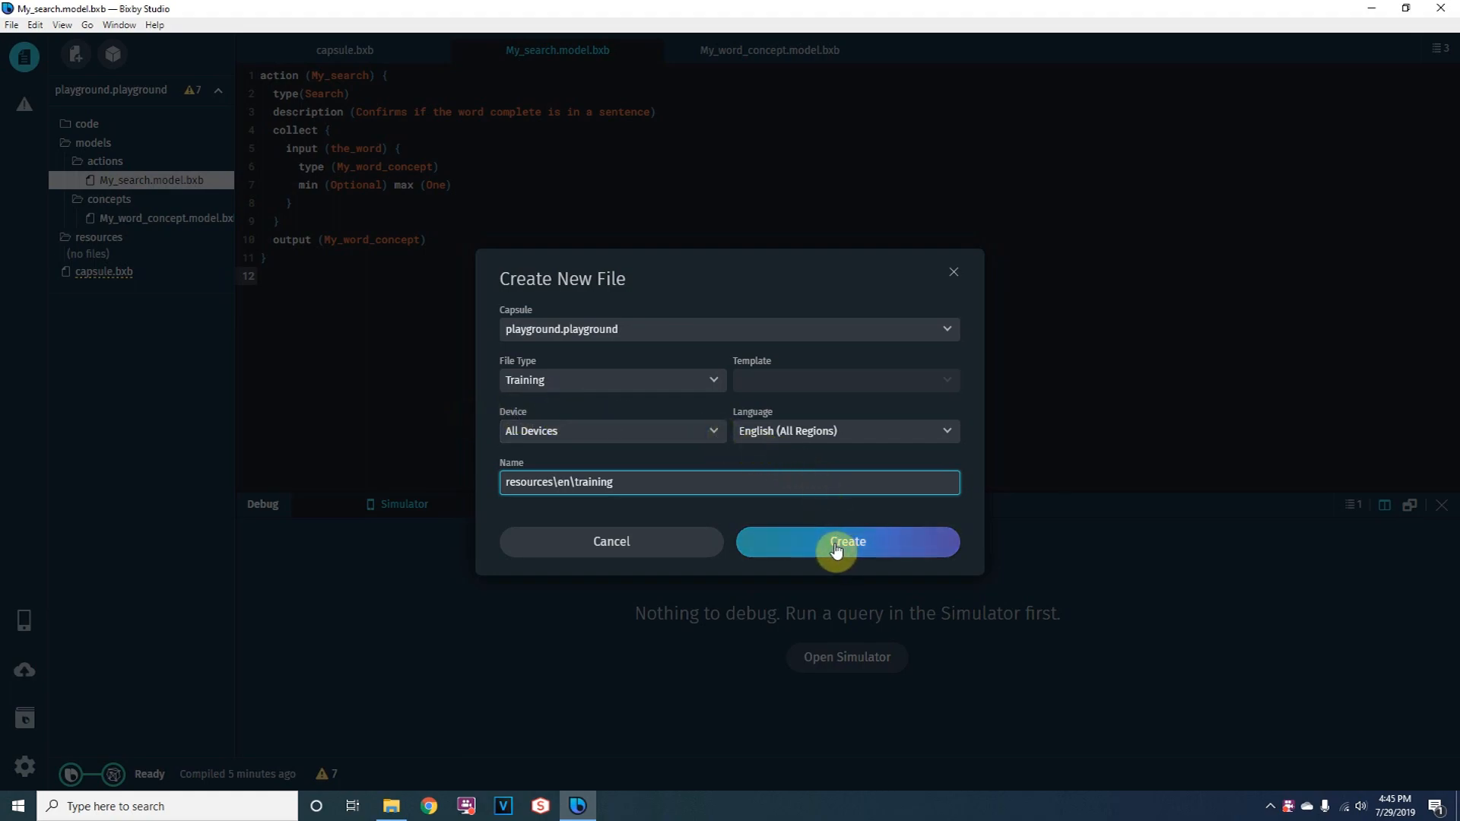
{"action": "left_click", "coordinate": [845, 541]}
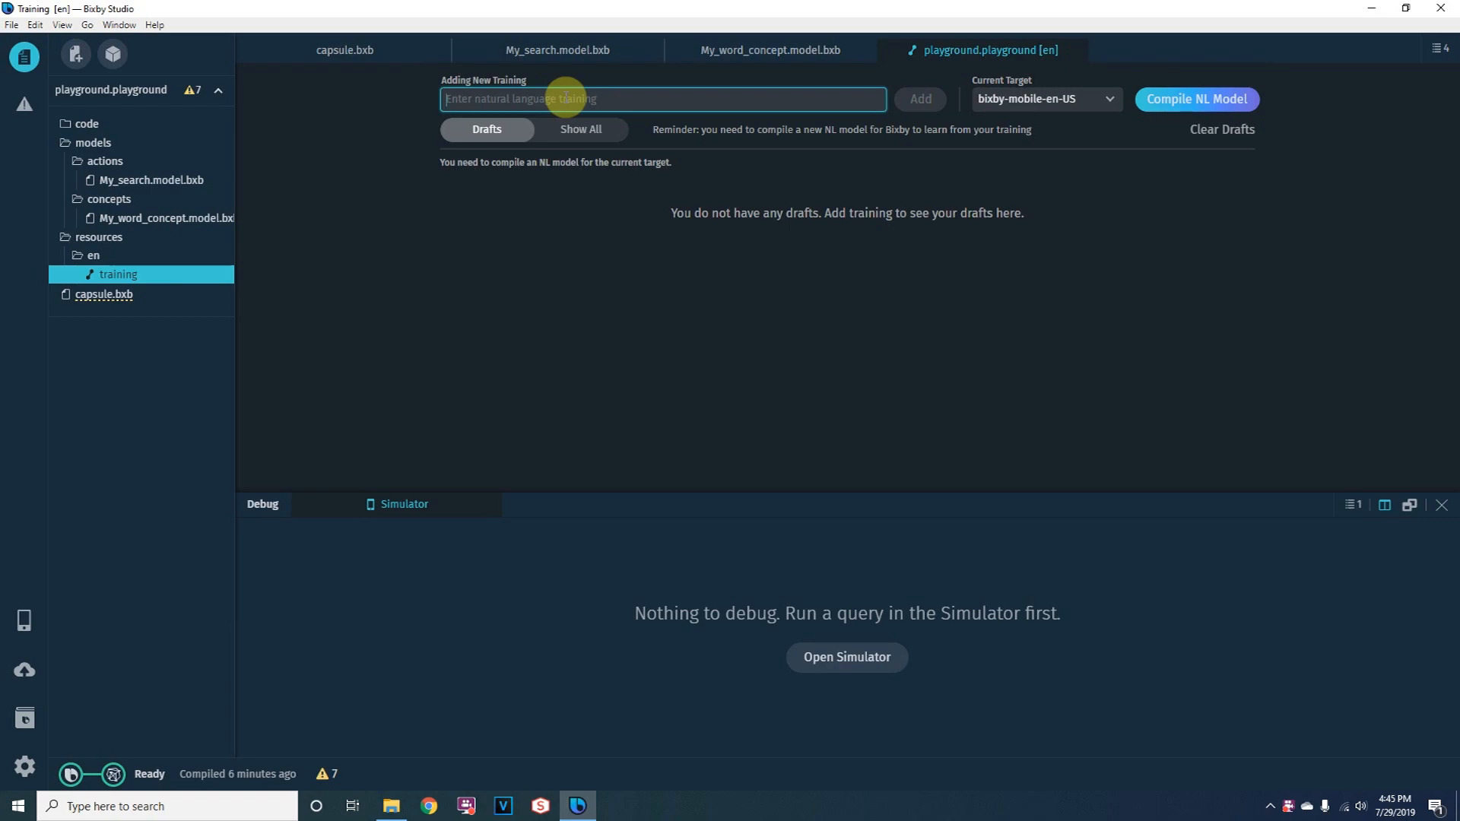
Step: Add 'did we complete this project?' as a draft training utterance
{"action": "type", "text": "did"}
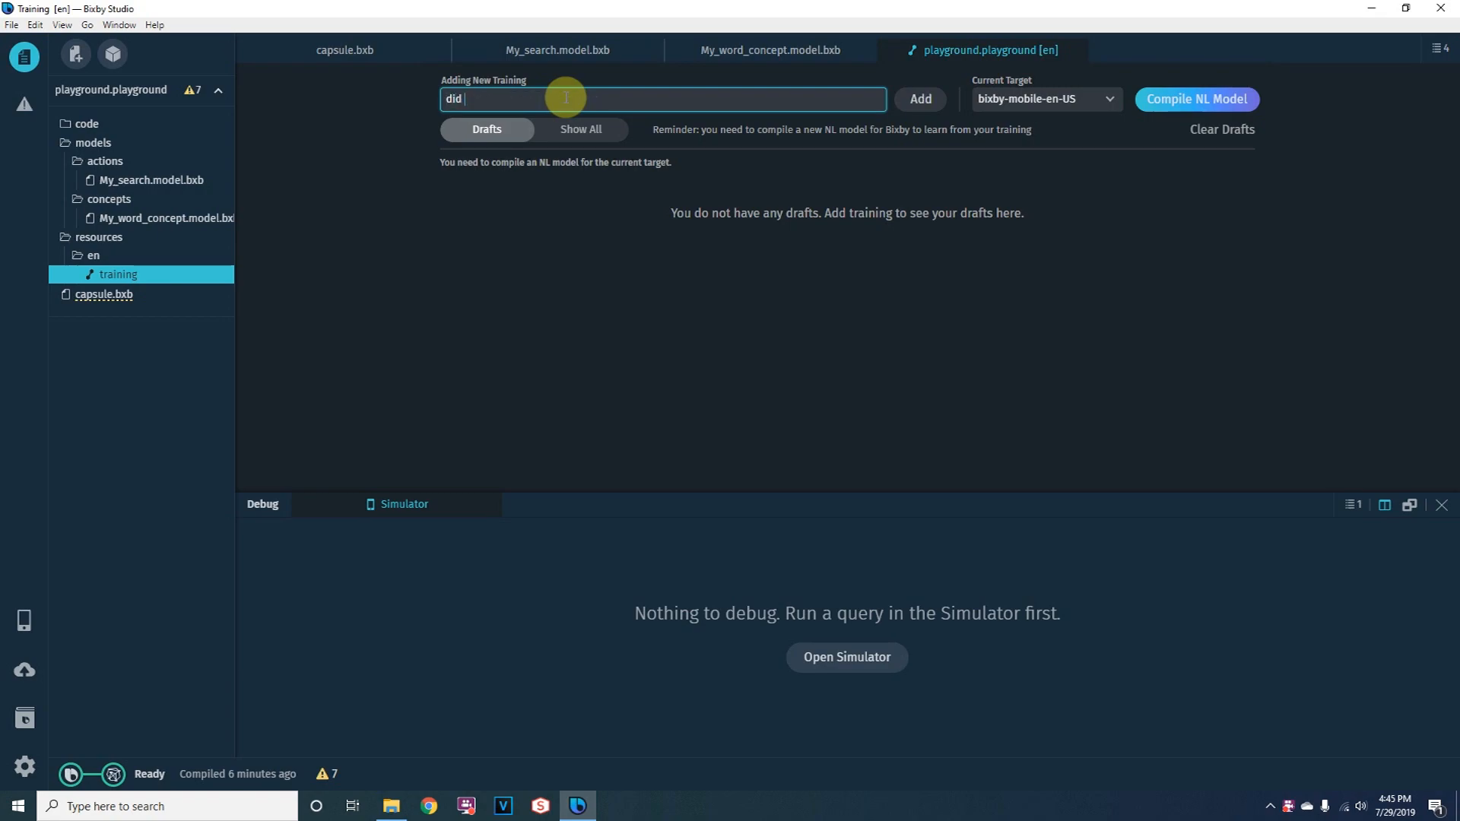
{"action": "type", "text": "we complete this proje"}
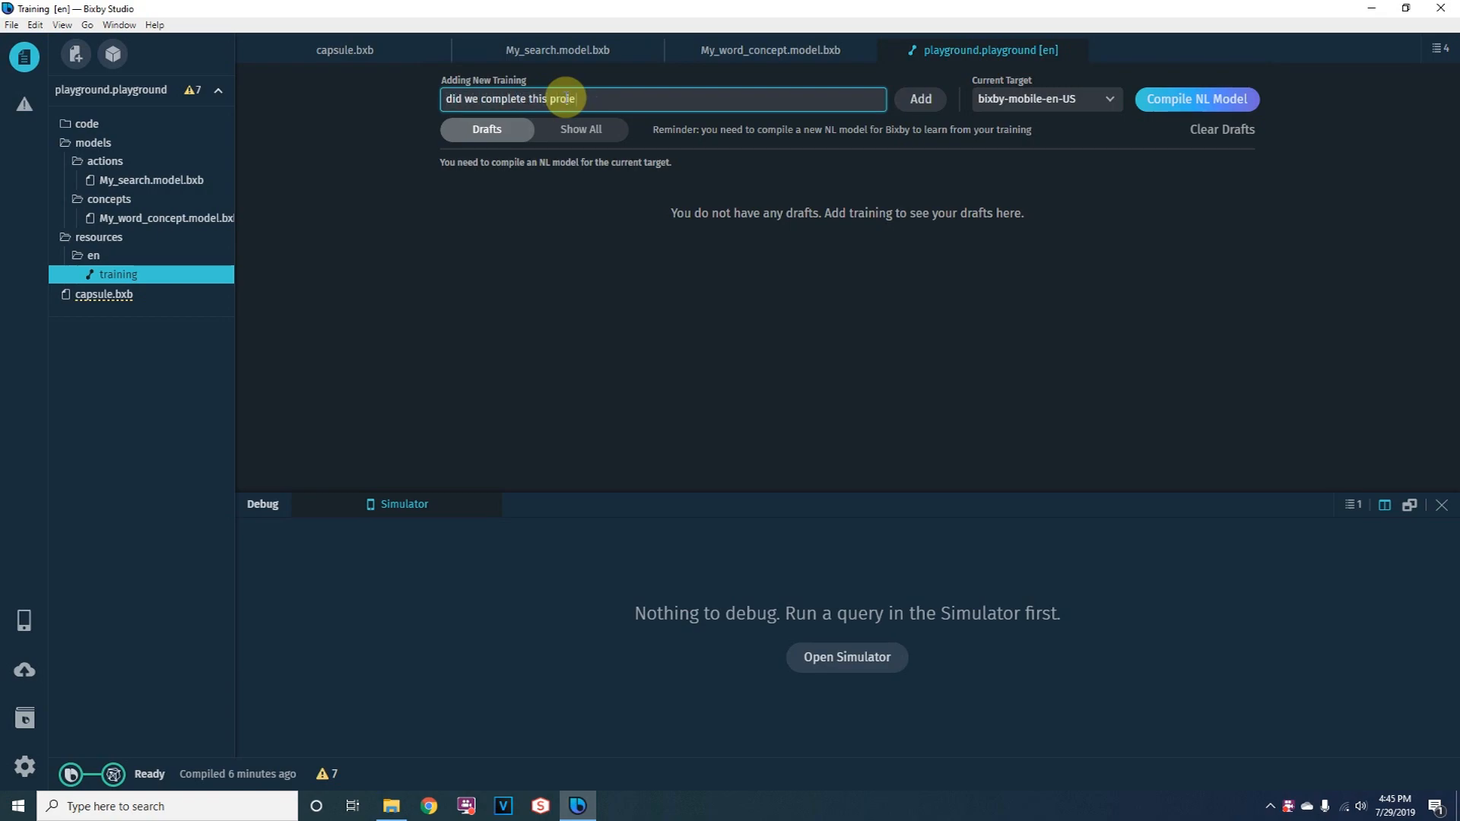
{"action": "left_click", "coordinate": [919, 100]}
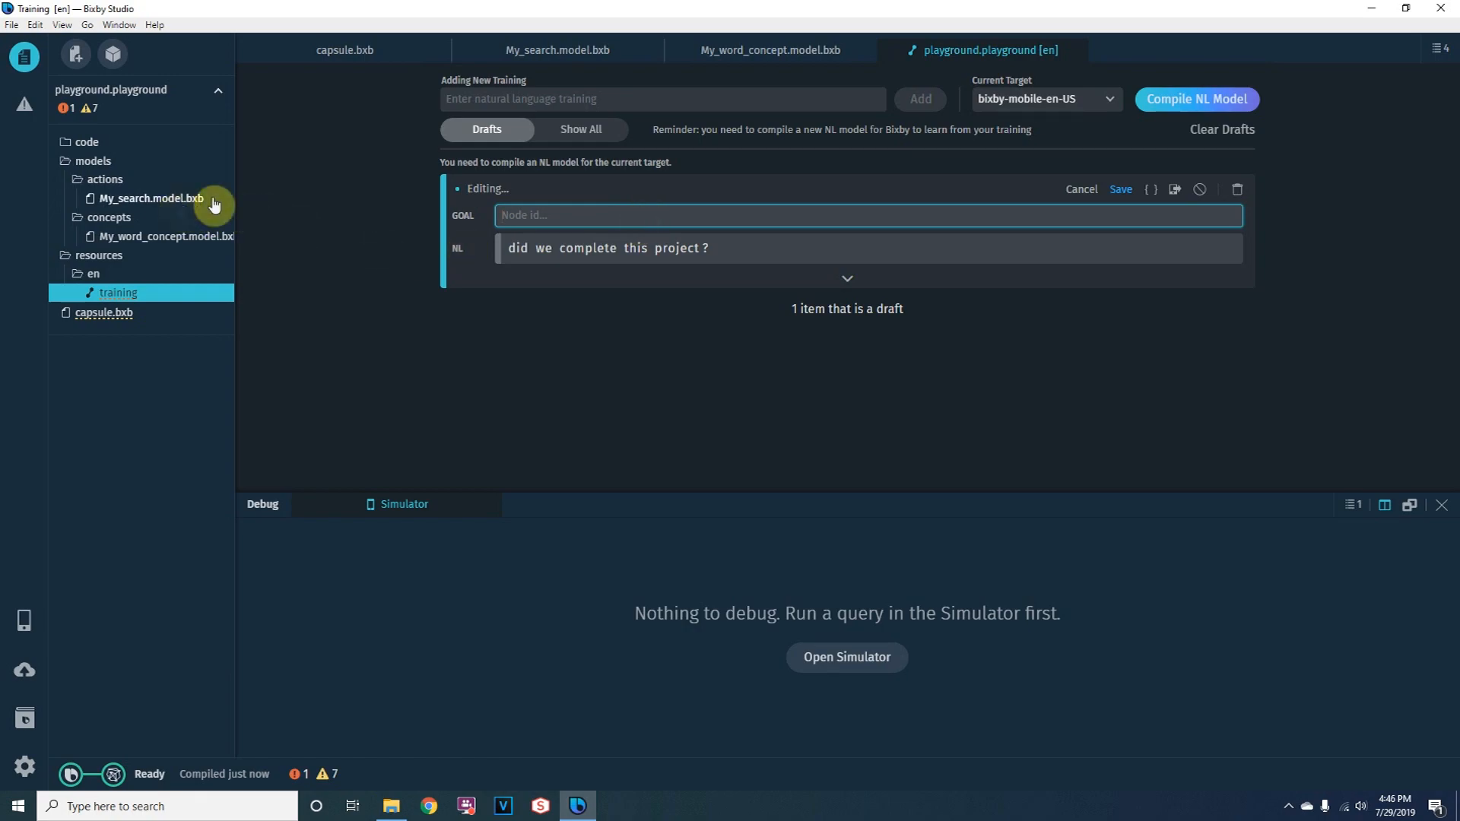
Step: Set the training example's goal to My_search
{"action": "type", "text": "M"}
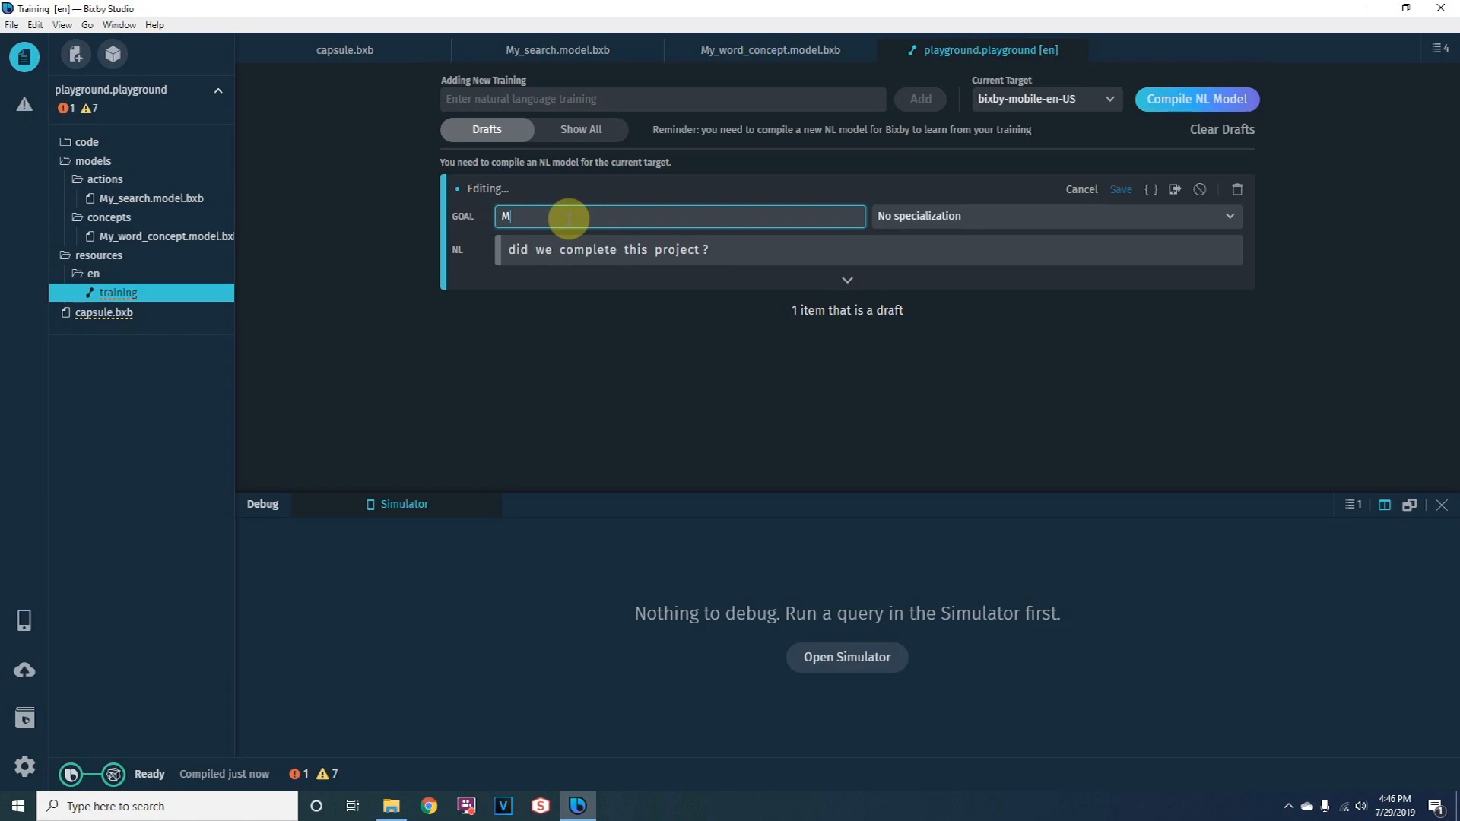
{"action": "type", "text": "y_search"}
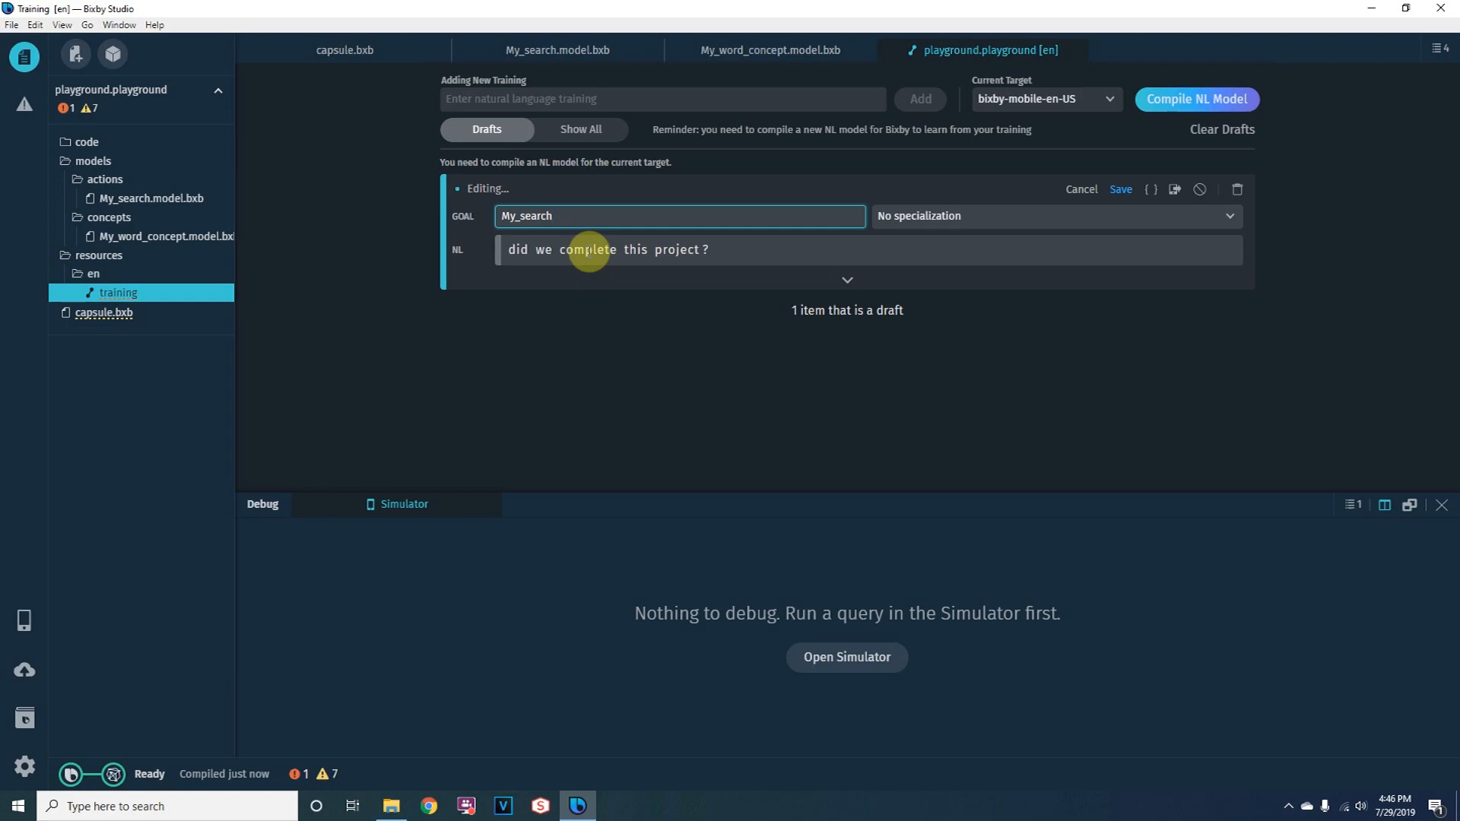
Step: Tag the word complete as a My_word_concept value and confirm the annotation
{"action": "left_click", "coordinate": [587, 249]}
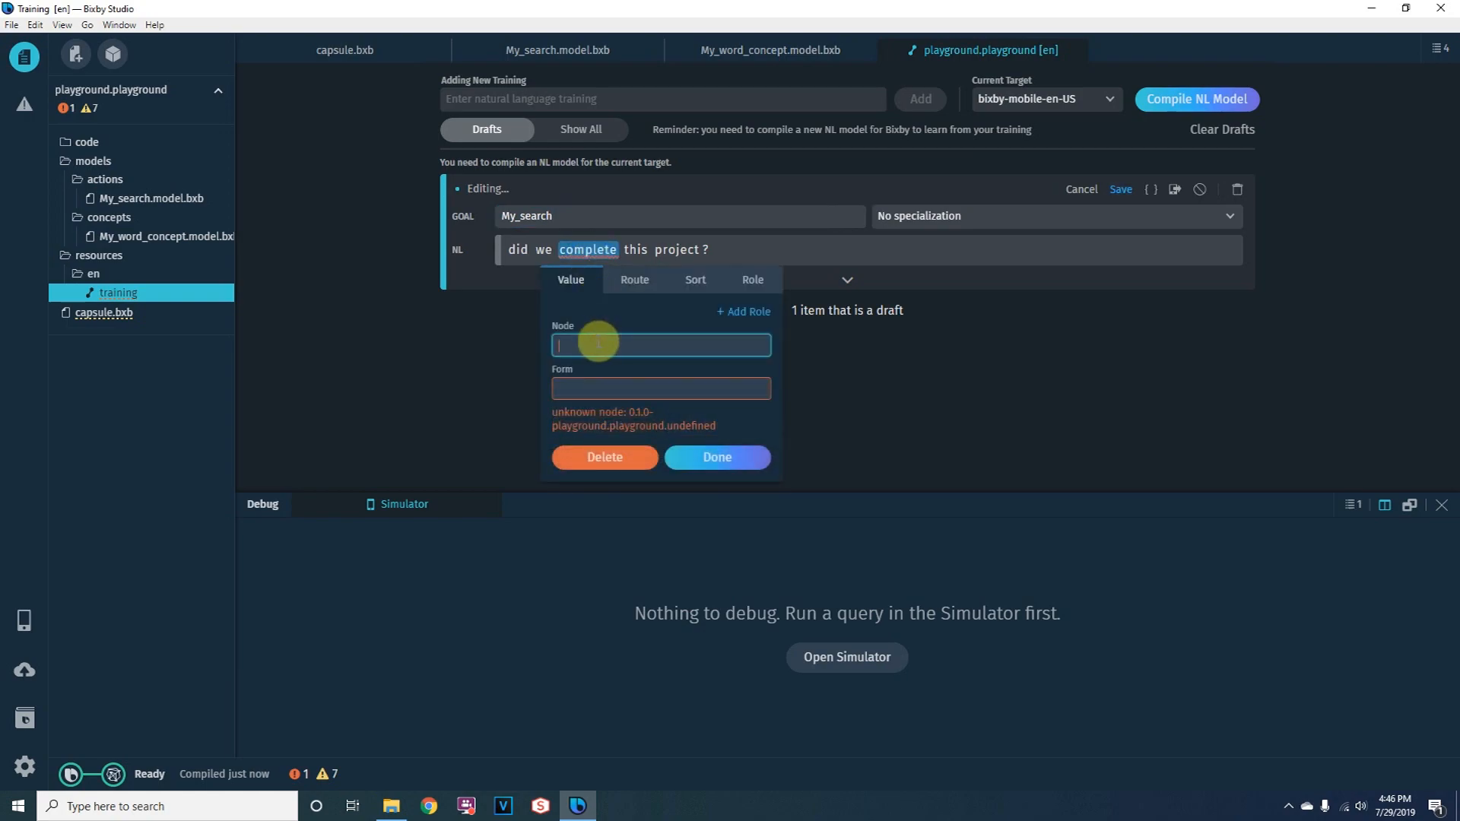
{"action": "type", "text": "My_"}
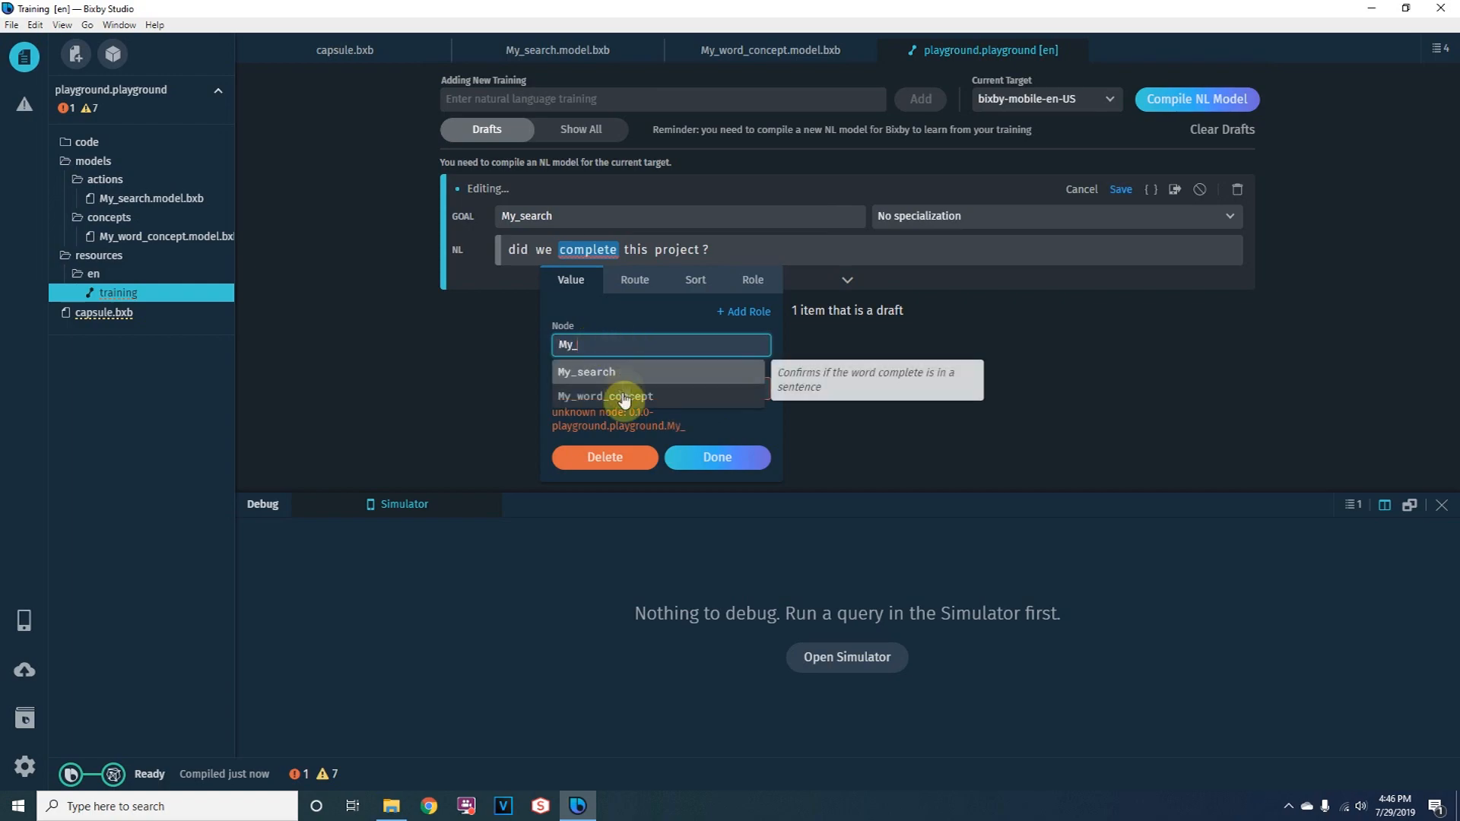
{"action": "left_click", "coordinate": [604, 395]}
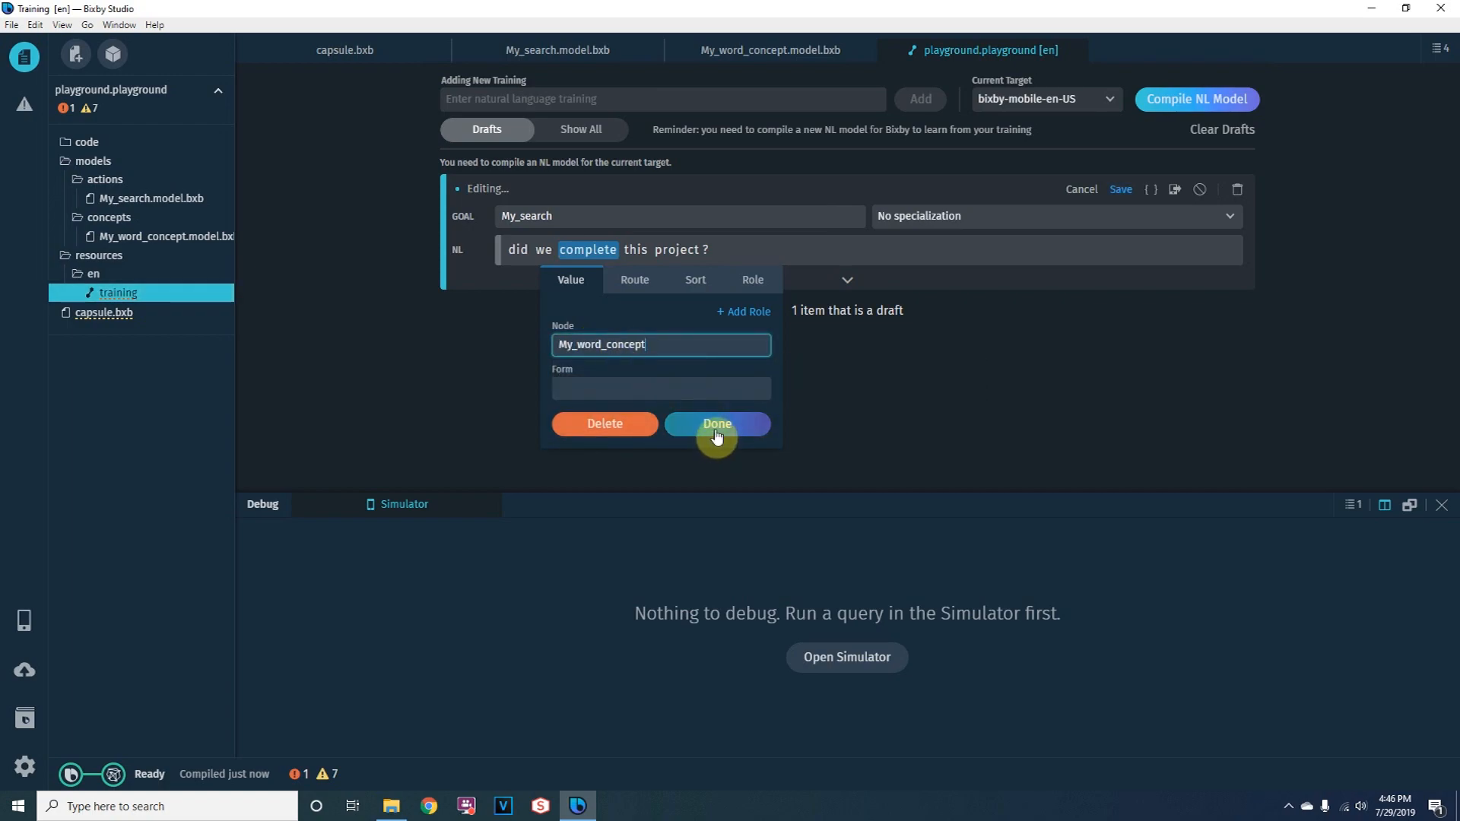
{"action": "left_click", "coordinate": [718, 425]}
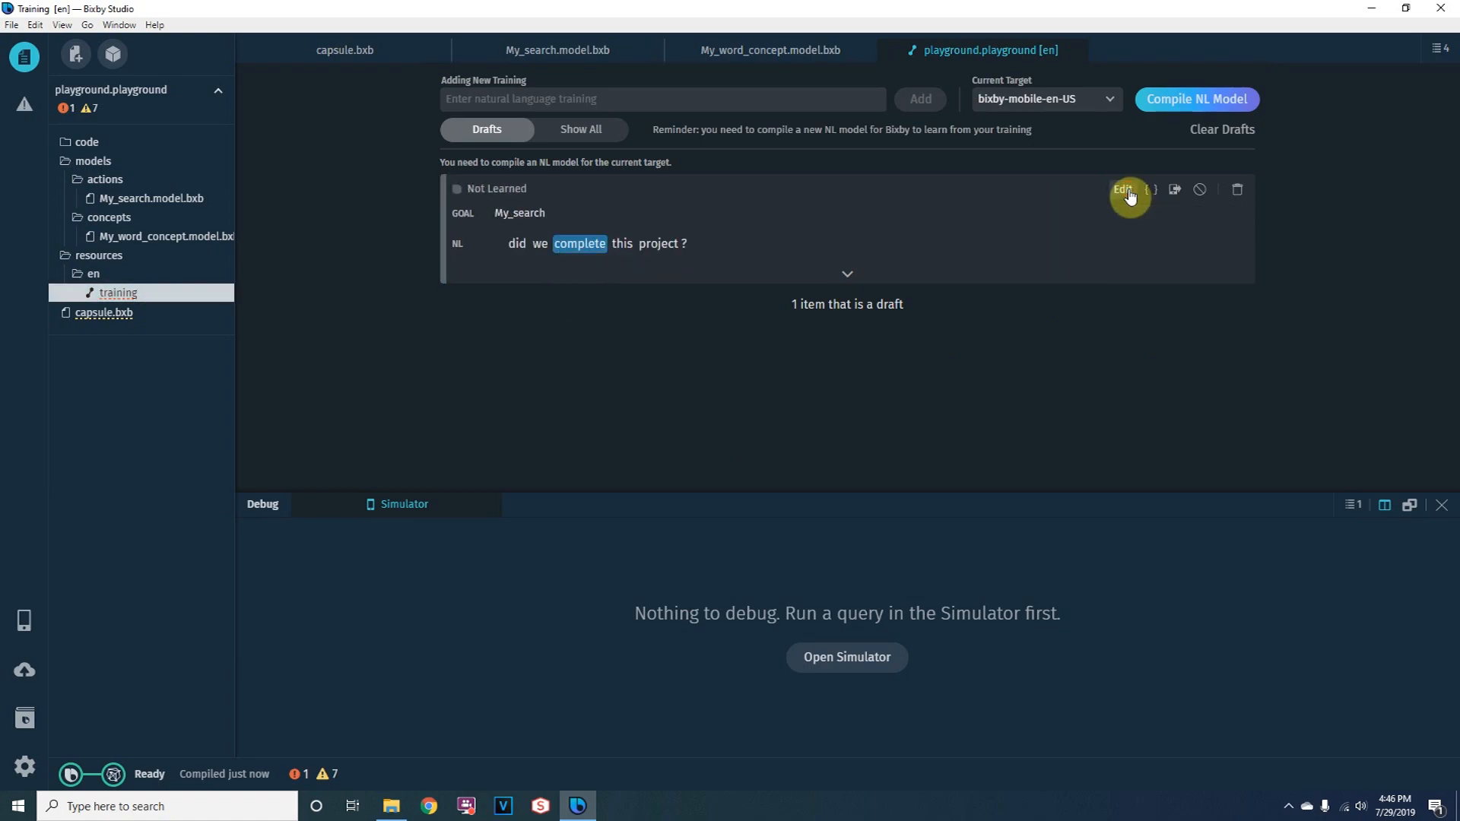
Step: Compile the NL model so the training example becomes Learned
{"action": "left_click", "coordinate": [1195, 99]}
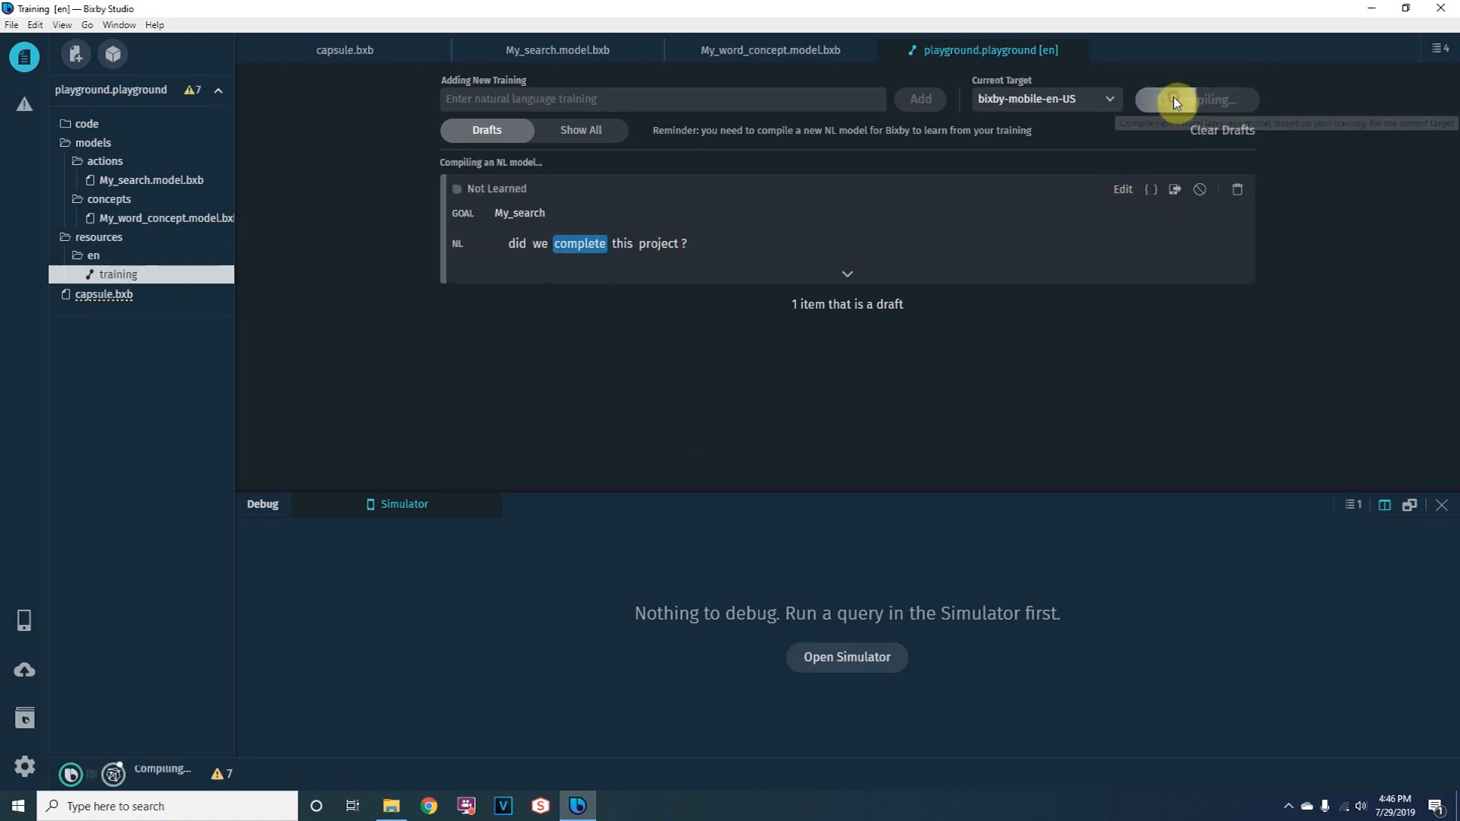
{"action": "left_click", "coordinate": [1197, 100]}
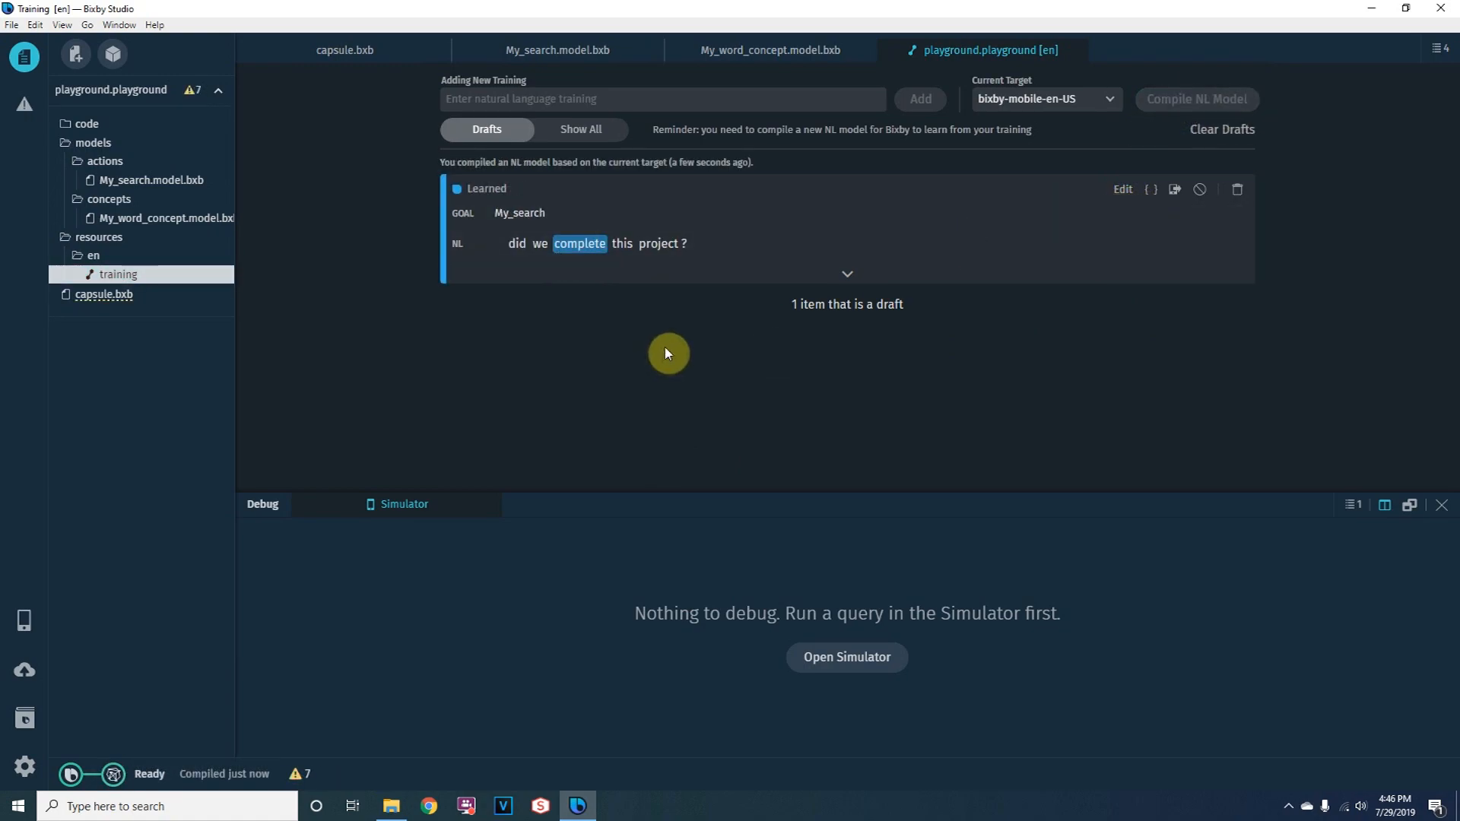
{"action": "mouse_move", "coordinate": [411, 192]}
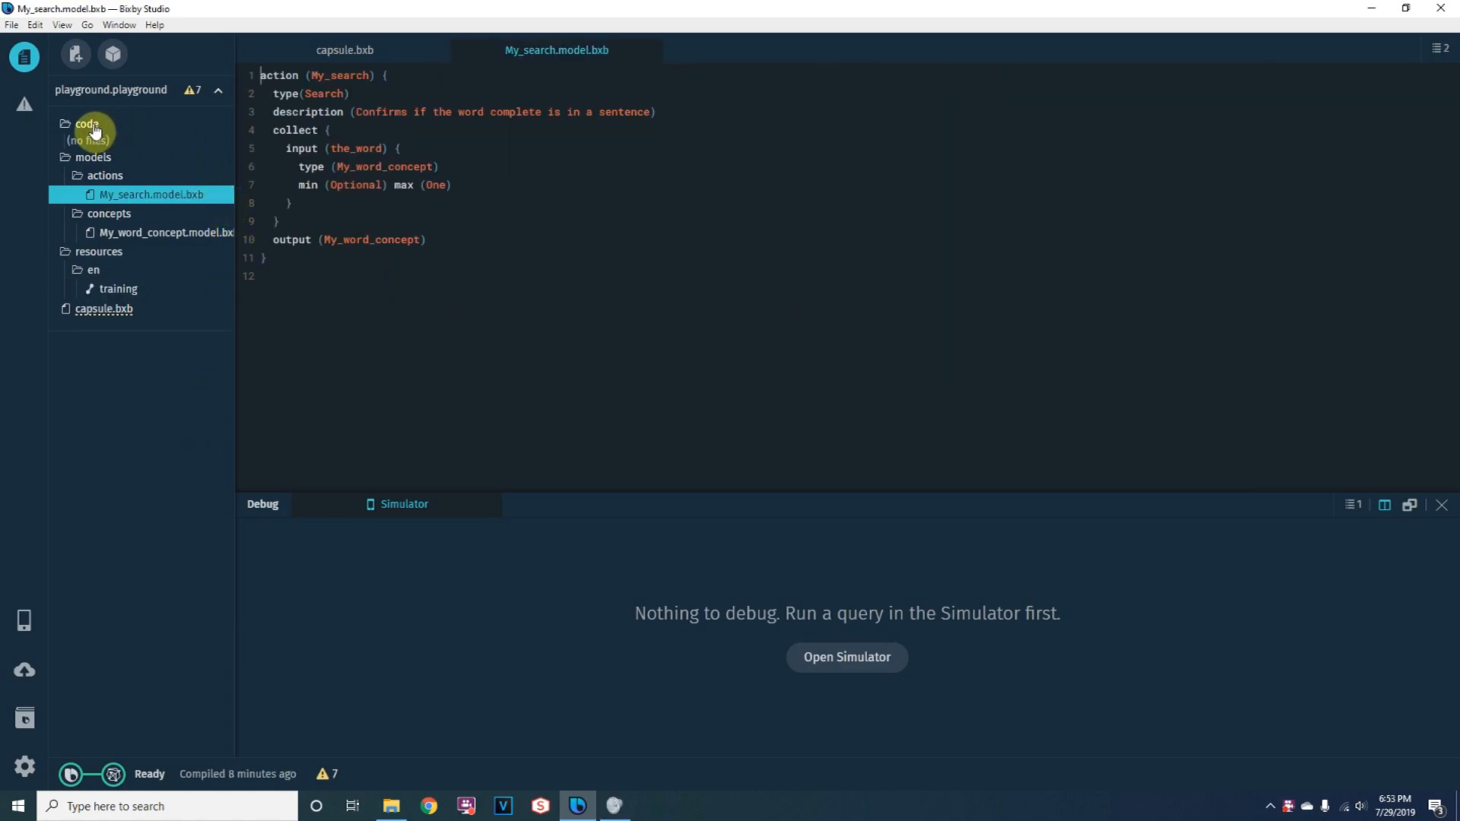
Step: Create a new Action JavaScript file named code\my_search.js from the code folder
{"action": "right_click", "coordinate": [85, 123]}
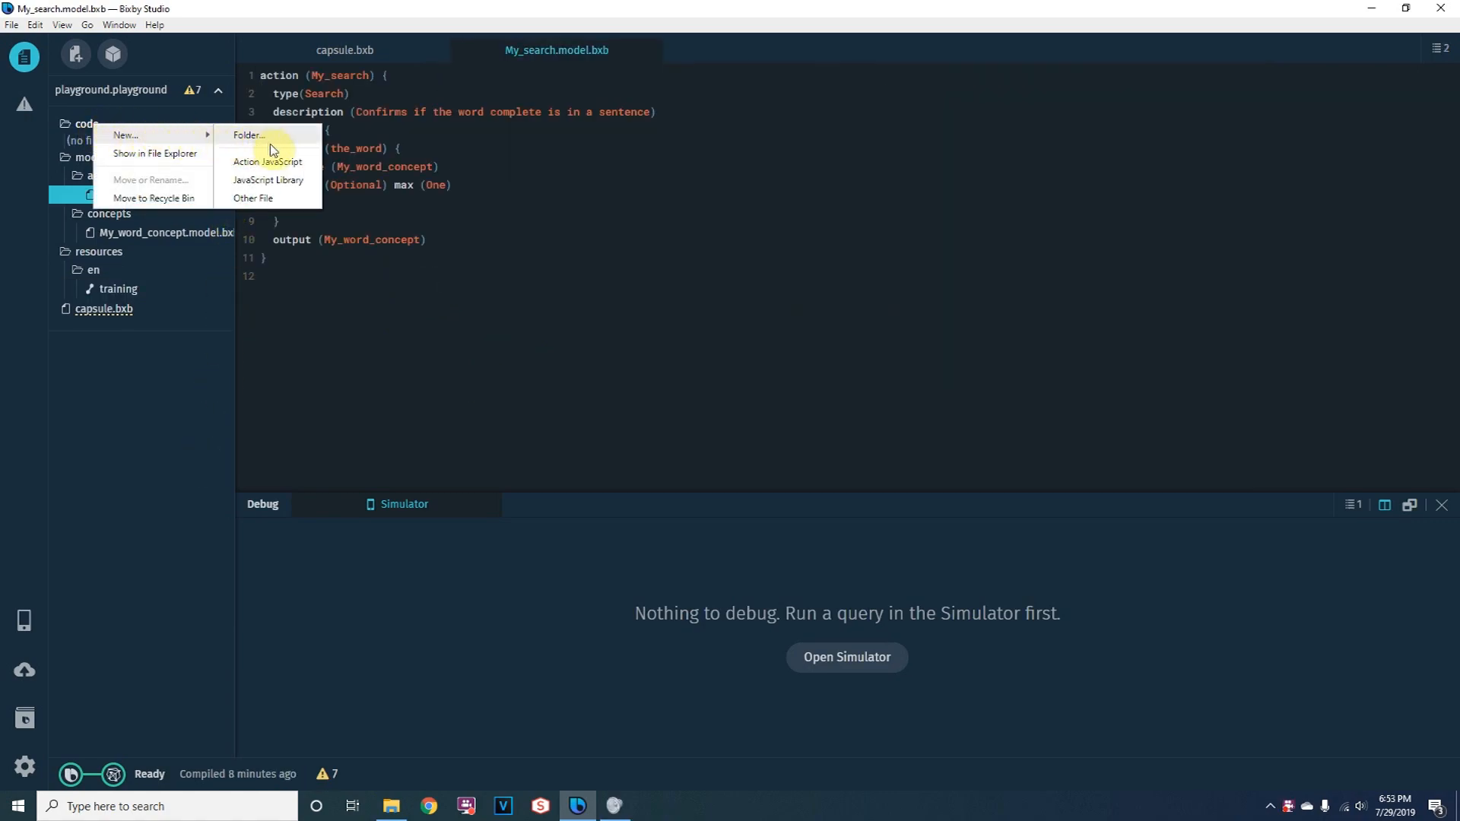
{"action": "left_click", "coordinate": [267, 161]}
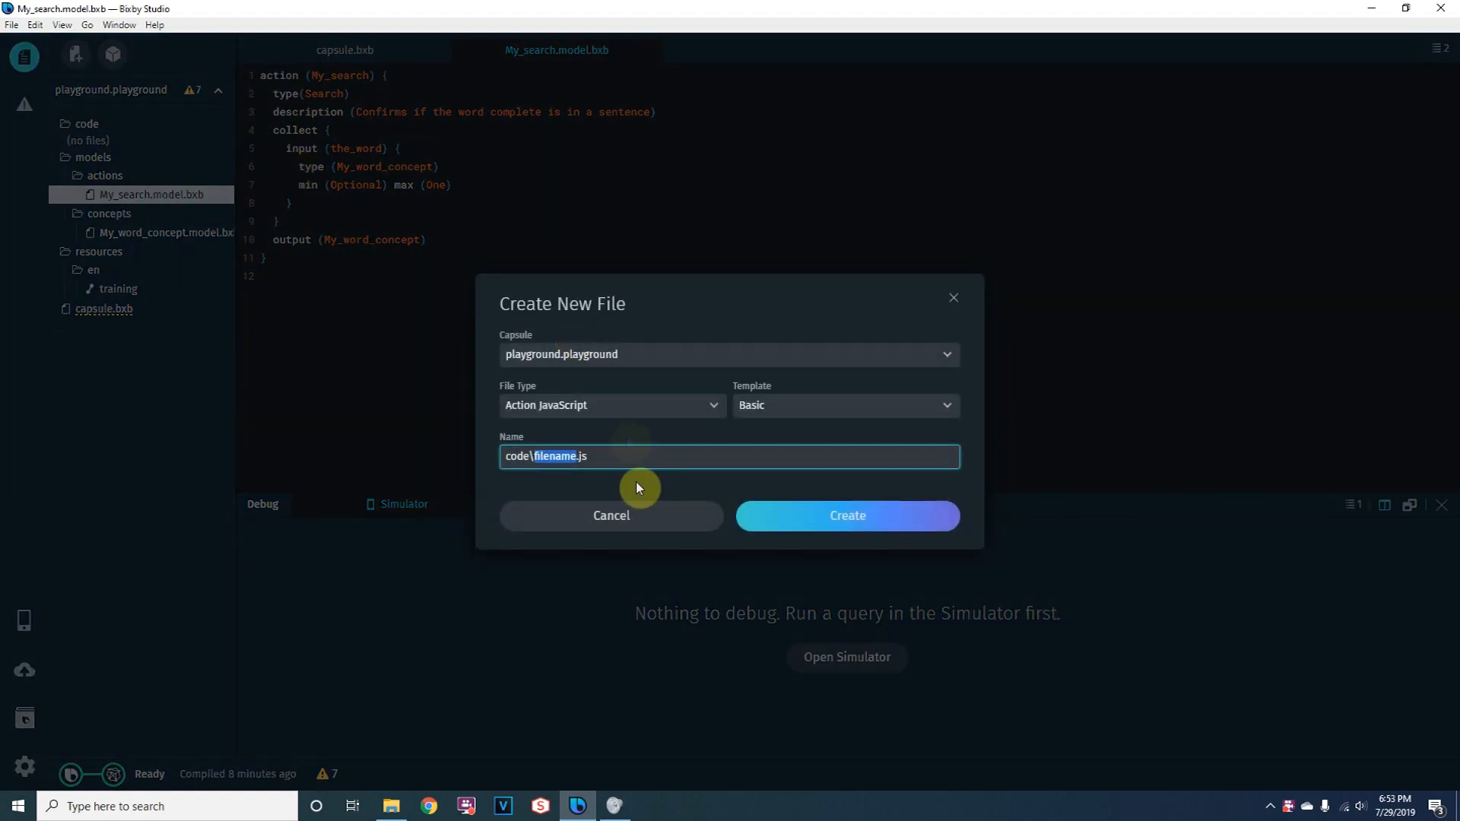
{"action": "mouse_move", "coordinate": [628, 492]}
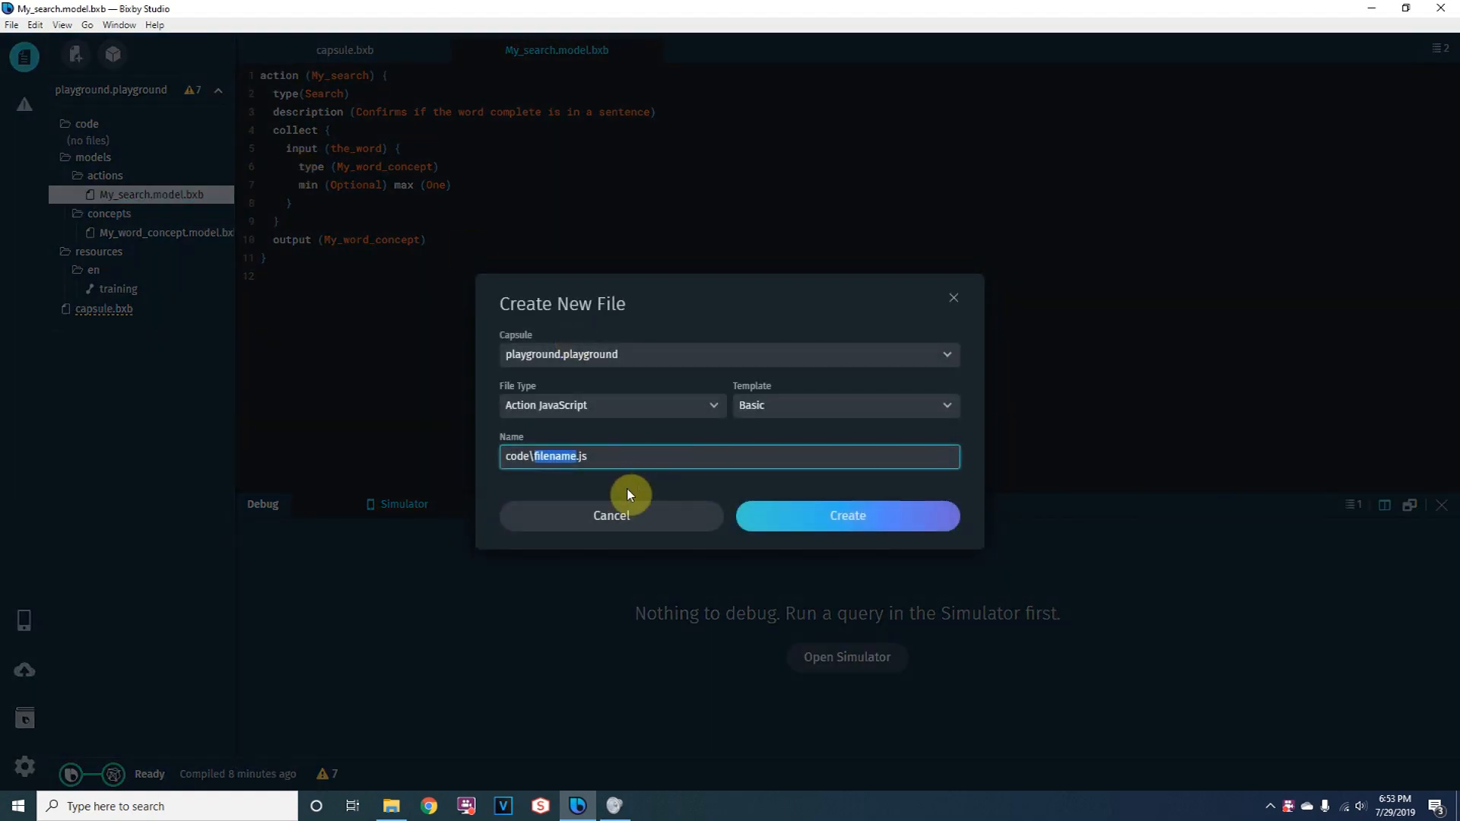
{"action": "type", "text": "my_search"}
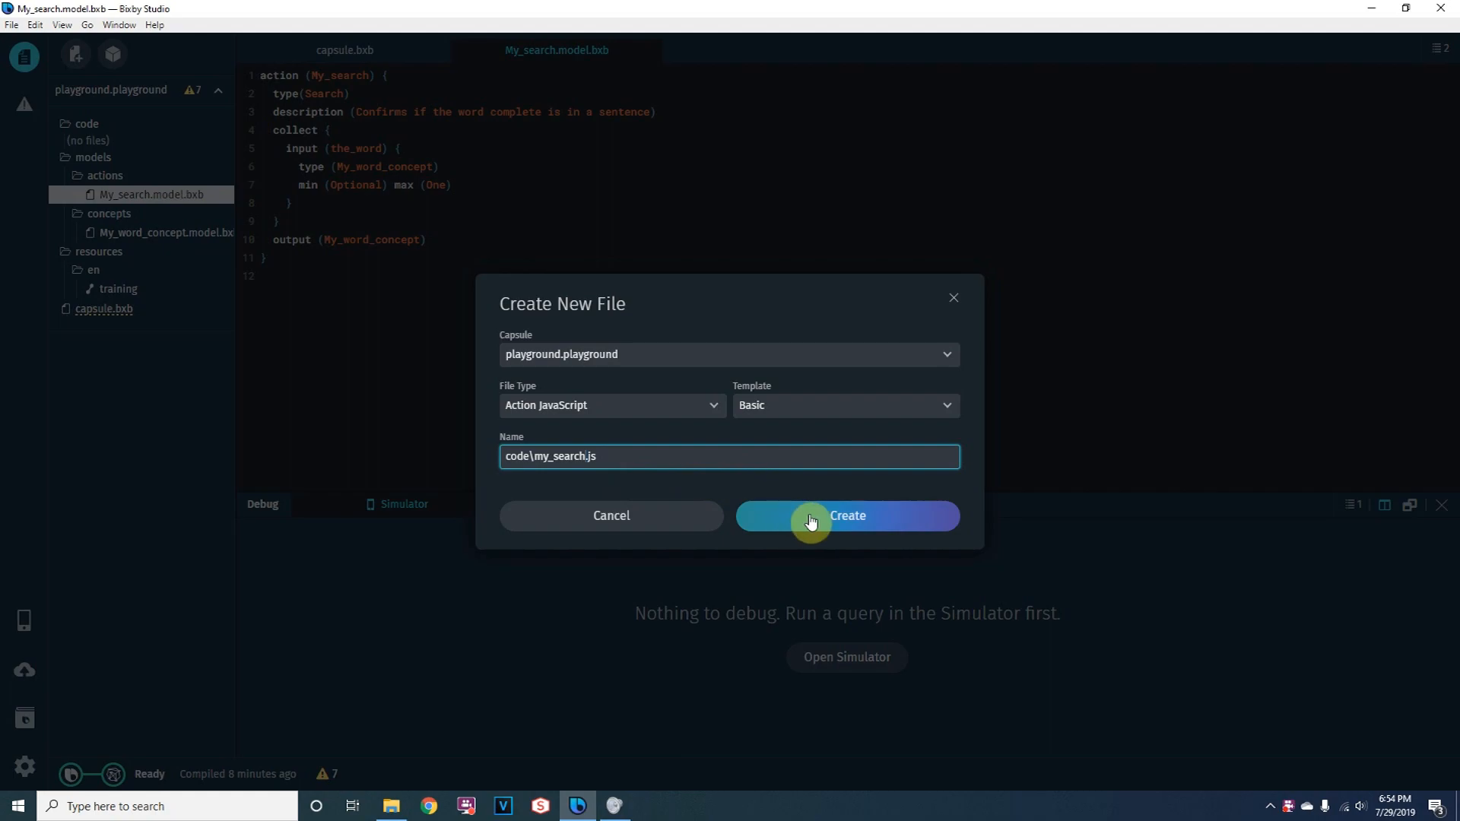
{"action": "mouse_move", "coordinate": [820, 488]}
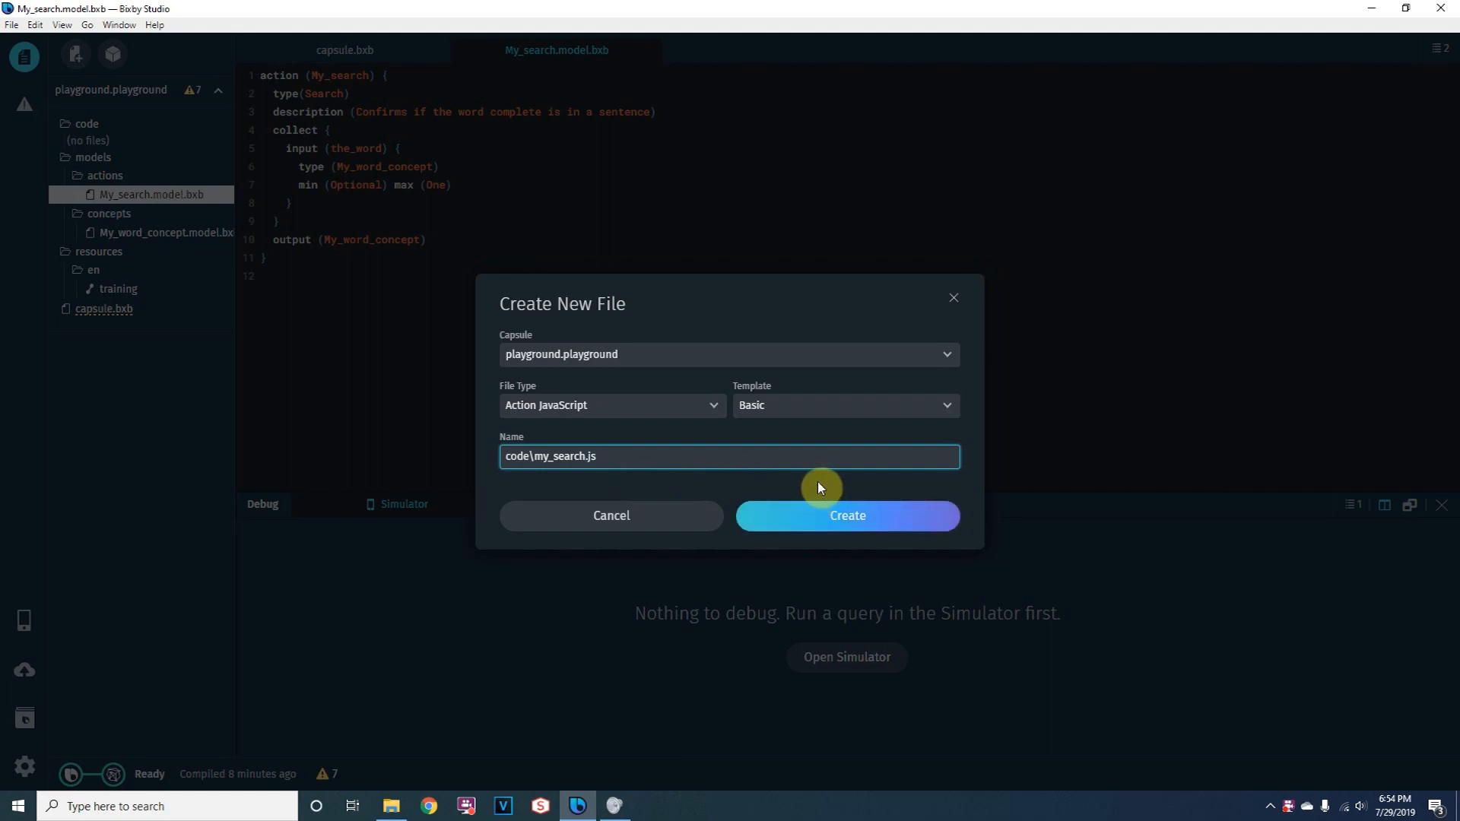
{"action": "left_click", "coordinate": [846, 515]}
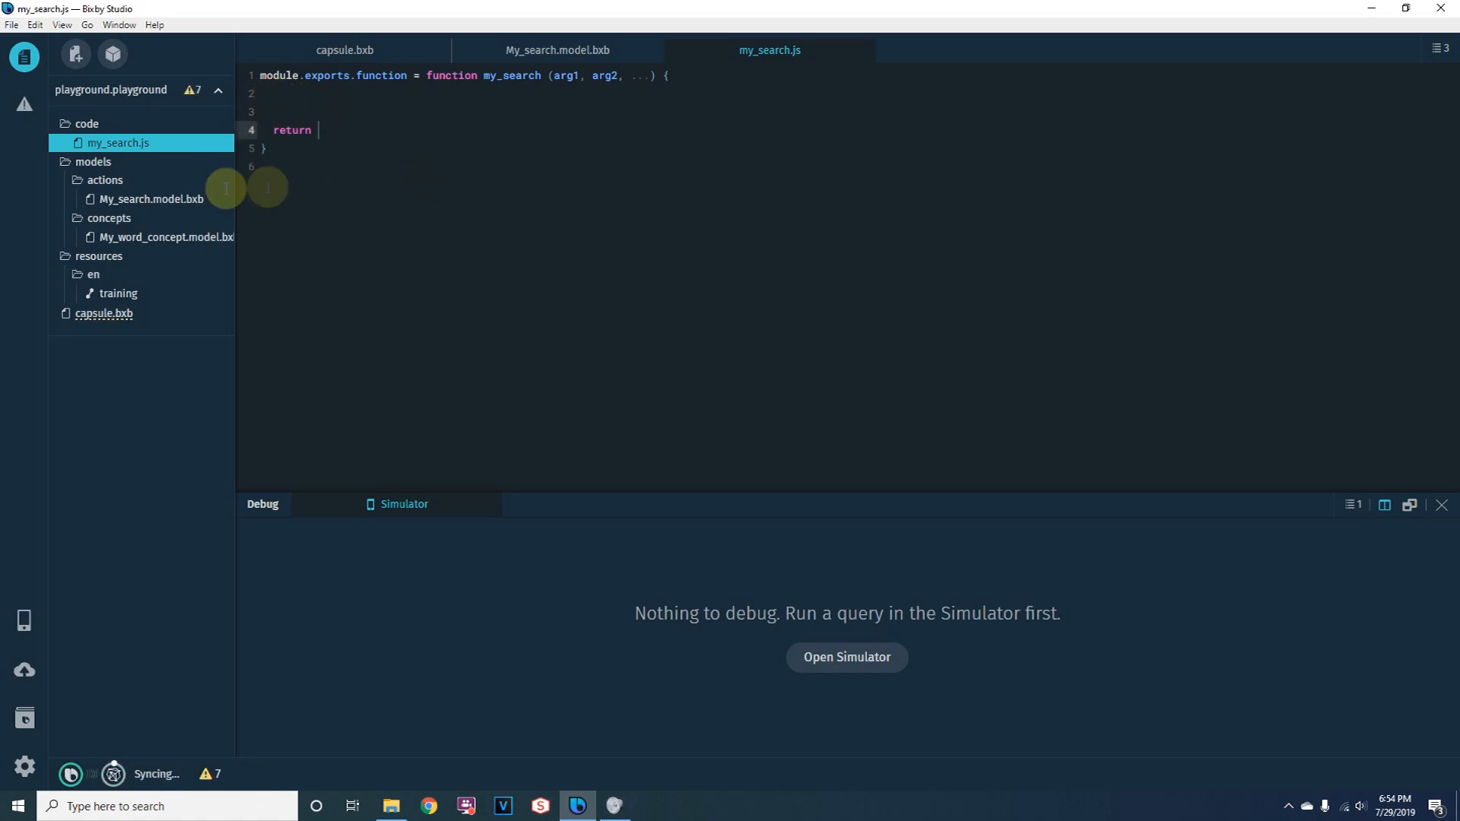
Step: Declare var ret and set it to the 'completed your first Bixby Capsule' message when the_word is complete
{"action": "left_click", "coordinate": [557, 49]}
{"action": "type", "text": "va"}
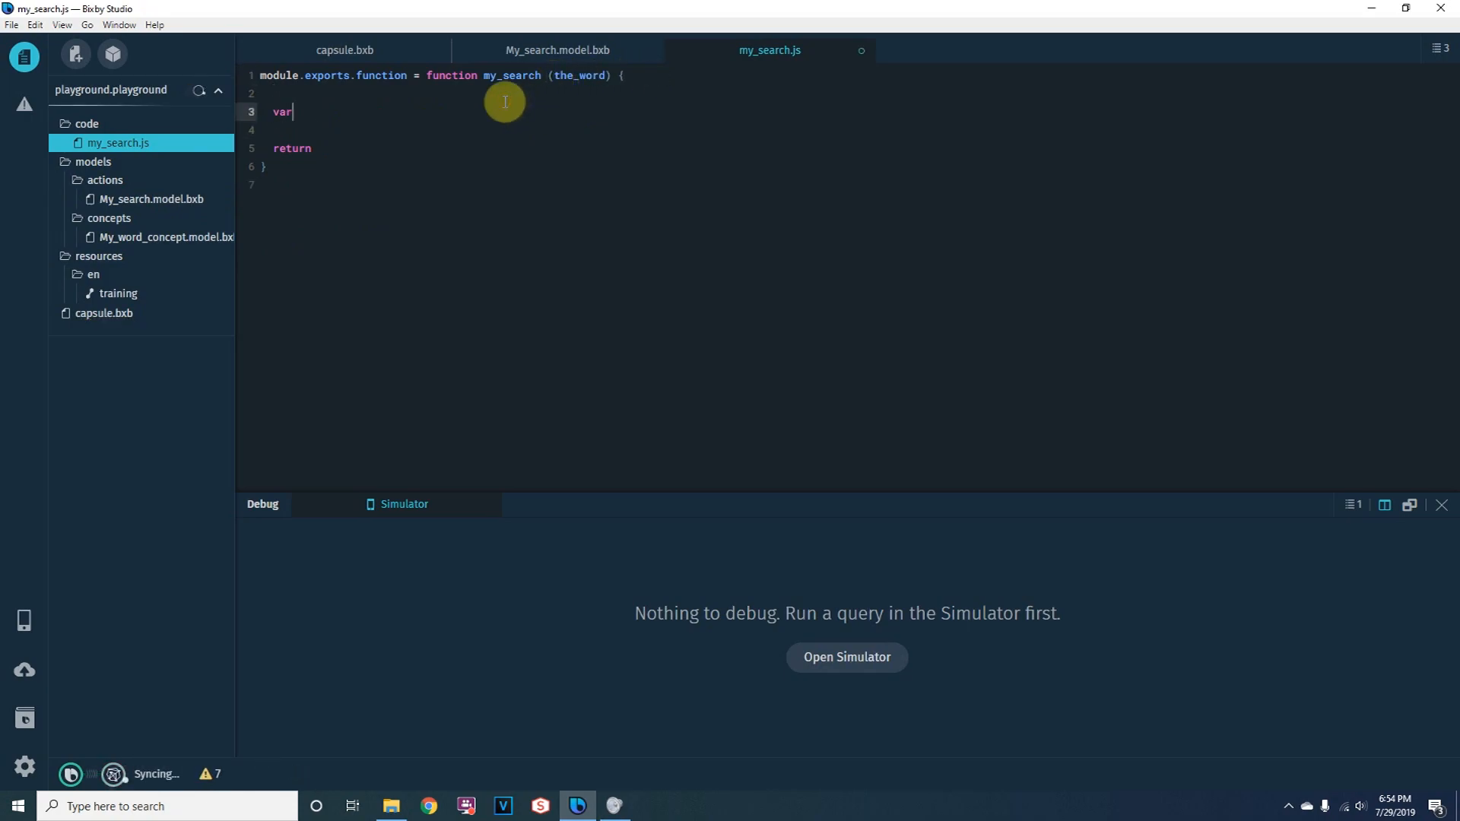
{"action": "type", "text": "ret;"}
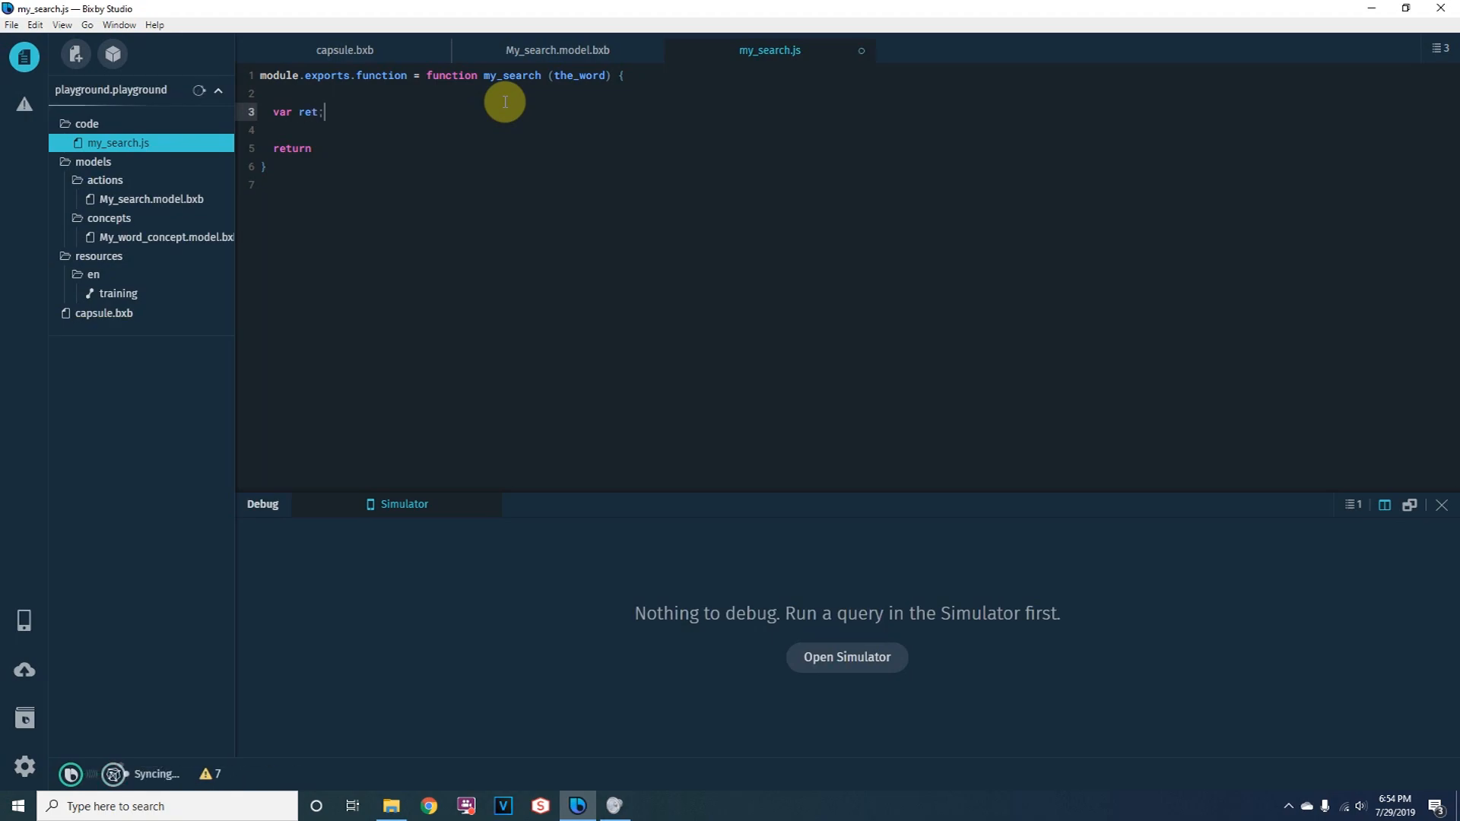
{"action": "type", "text": "if (the_word == \"complete"}
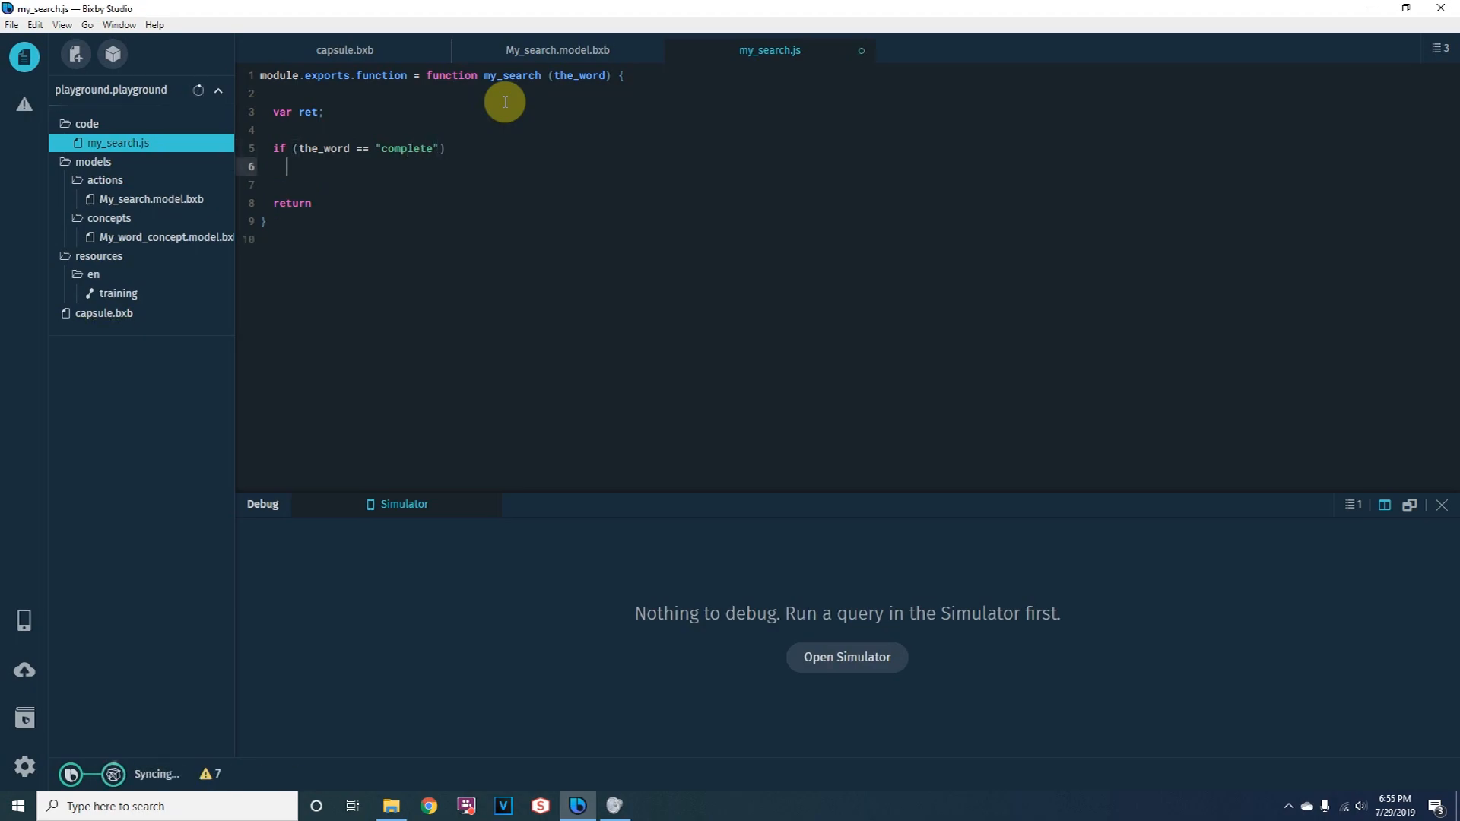
{"action": "type", "text": "ret = \"you have comple"}
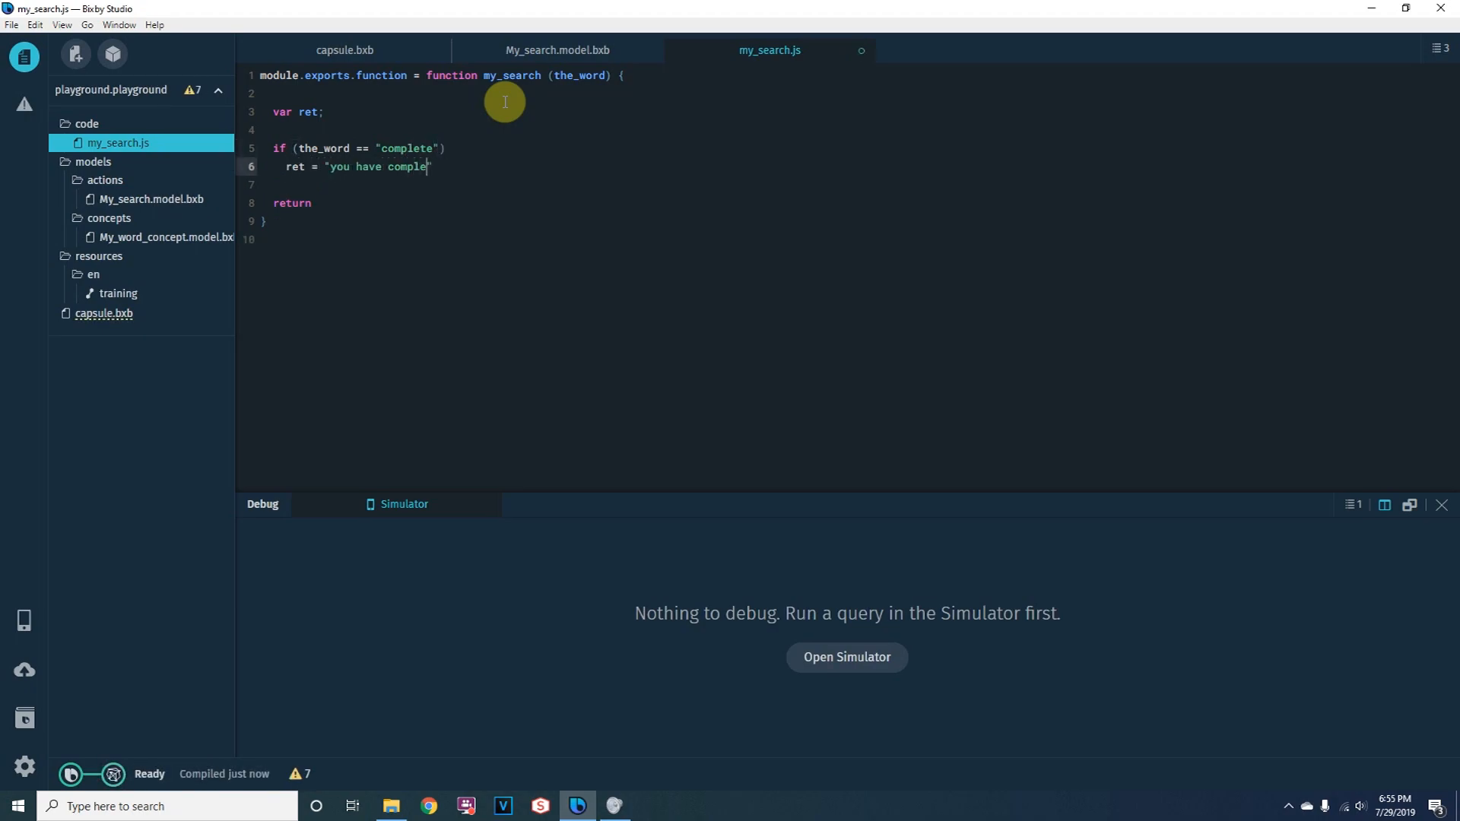
{"action": "type", "text": "ted your first Bixby Capsule"}
{"action": "type", "text": "ret ="}
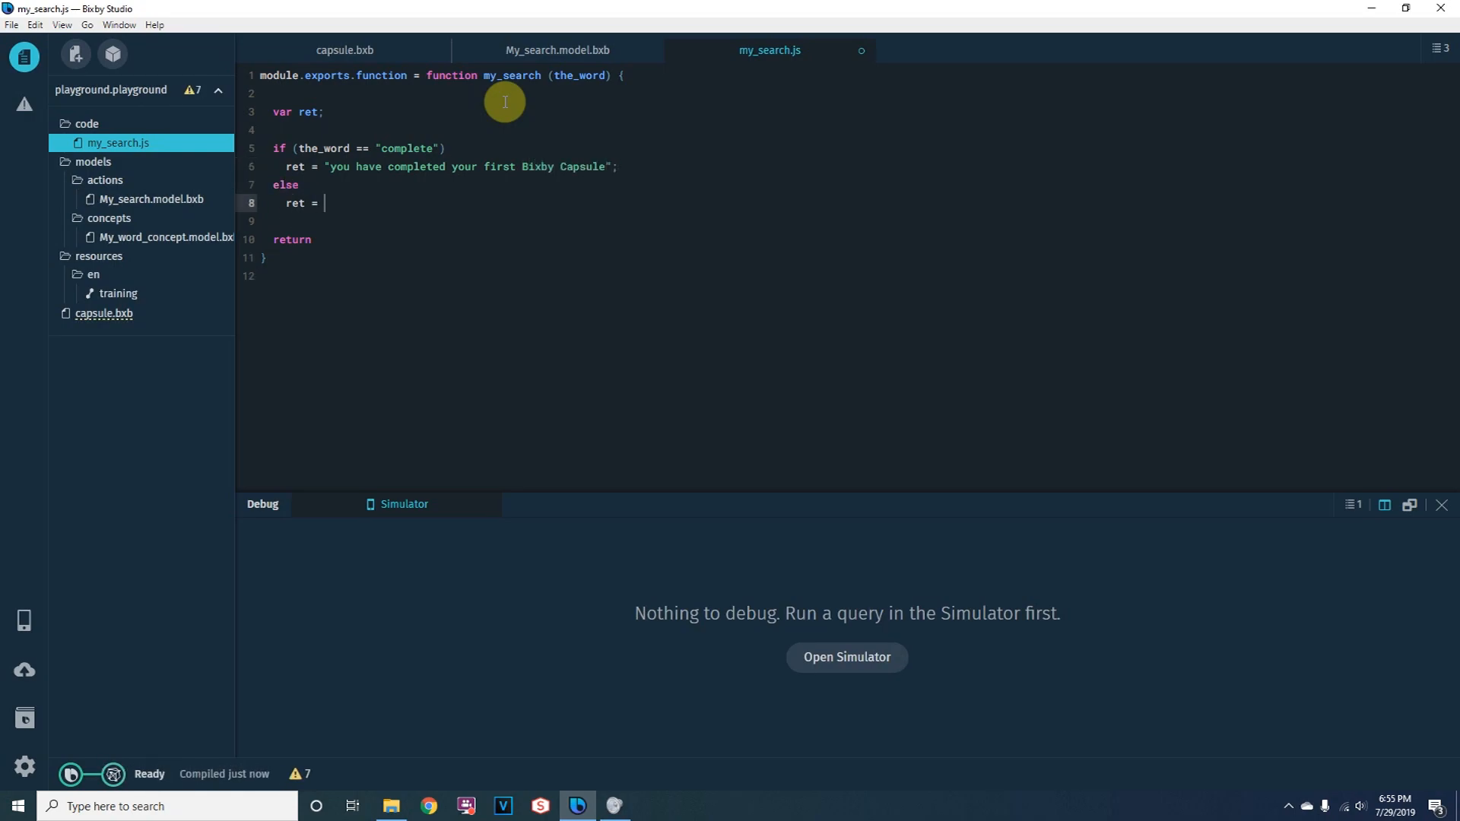
Step: Set ret to 'You did not find the word complete' otherwise and return ret
{"action": "type", "text": "\"You did not find the \""}
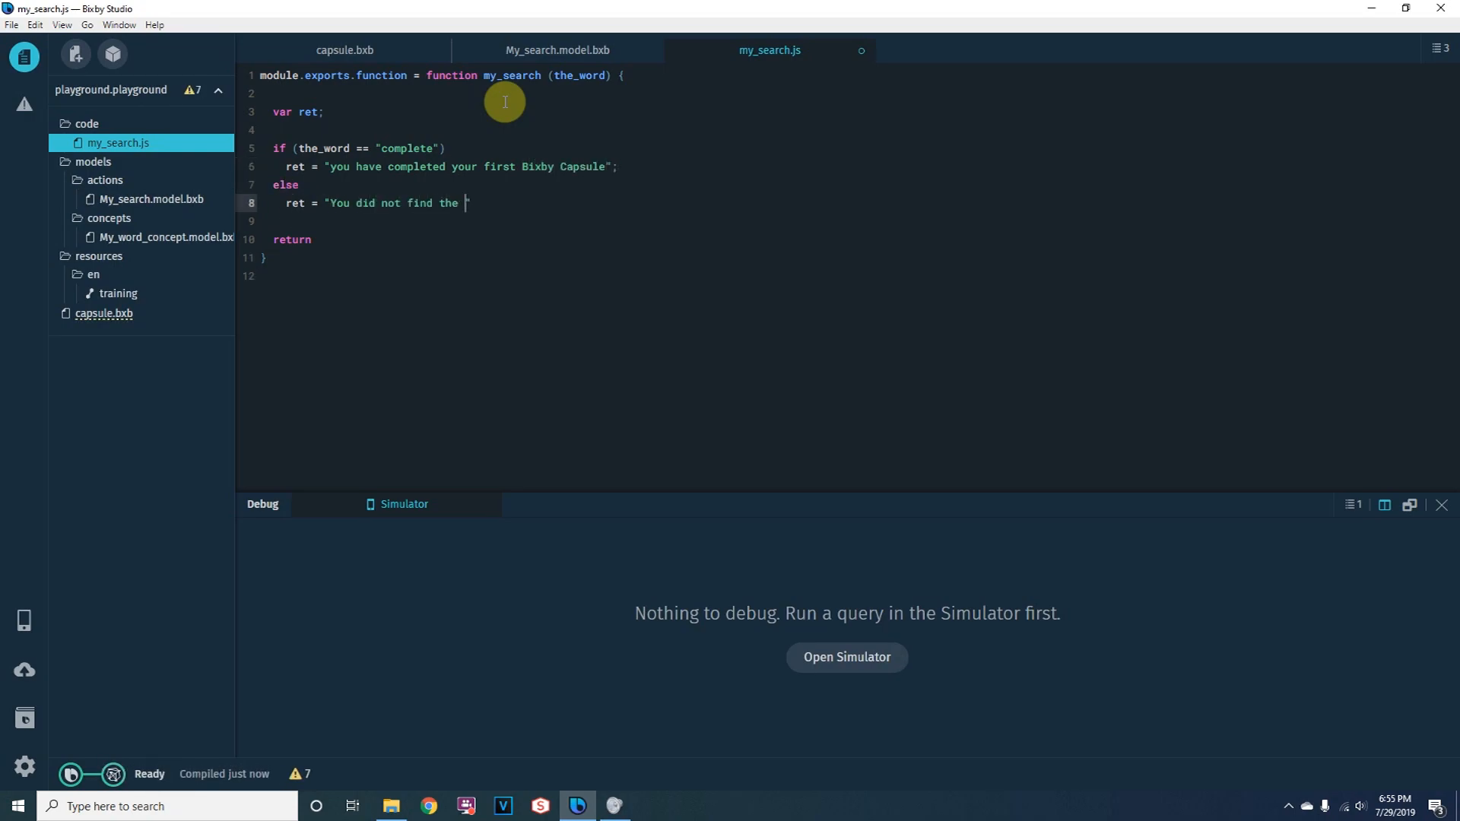
{"action": "type", "text": "word complete\""}
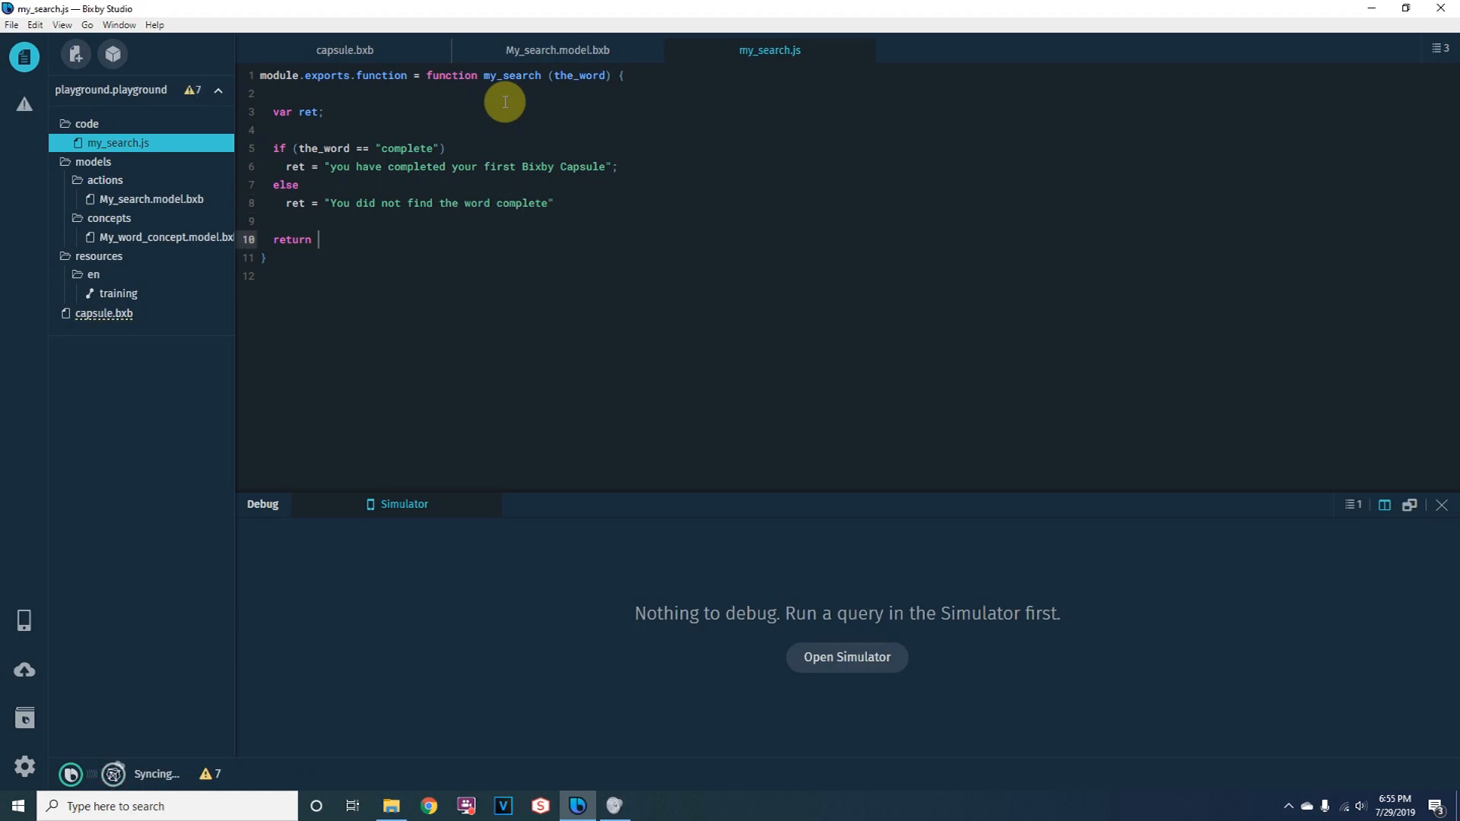
{"action": "type", "text": "ret"}
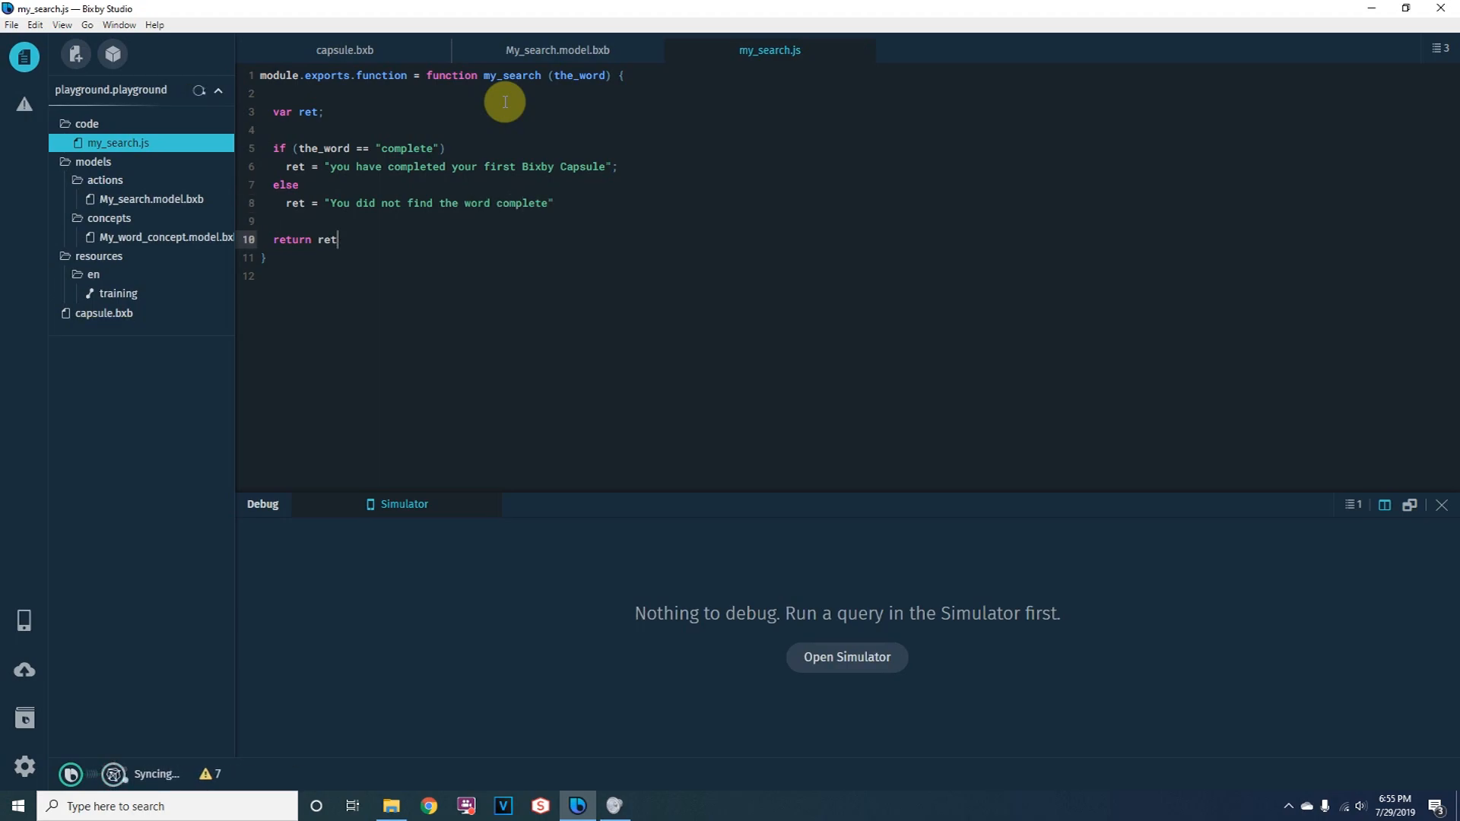
{"action": "type", "text": ";"}
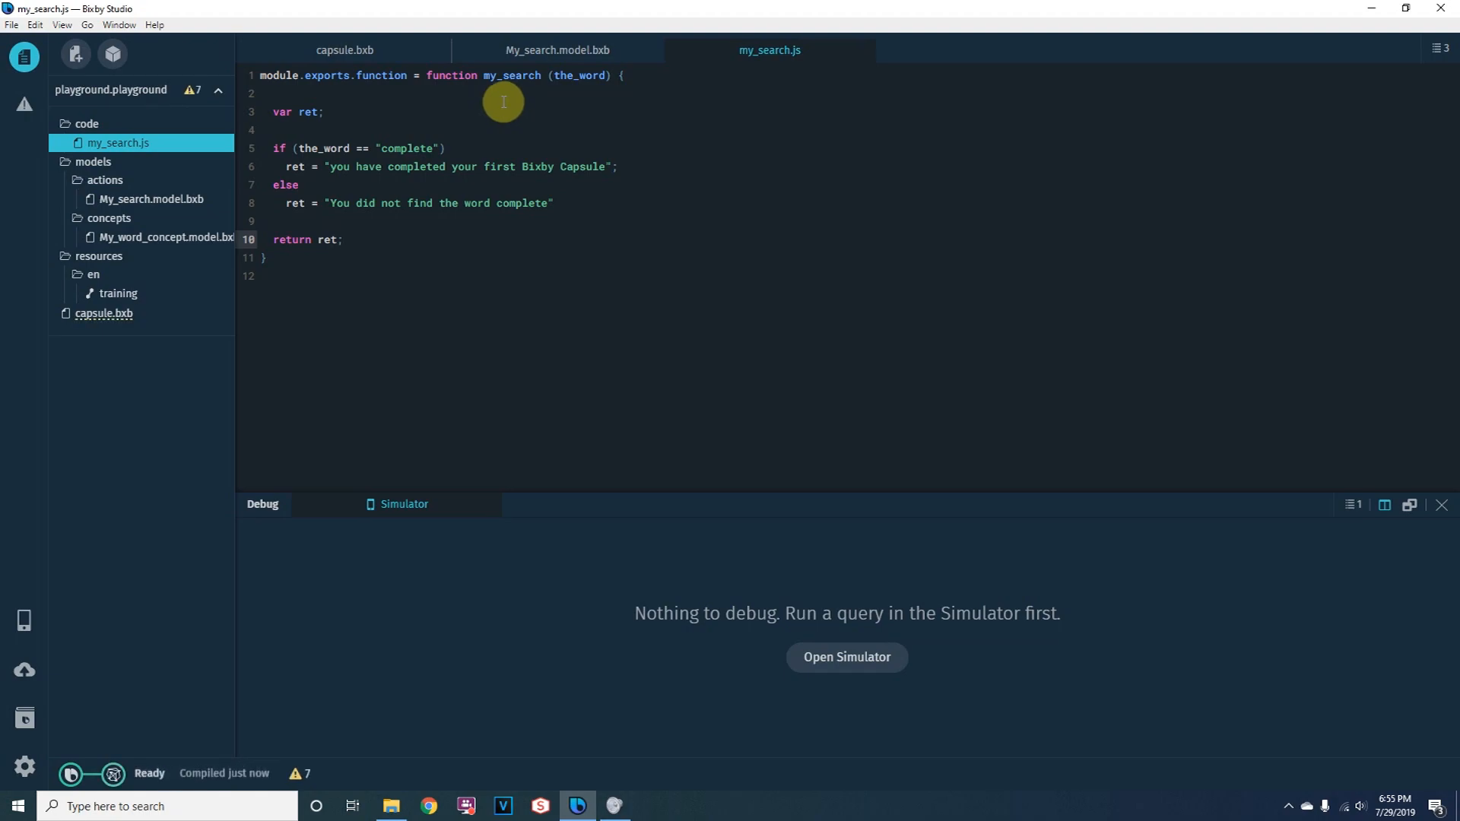
{"action": "mouse_move", "coordinate": [446, 254]}
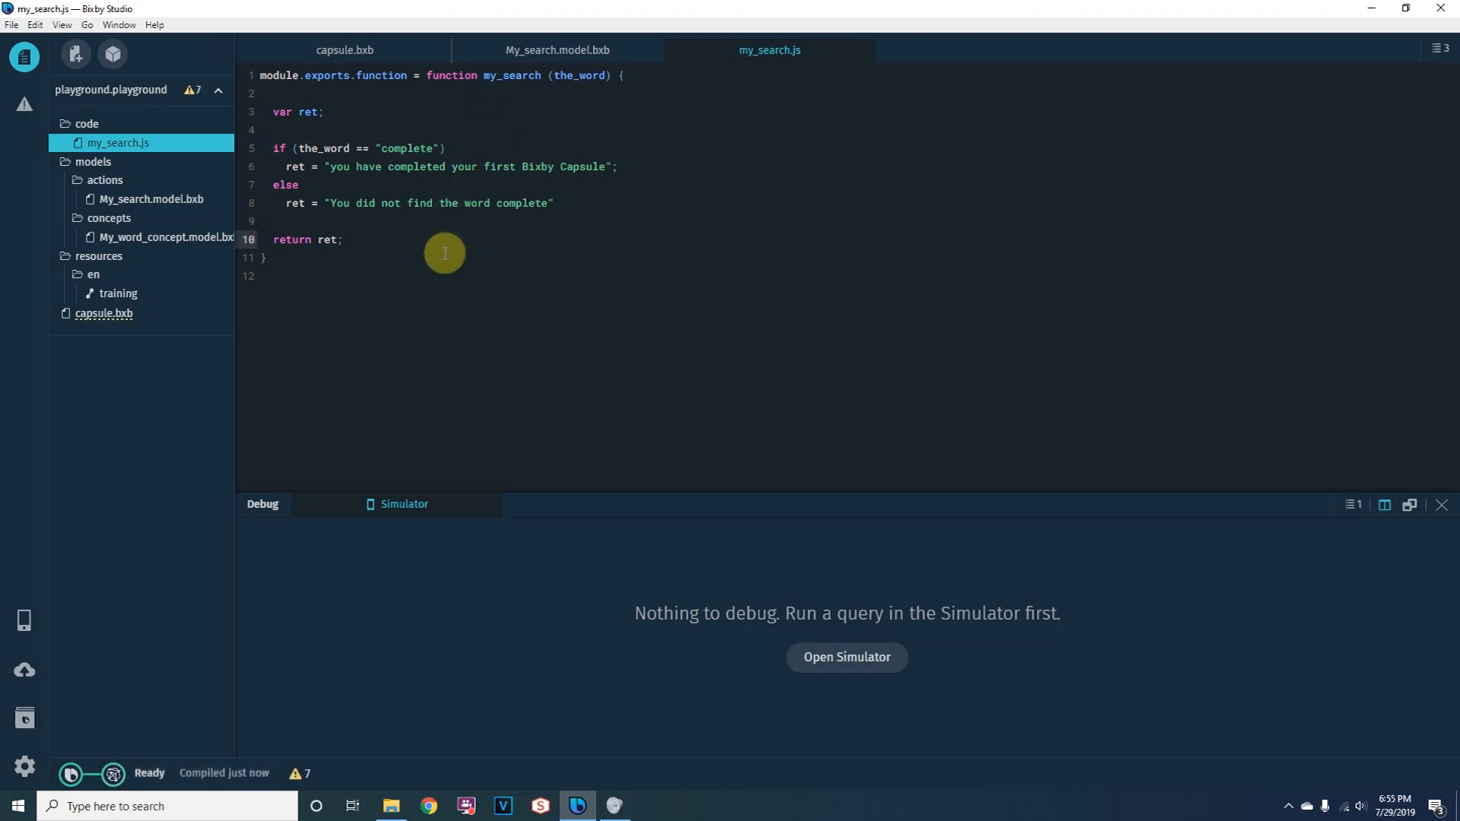
{"action": "left_click", "coordinate": [342, 239]}
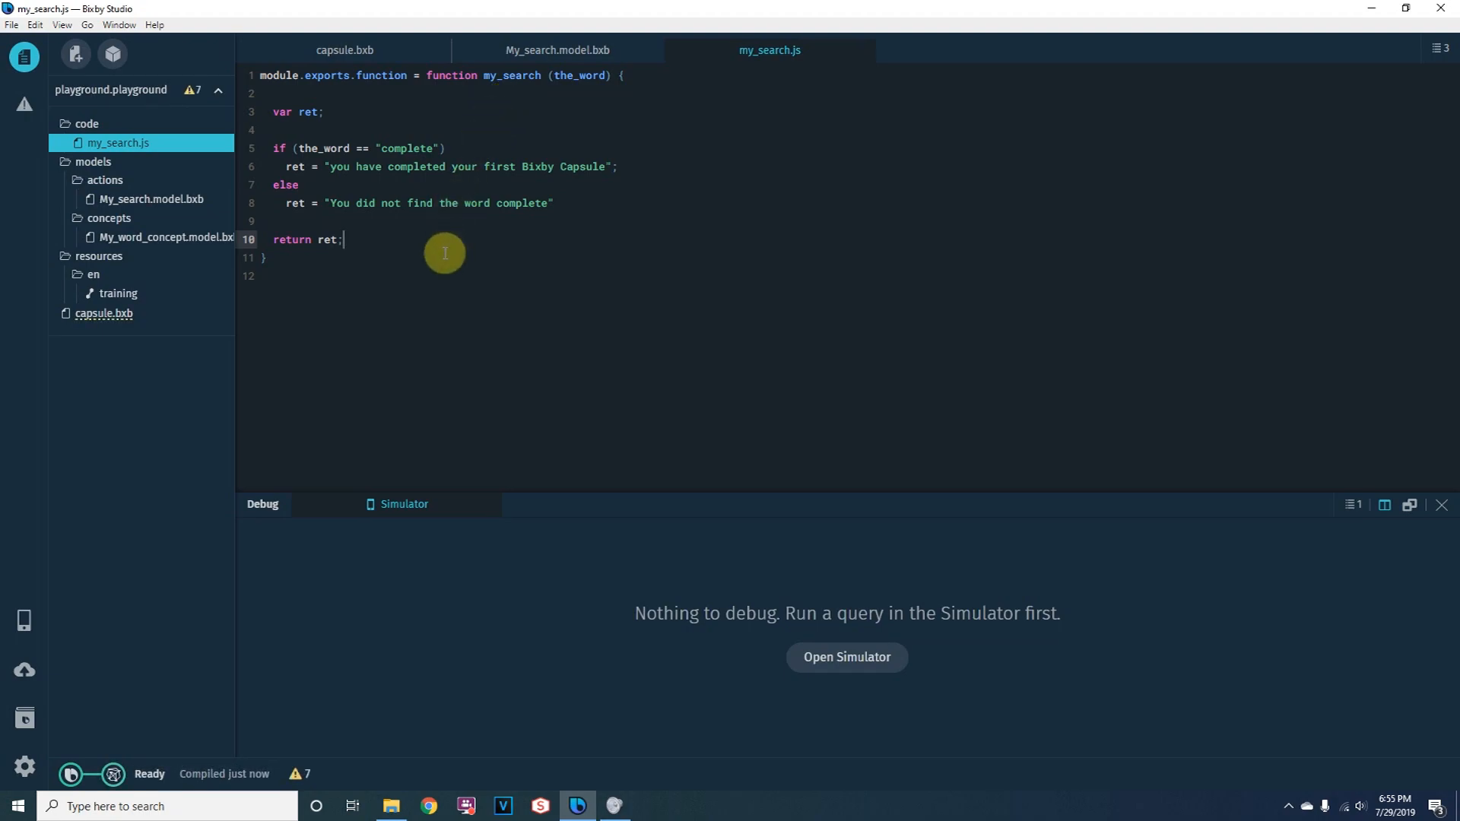
{"action": "mouse_move", "coordinate": [190, 363]}
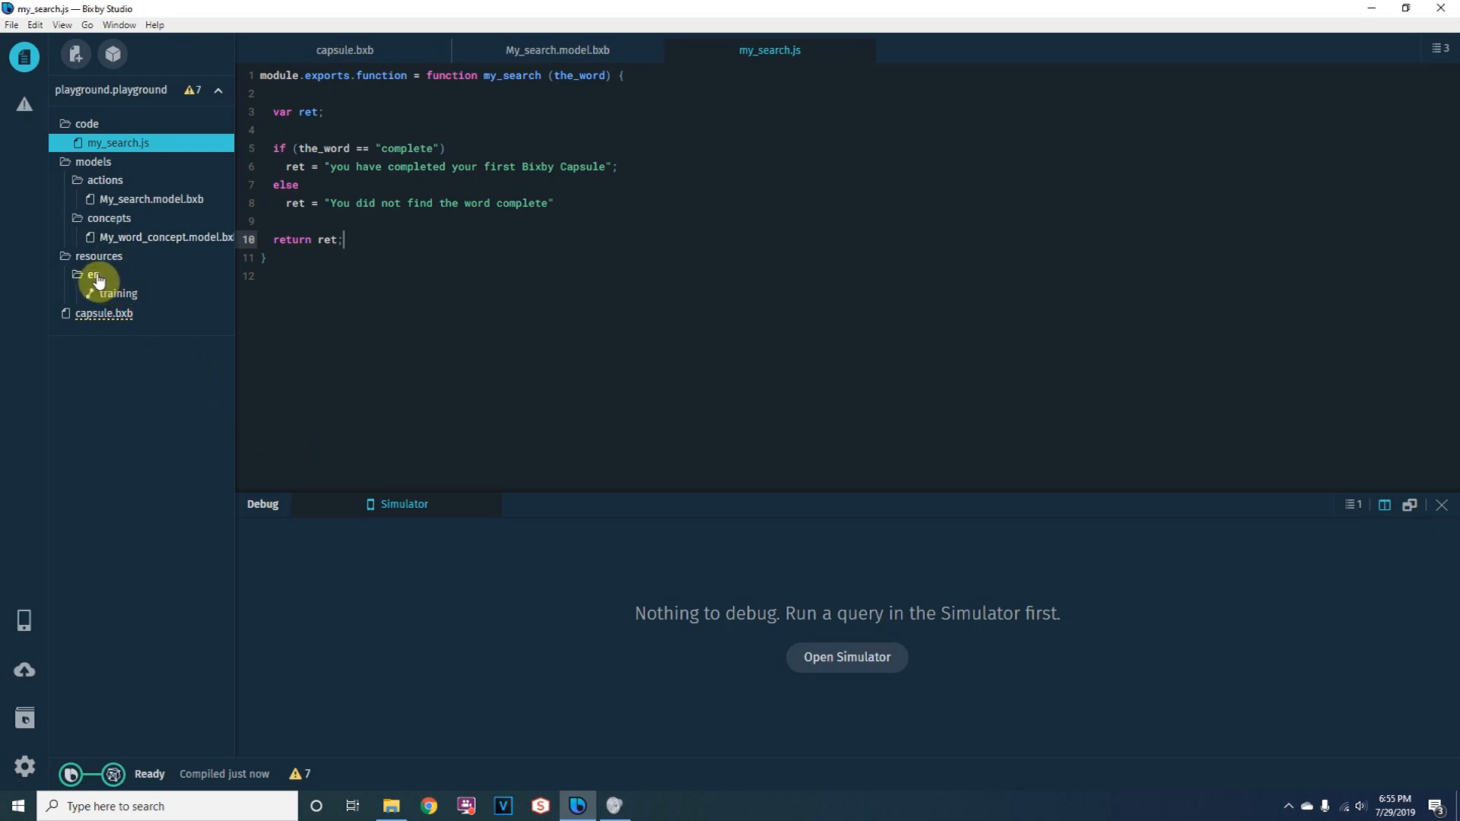
Step: Add a new Endpoints file playground.endpoints.bxb under resources/en
{"action": "right_click", "coordinate": [93, 275]}
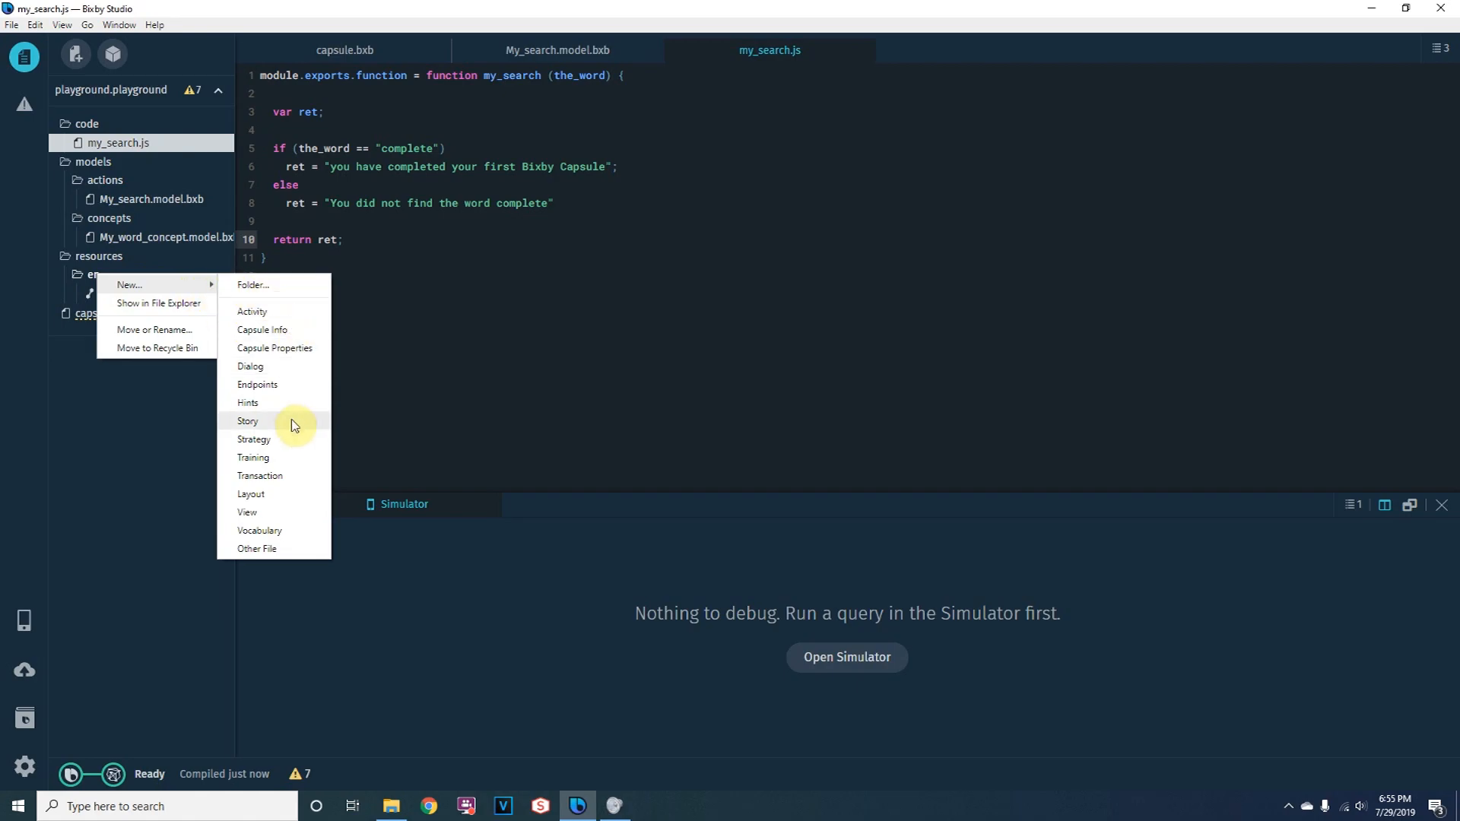
{"action": "left_click", "coordinate": [257, 383]}
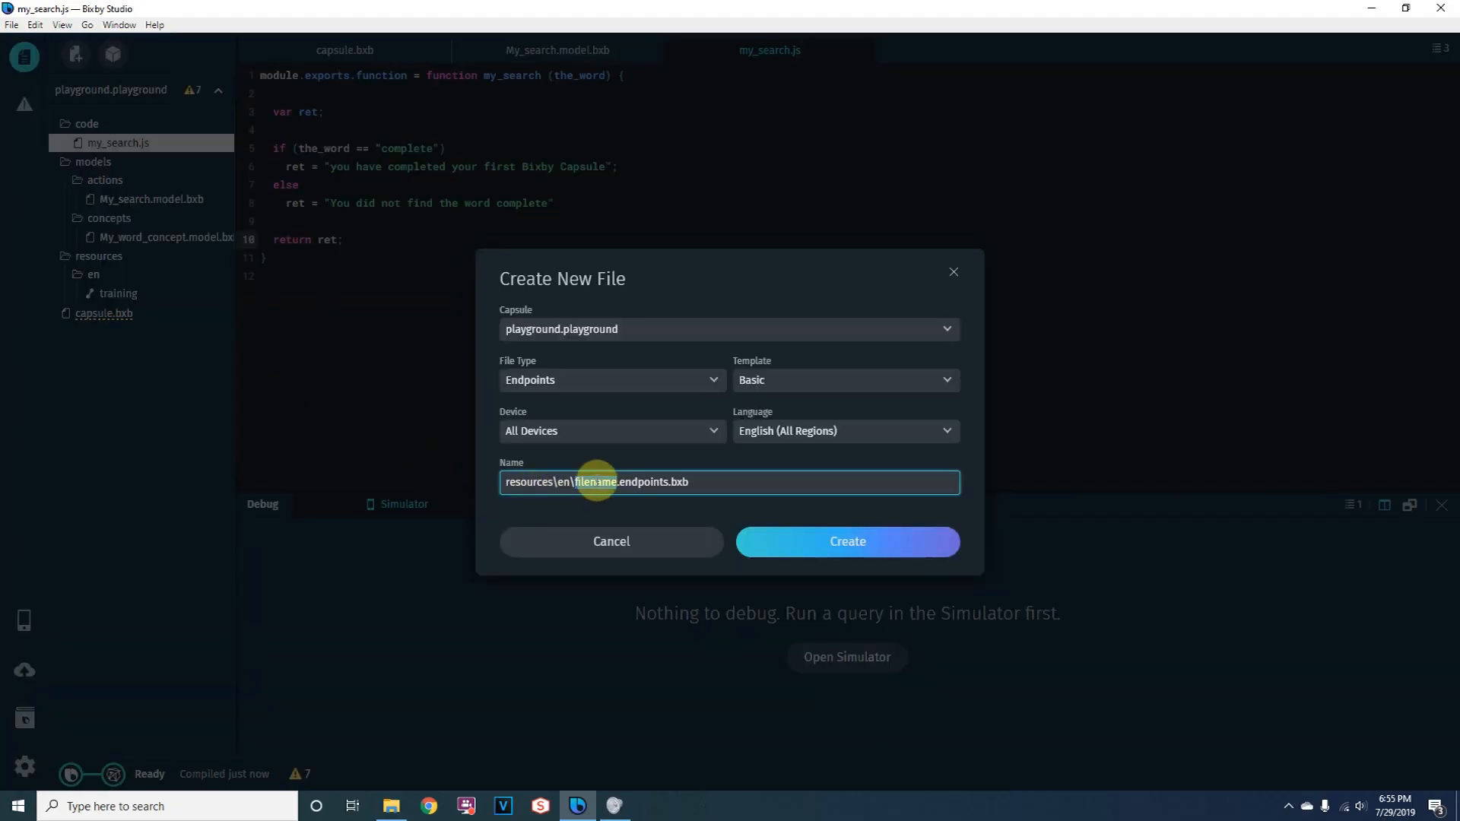
{"action": "type", "text": "playground"}
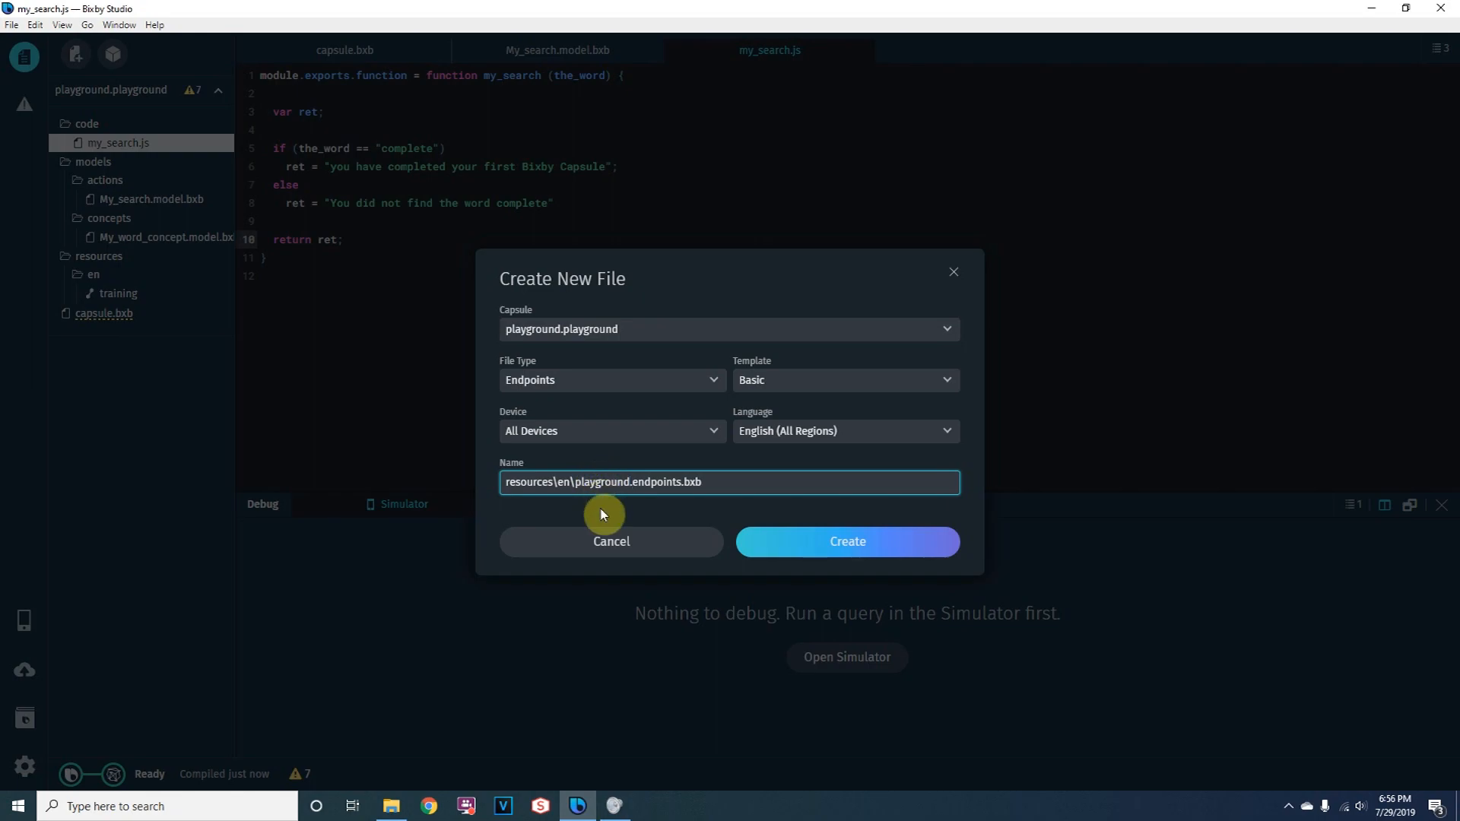
{"action": "mouse_move", "coordinate": [815, 548]}
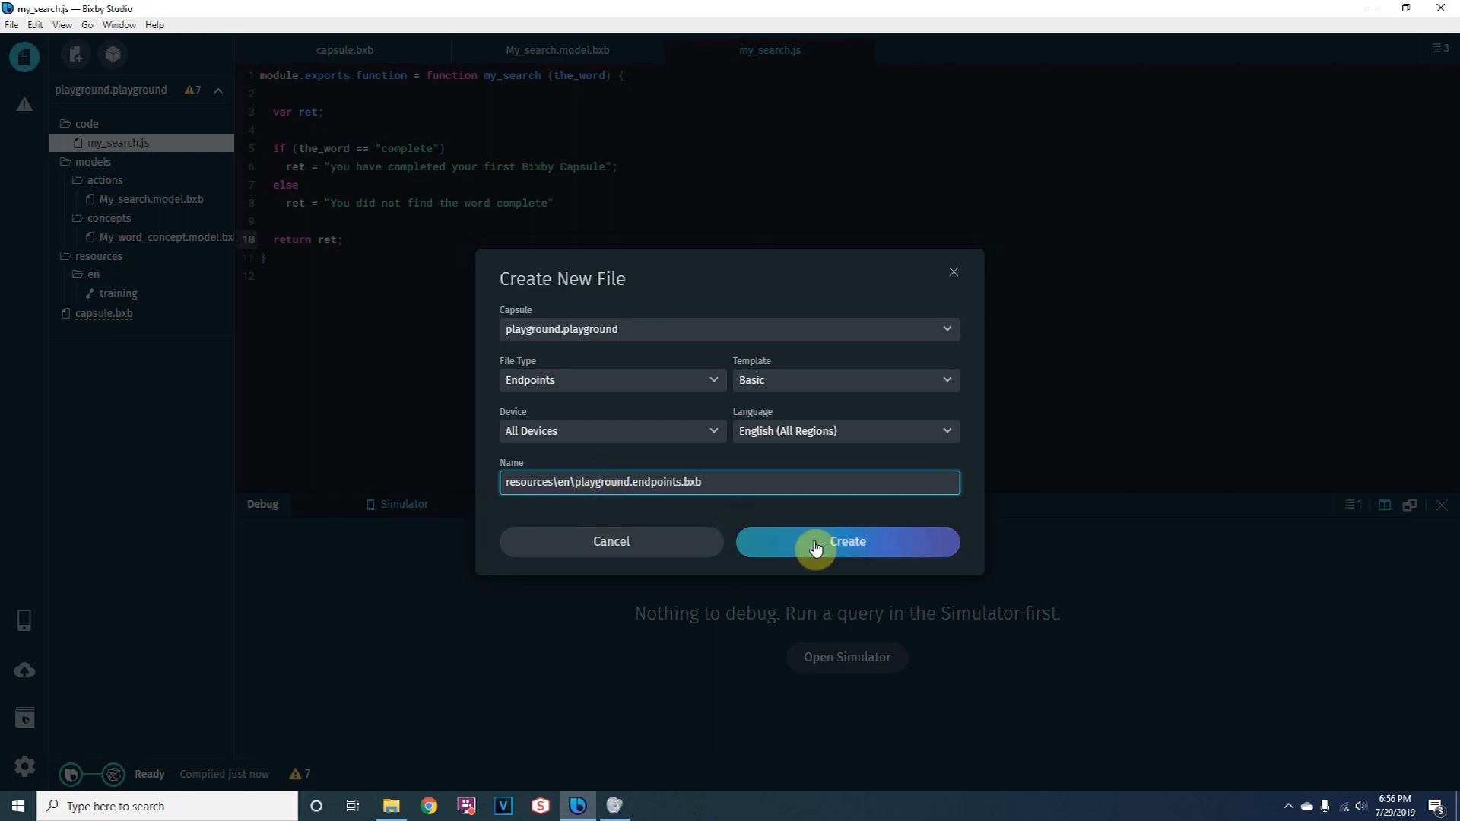
{"action": "left_click", "coordinate": [846, 542]}
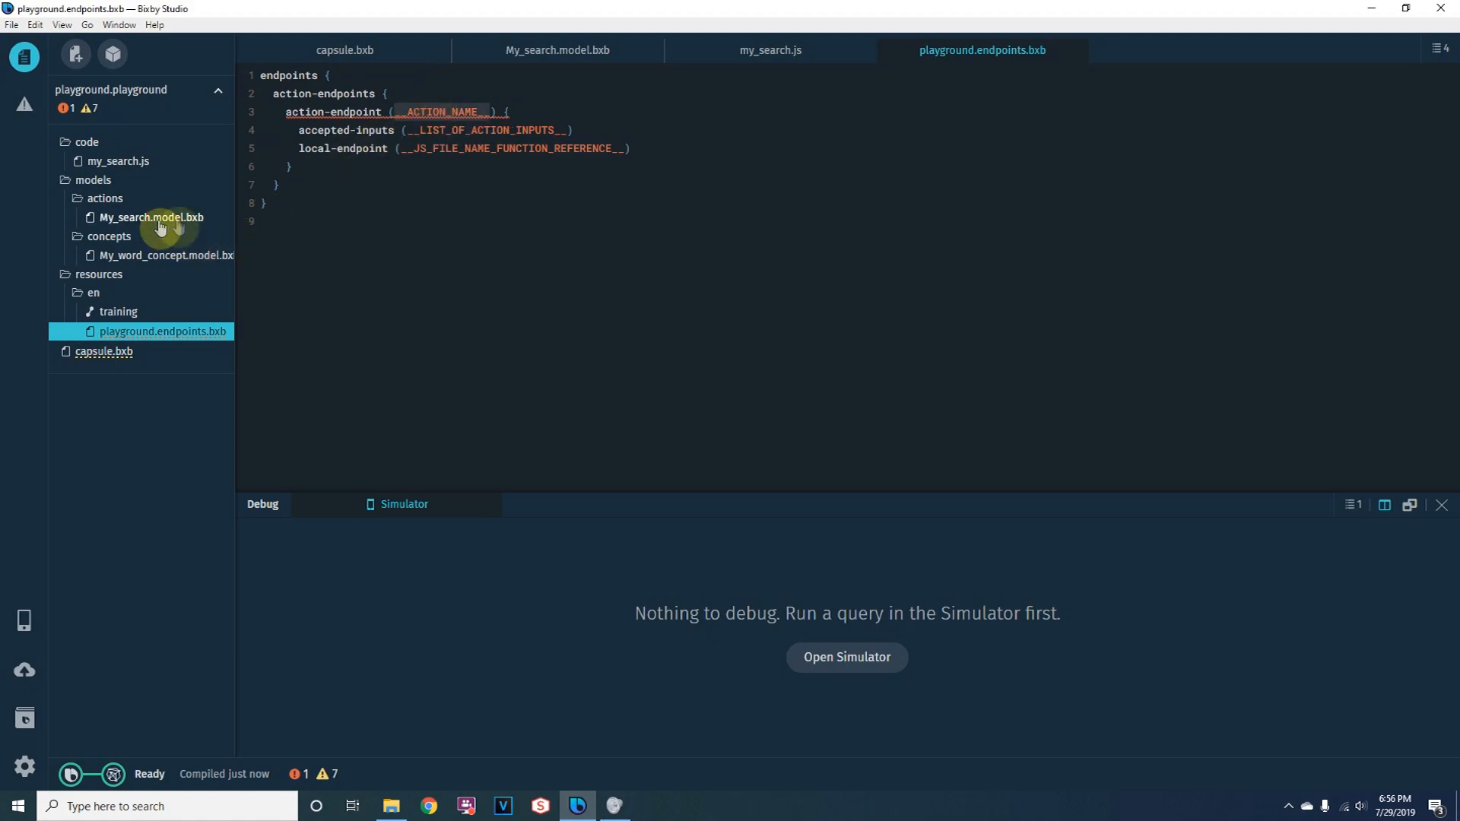
Step: Map action-endpoint My_search with accepted-inputs the_word to local-endpoint my_search.js, checking the action and code files
{"action": "type", "text": "My_search"}
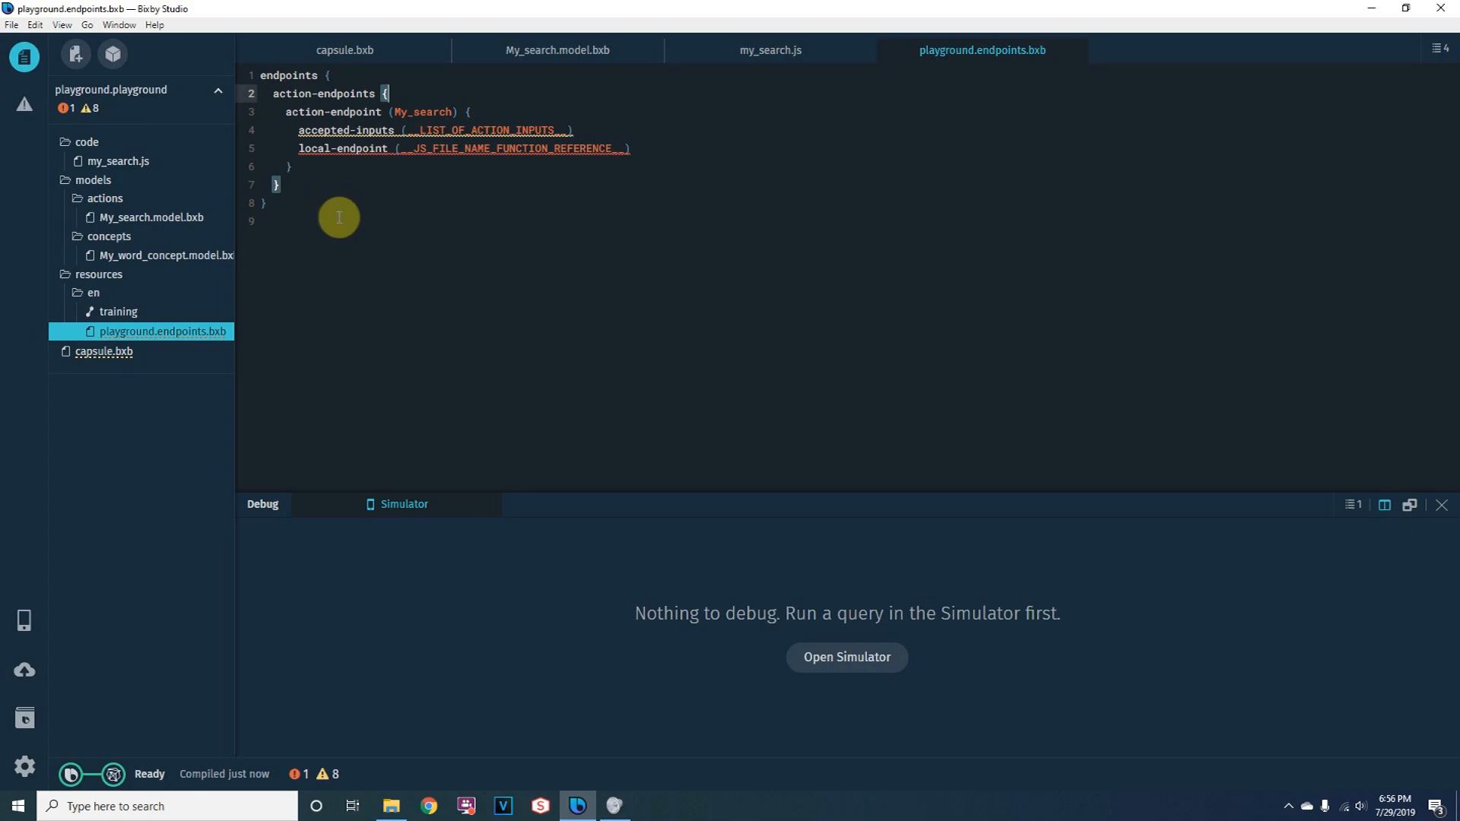
{"action": "mouse_move", "coordinate": [152, 217]}
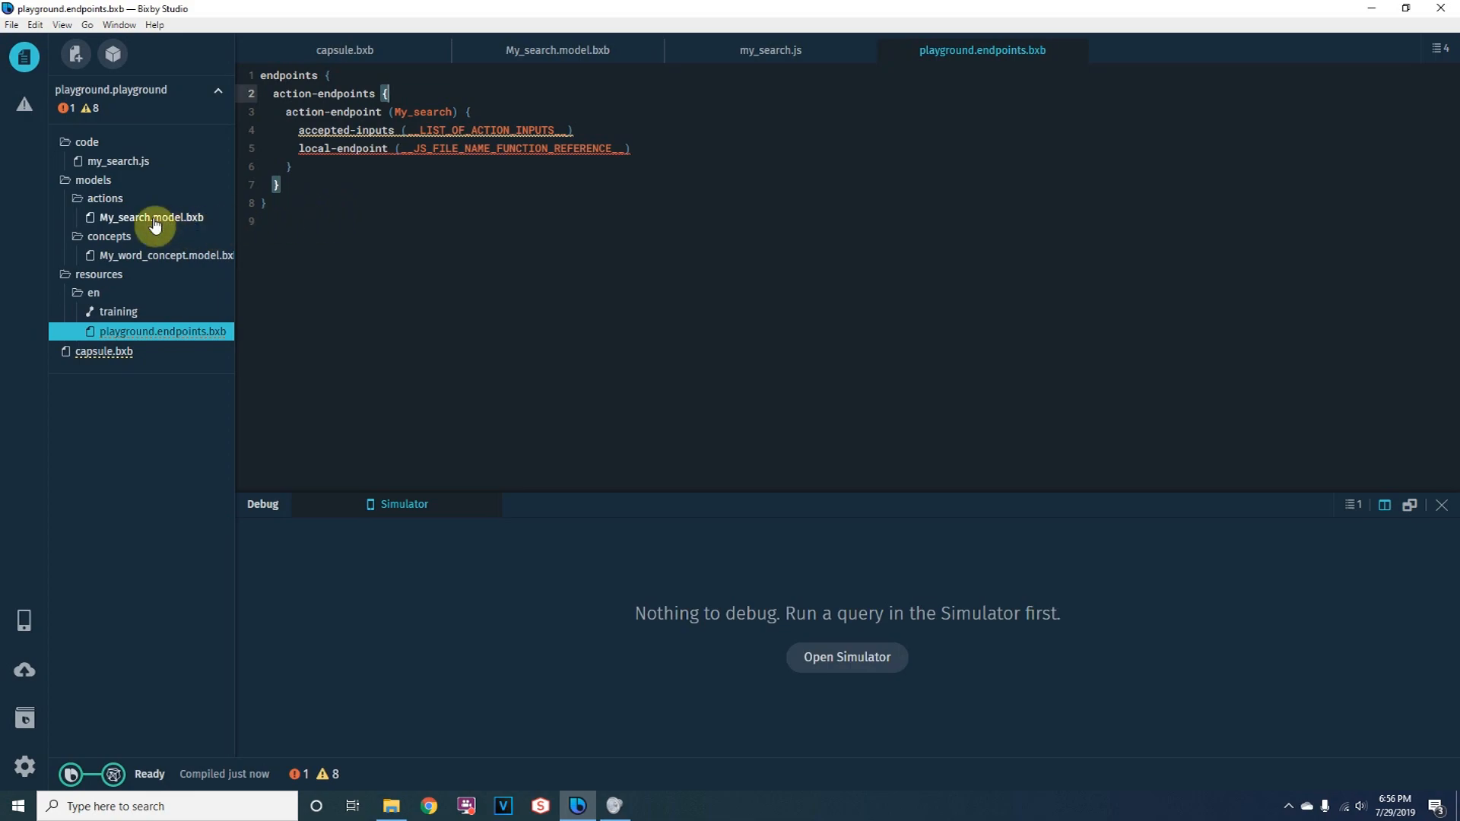
{"action": "left_click", "coordinate": [152, 218]}
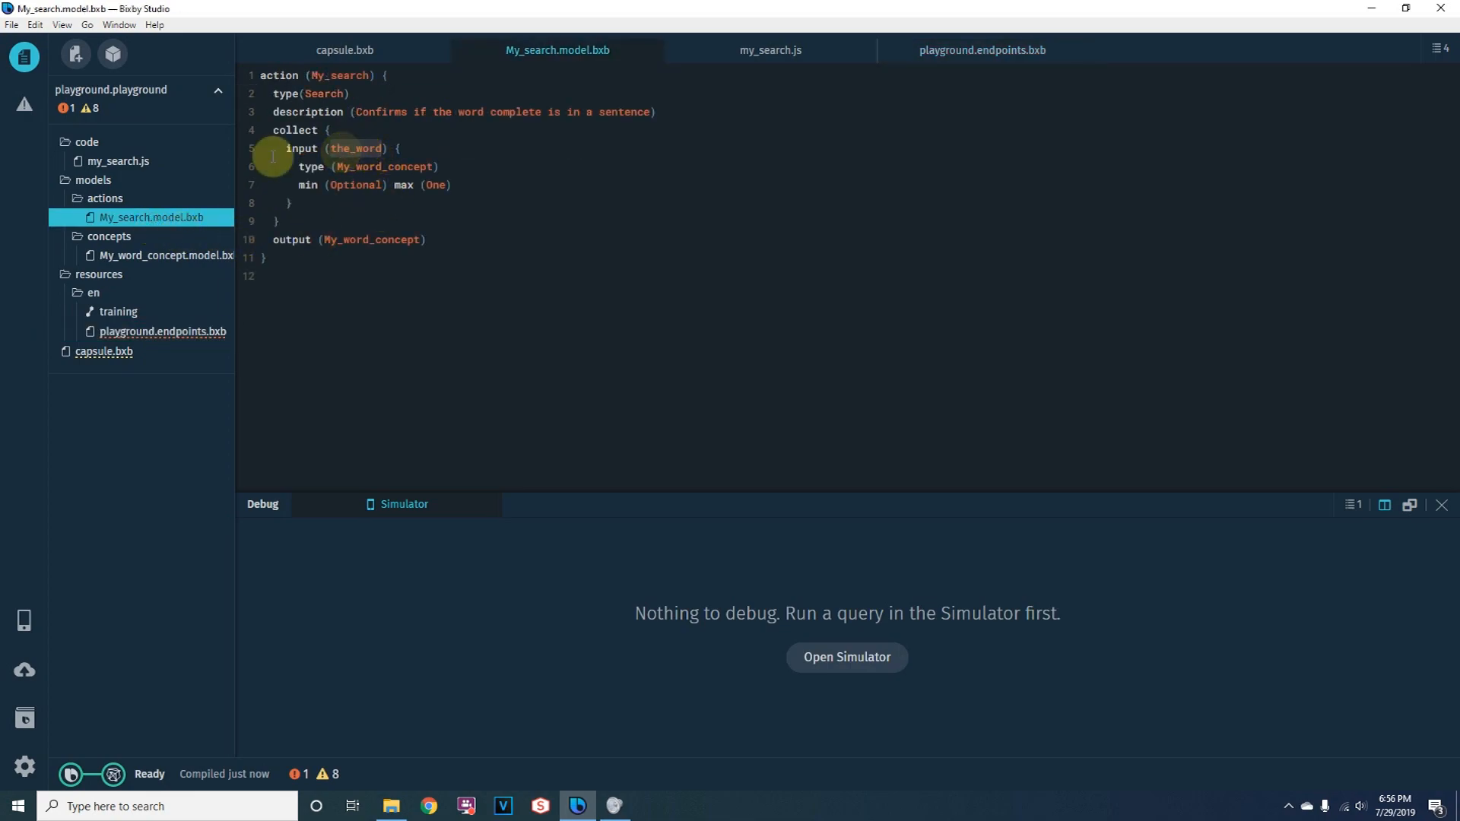
{"action": "left_click", "coordinate": [770, 50]}
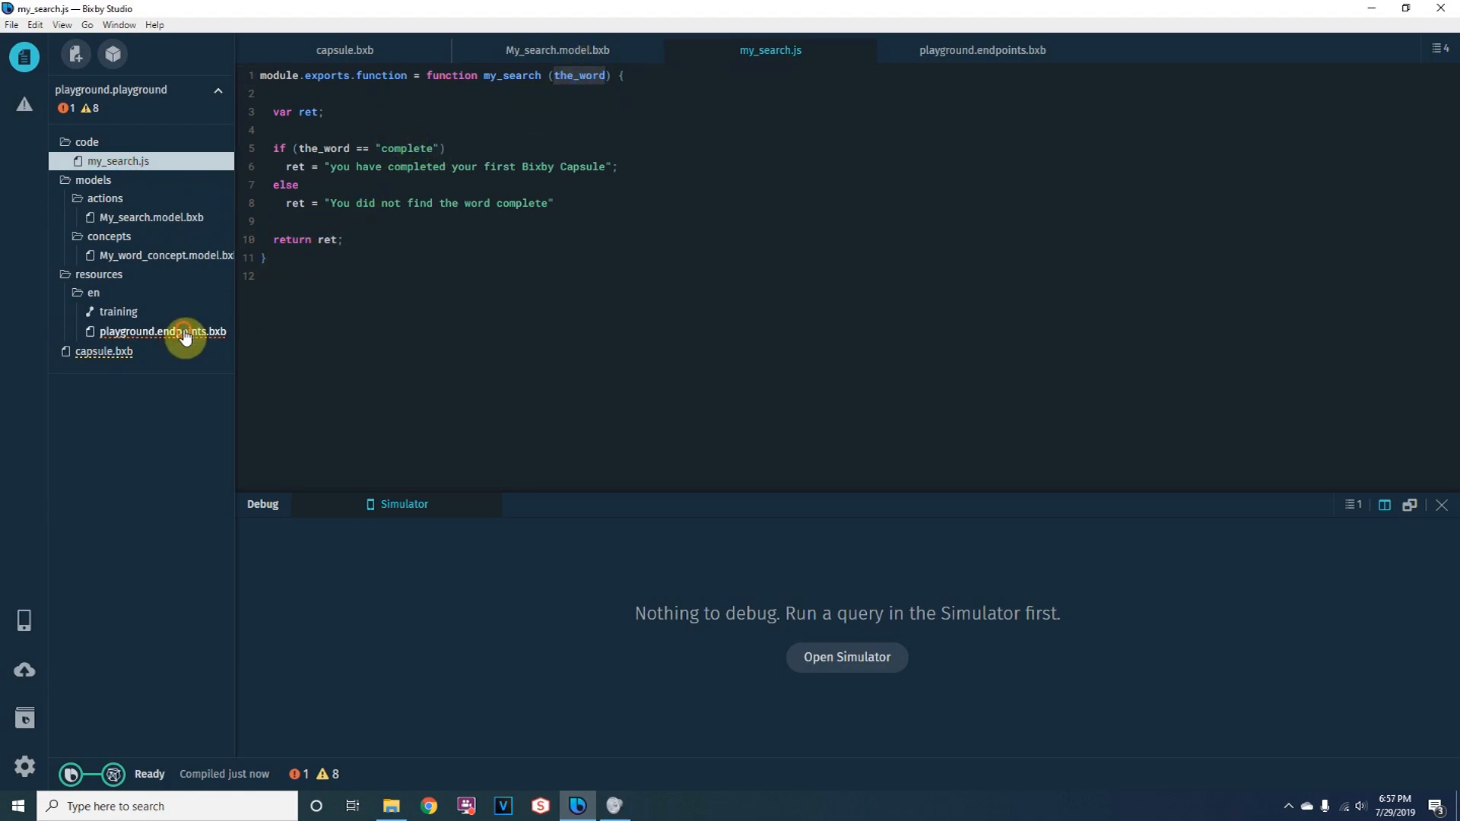
{"action": "double_click", "coordinate": [163, 330]}
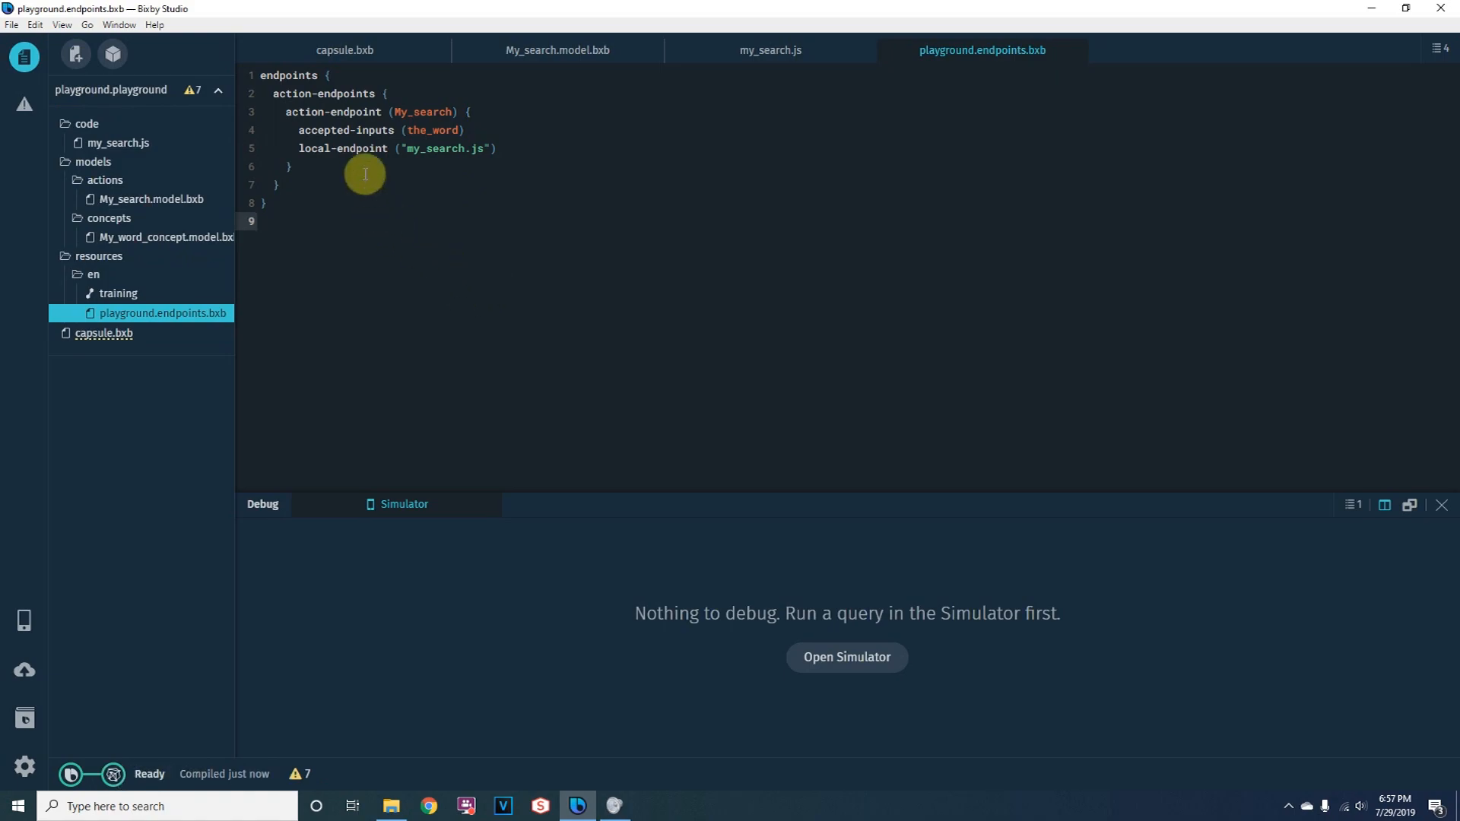
{"action": "mouse_move", "coordinate": [438, 208]}
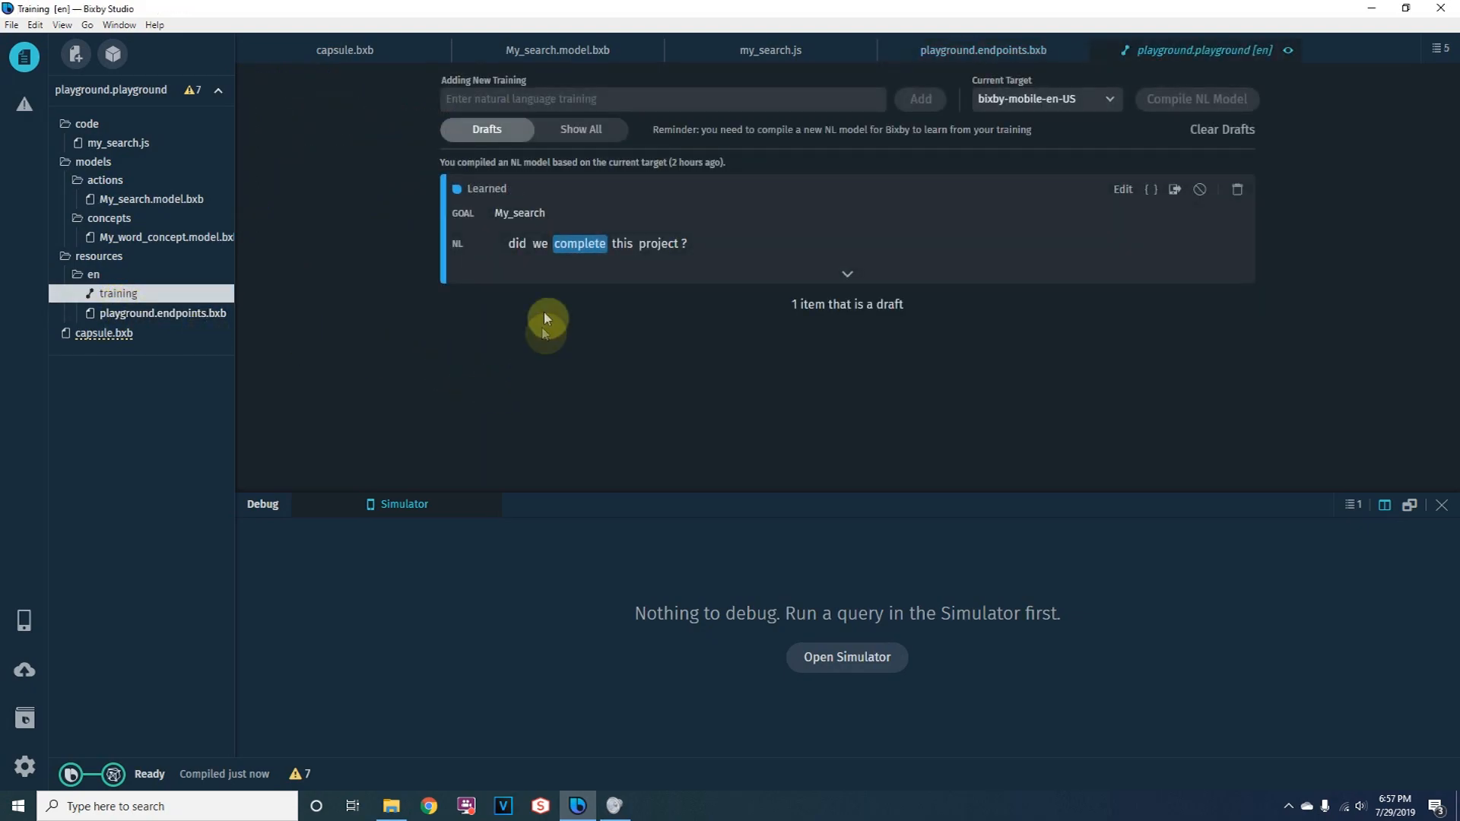
{"action": "mouse_move", "coordinate": [1057, 391]}
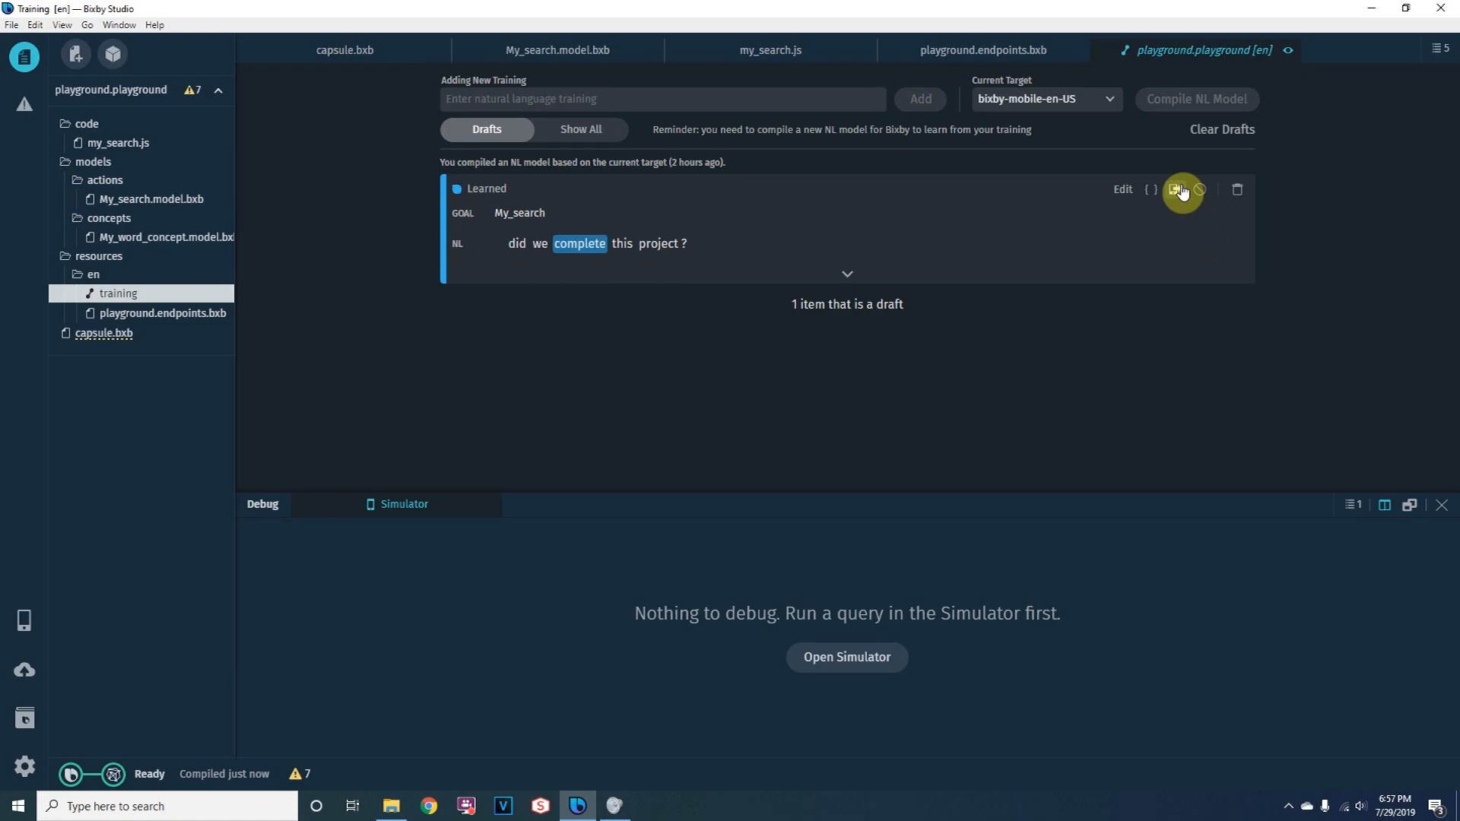
Step: Send 'did we complete this project?' to the Simulator and run the aligned NL, getting 'Here's what I found.'
{"action": "left_click", "coordinate": [1180, 189]}
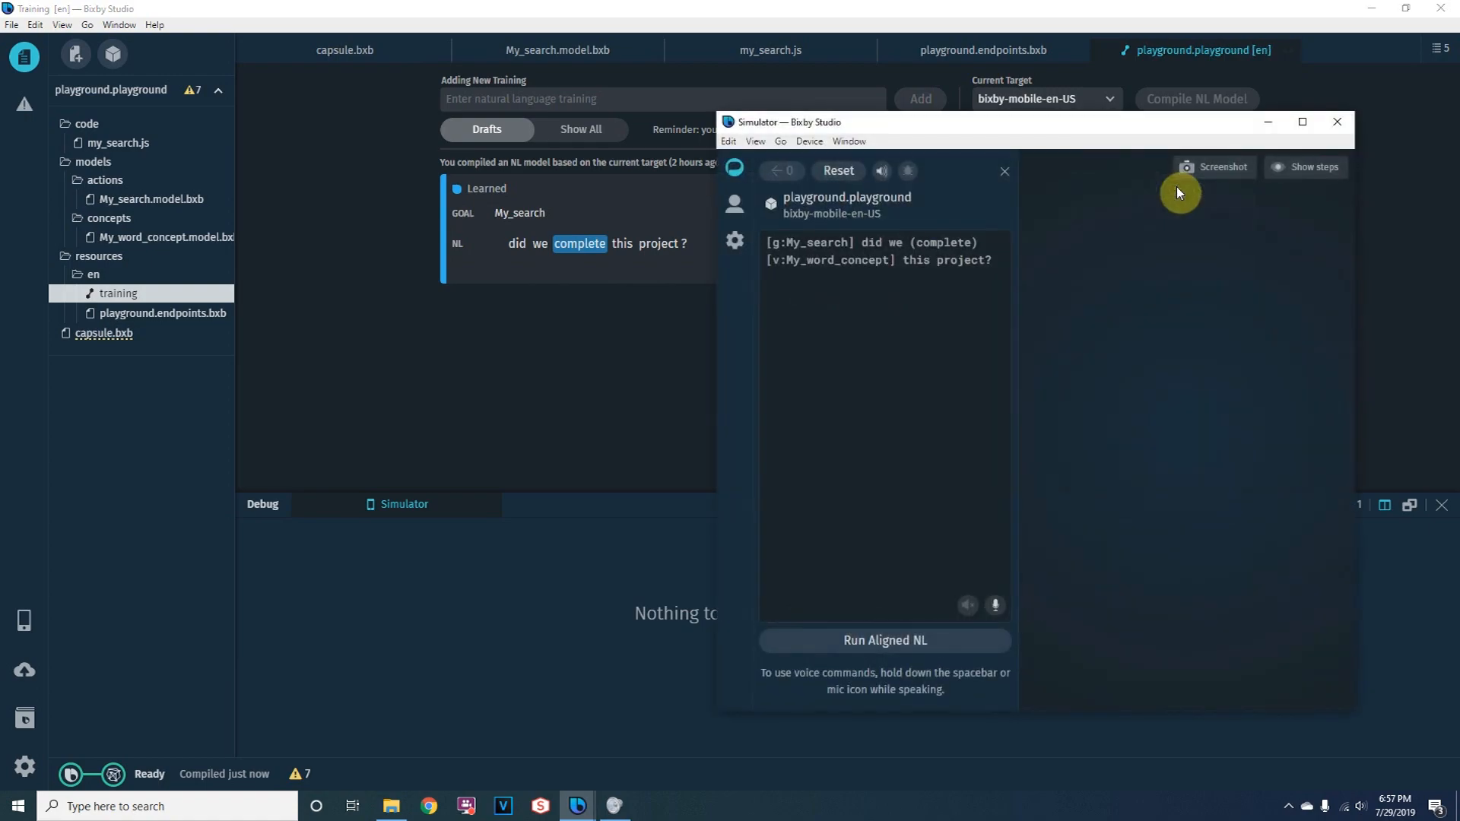
{"action": "left_click", "coordinate": [884, 640]}
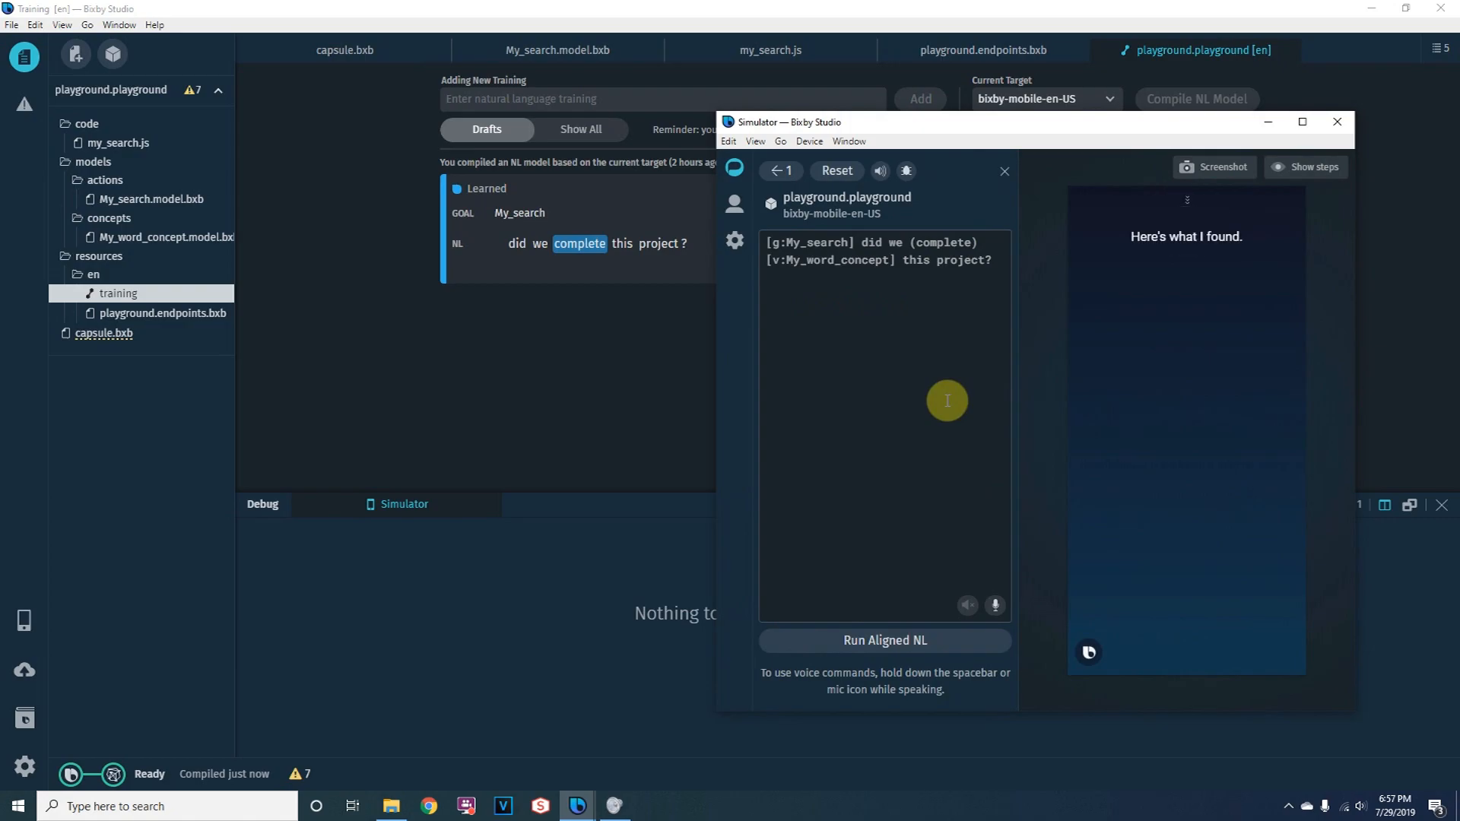